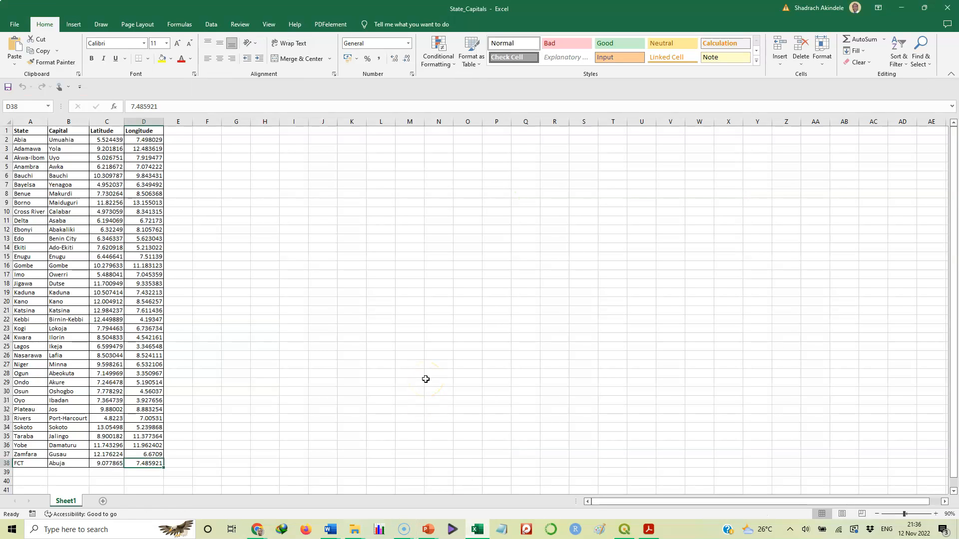
mouse_move(290, 308)
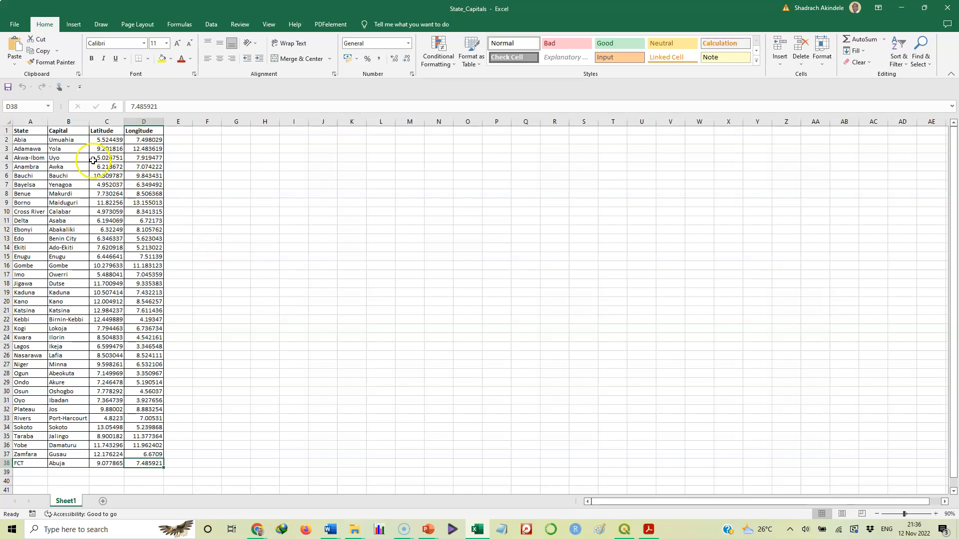
mouse_move(70, 141)
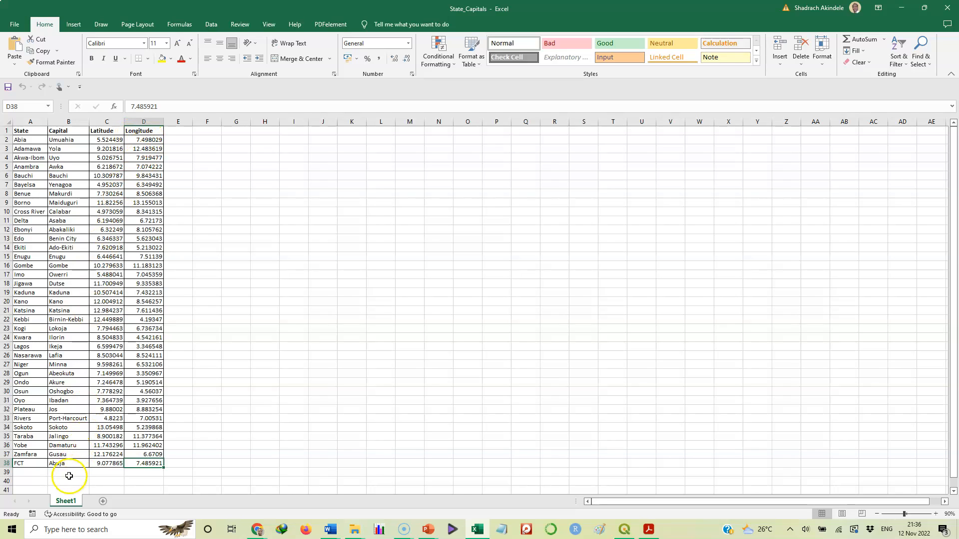
mouse_move(627, 501)
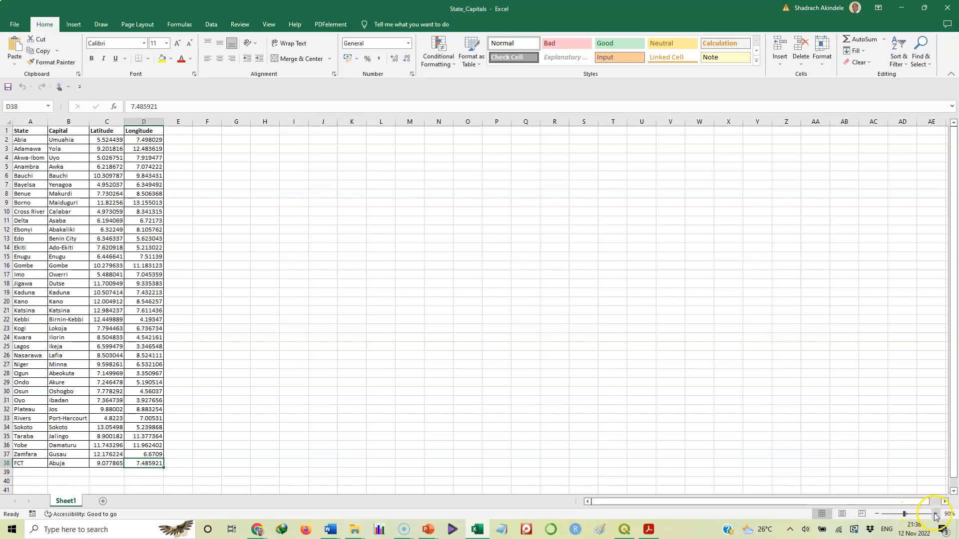
Zoom the State_Capitals sheet to 200% and scroll back to its header row.
click(935, 514)
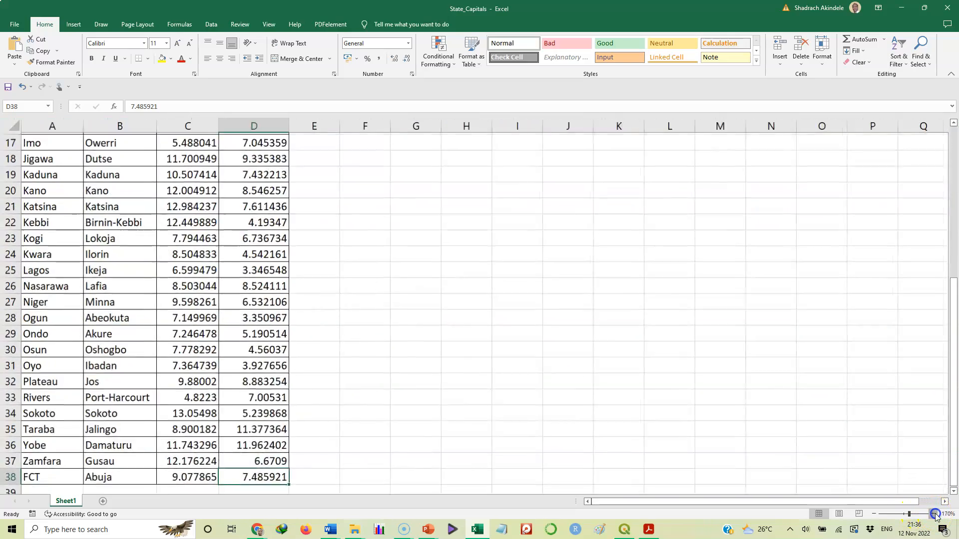
click(935, 513)
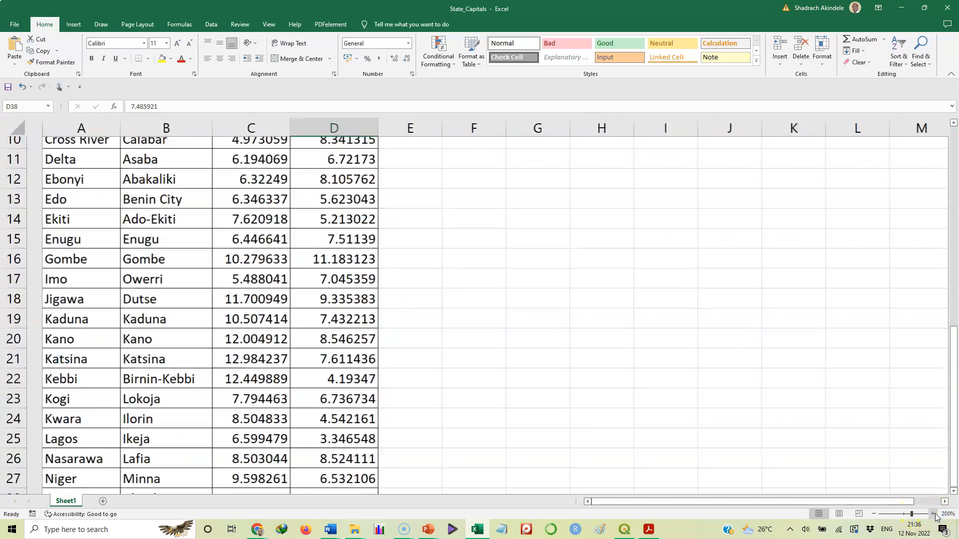
scroll(up, 3)
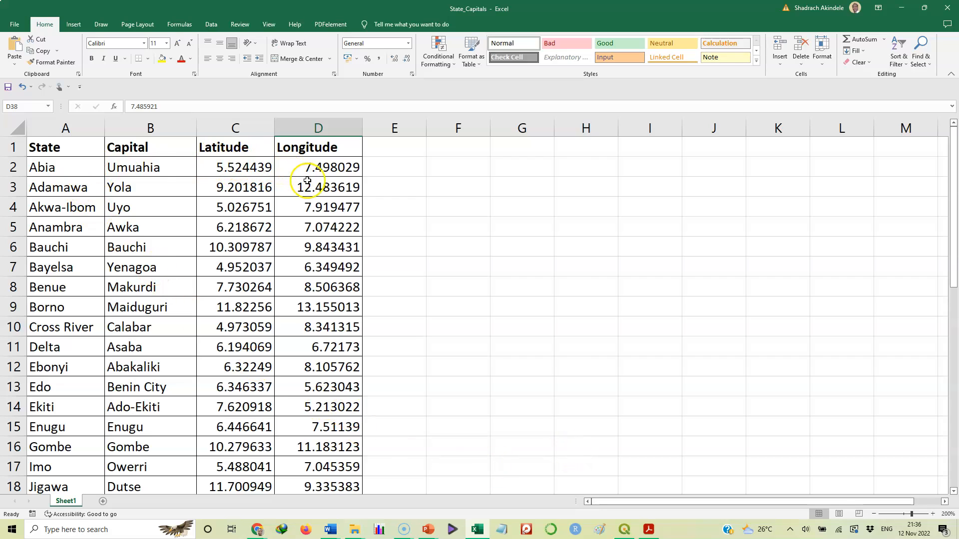
mouse_move(250, 147)
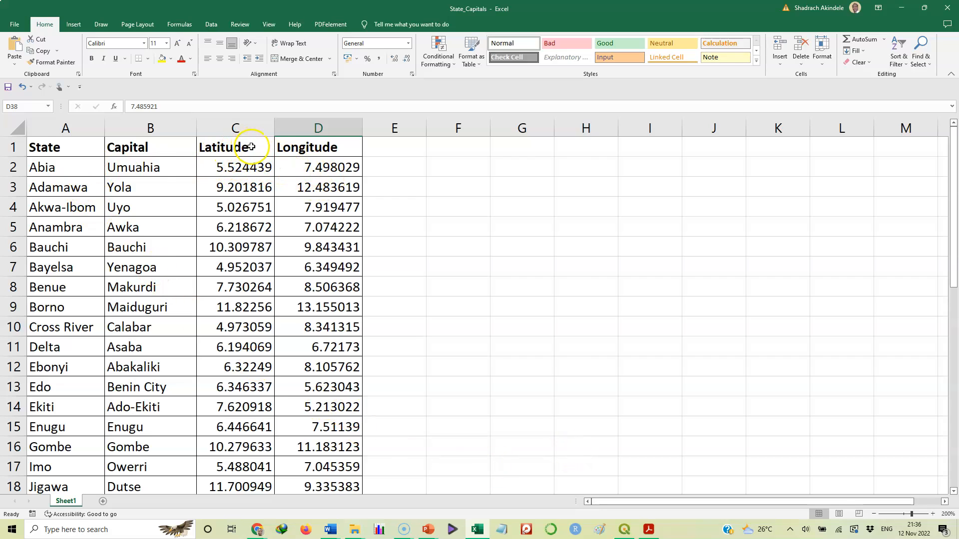
Append unit markers so the headers read Latitude (oN) and Longitude (oE).
click(234, 147)
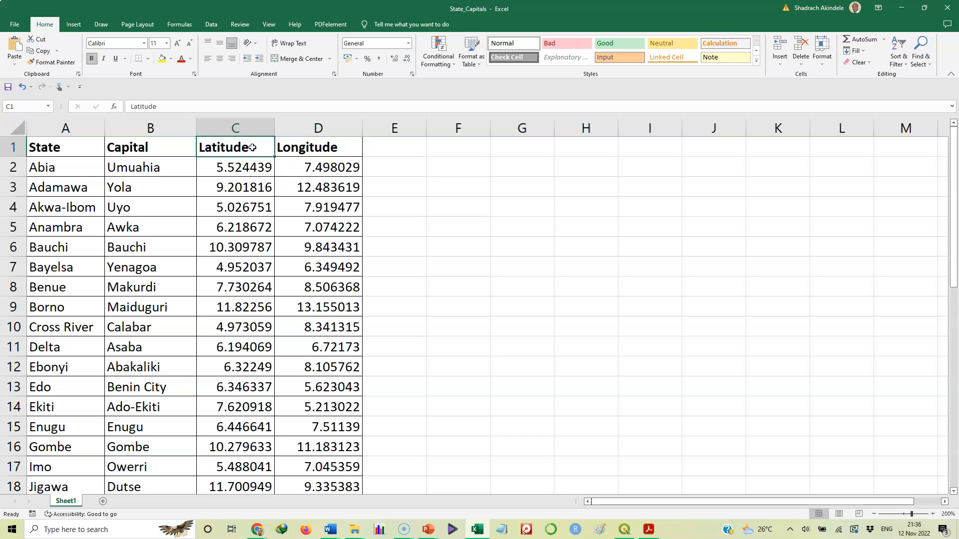
double_click(235, 148)
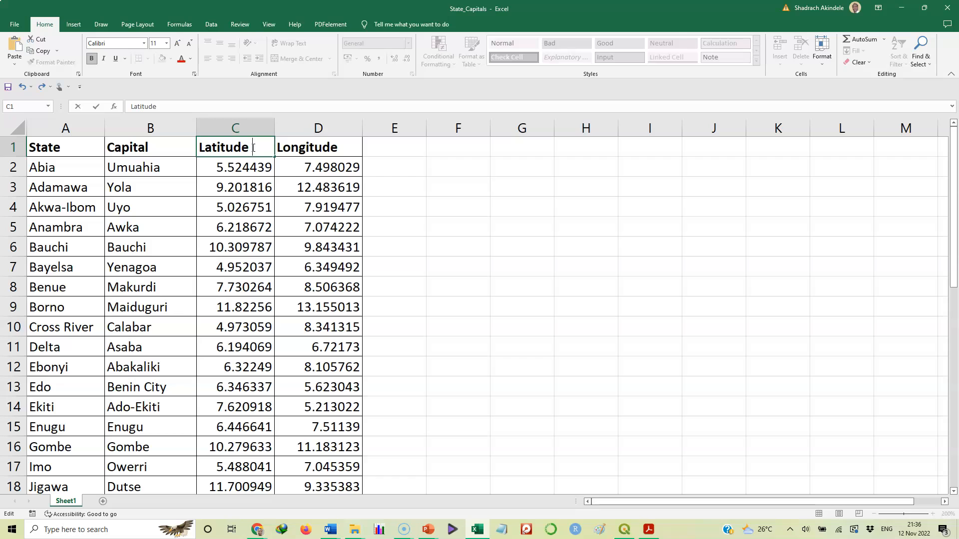
text(o)
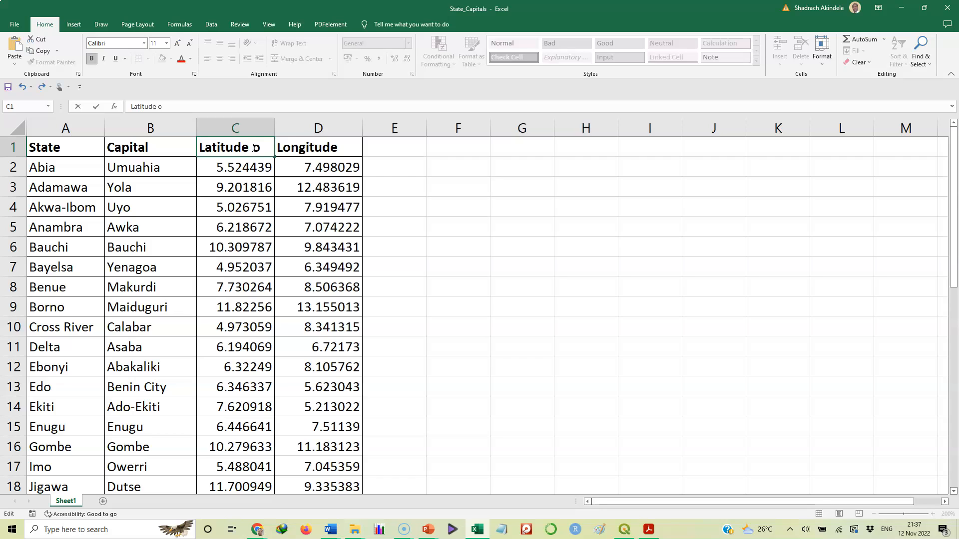
text(N)
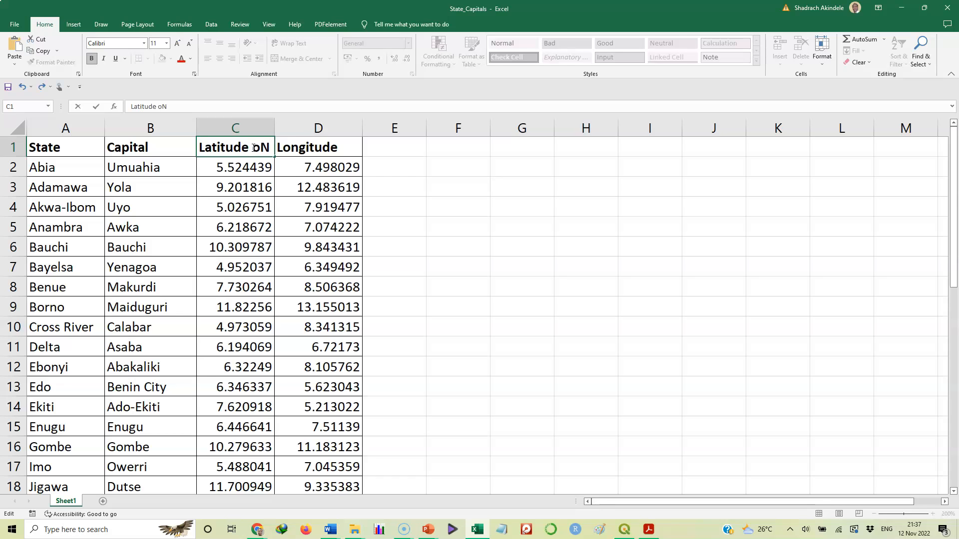
text())
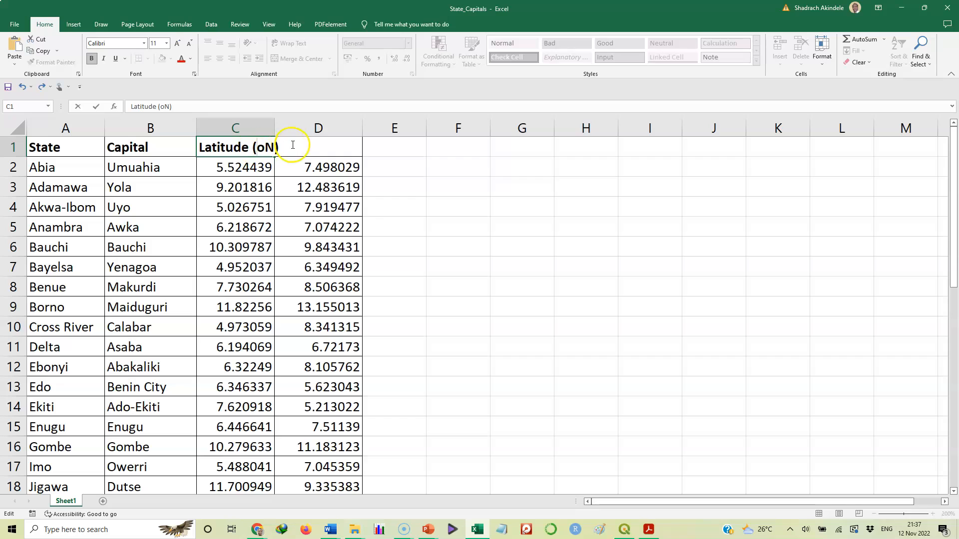
mouse_move(276, 128)
text(Longitude)
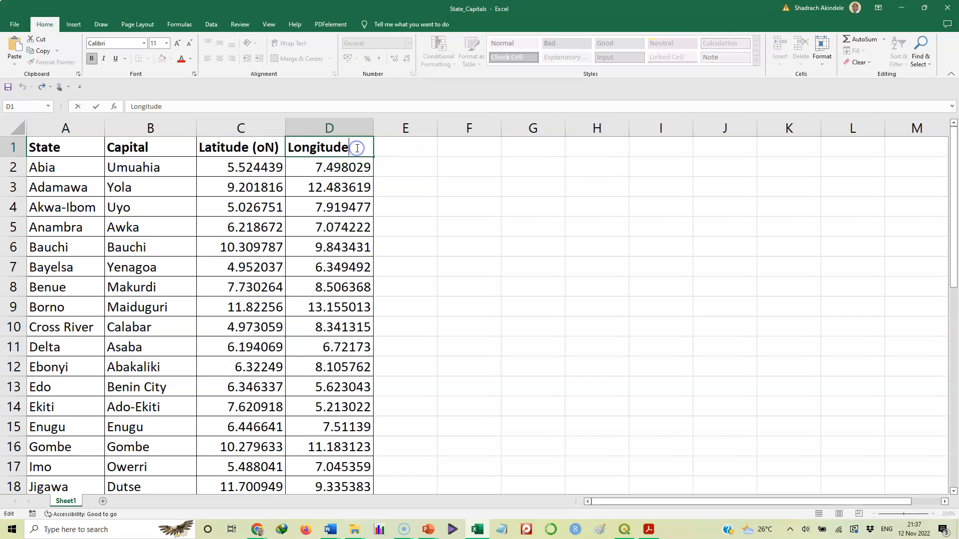
text(o)
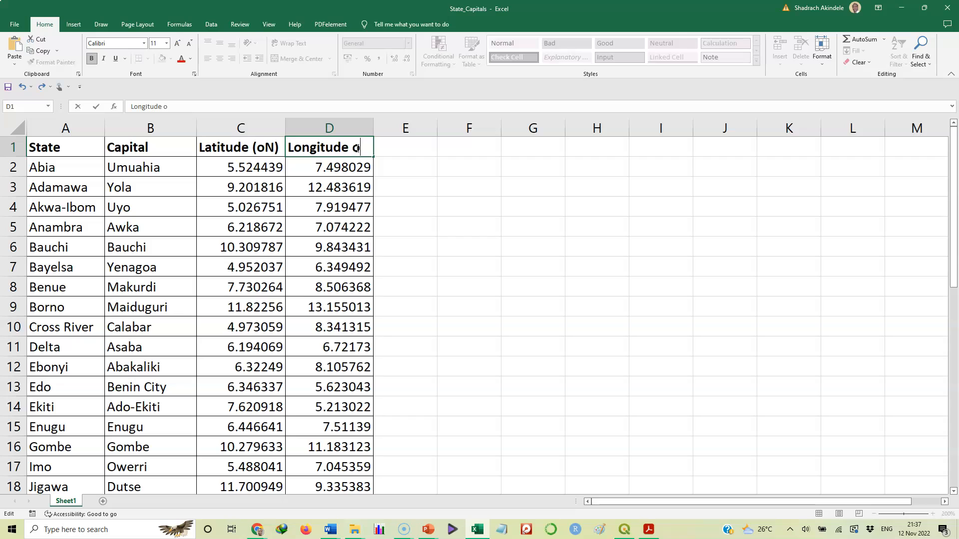
text(E))
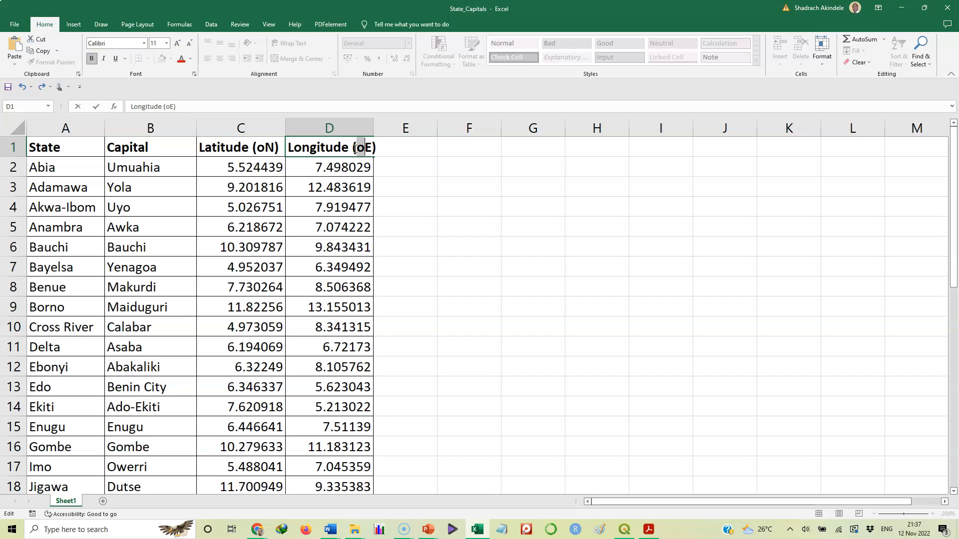
mouse_move(175, 78)
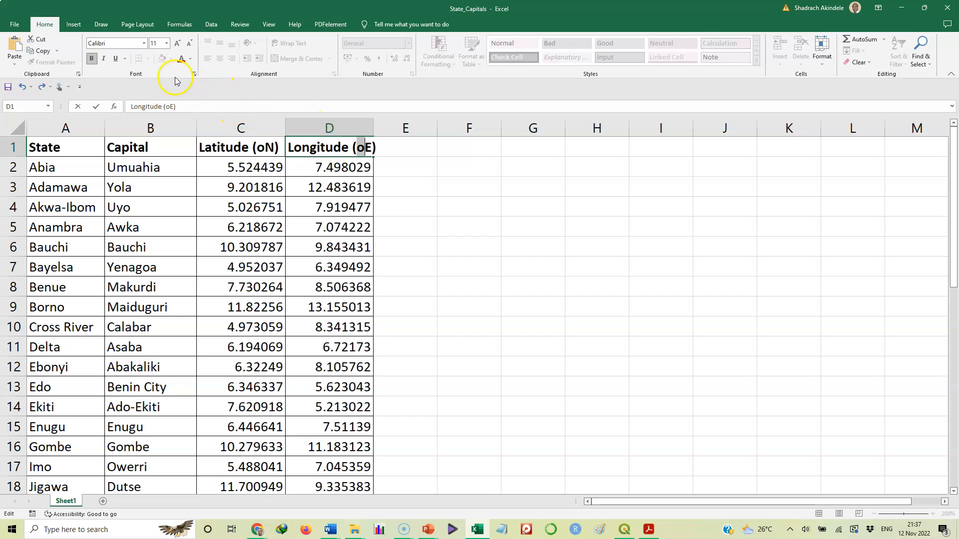
Make the o in the Longitude header a superscript degree sign via the Font dialog.
click(193, 73)
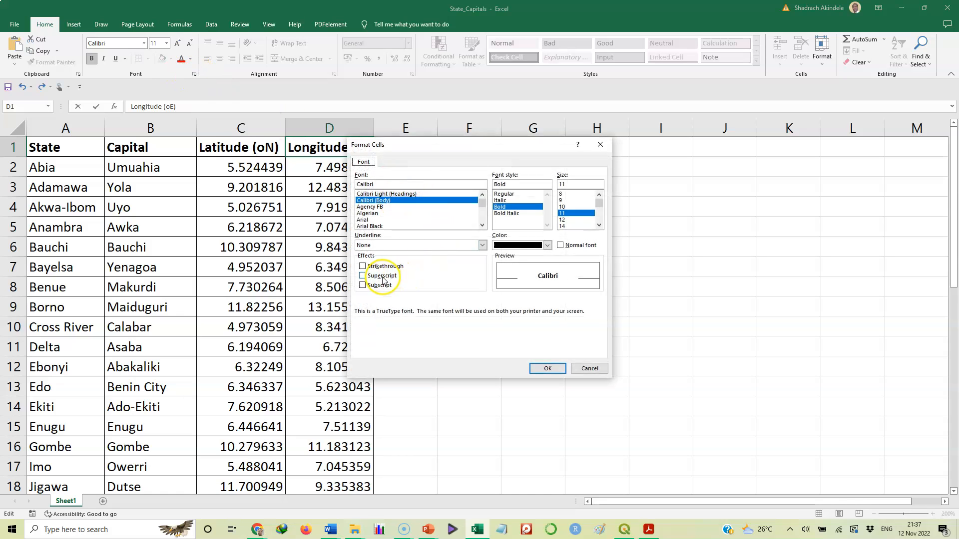
click(362, 275)
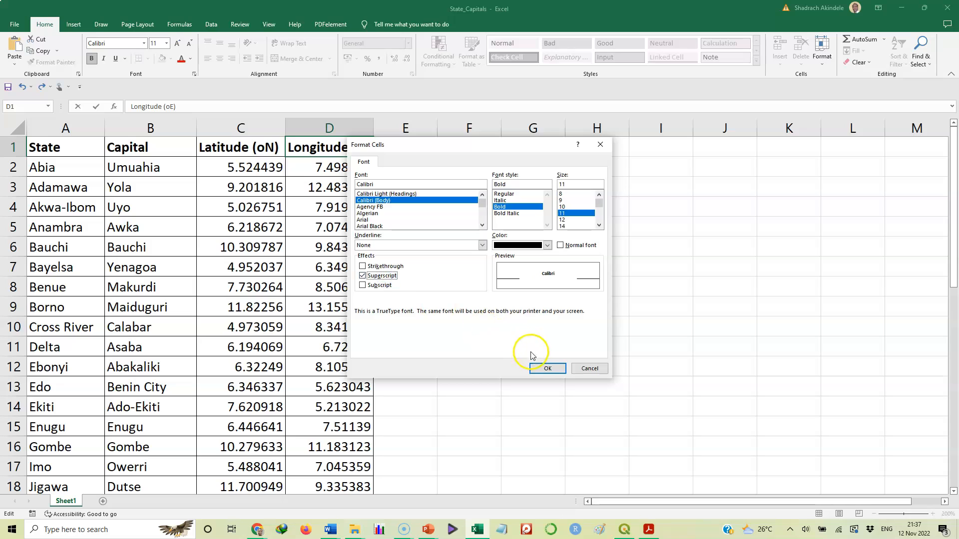
click(547, 369)
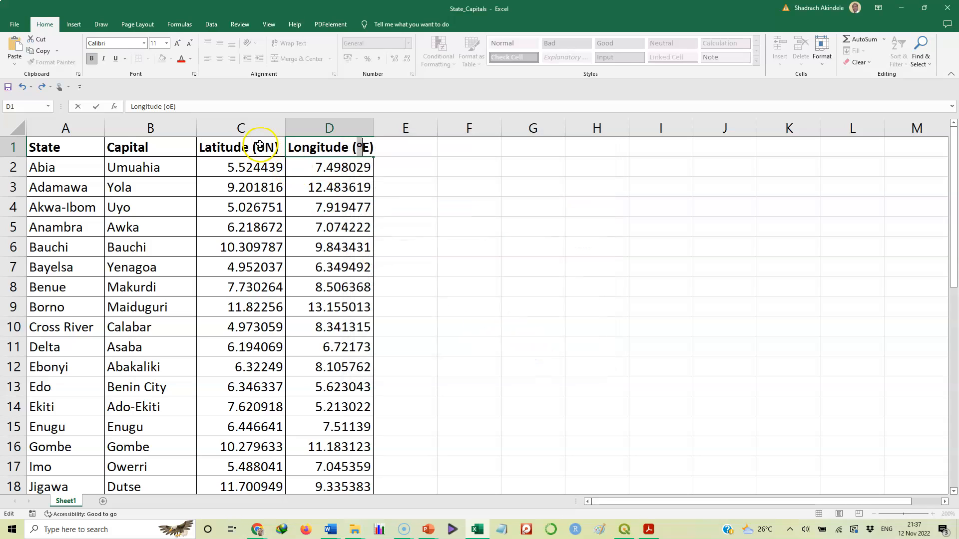
Superscript the o in the Latitude header the same way, giving Latitude (°N).
click(241, 149)
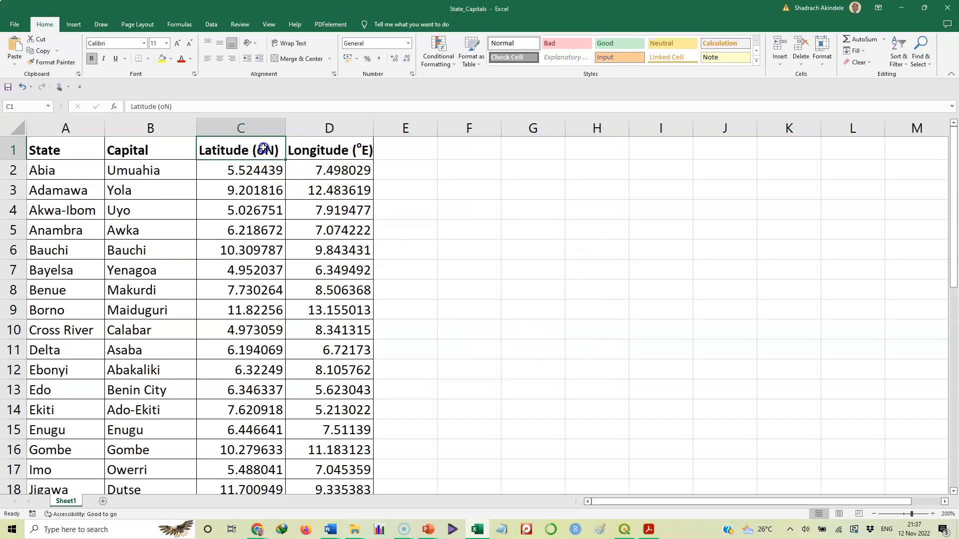
double_click(264, 149)
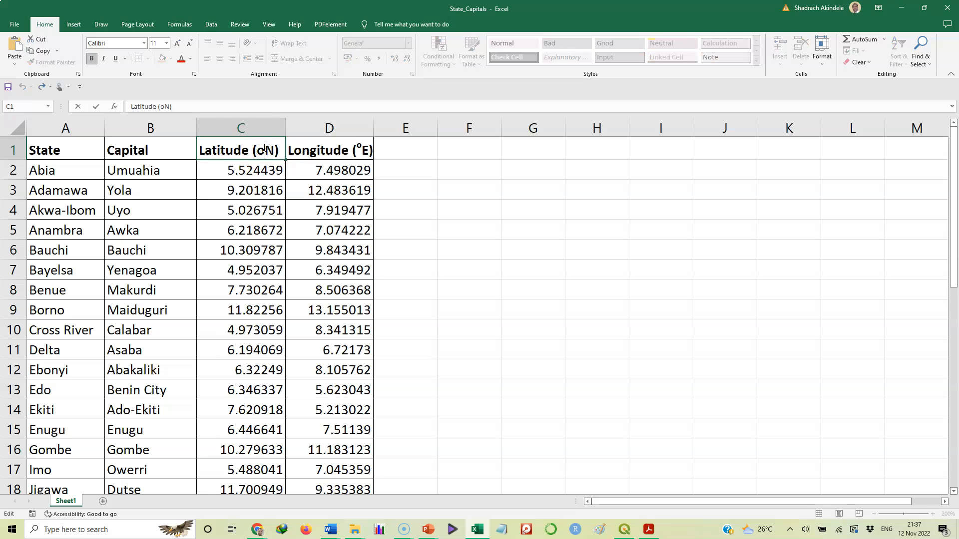
mouse_move(190, 86)
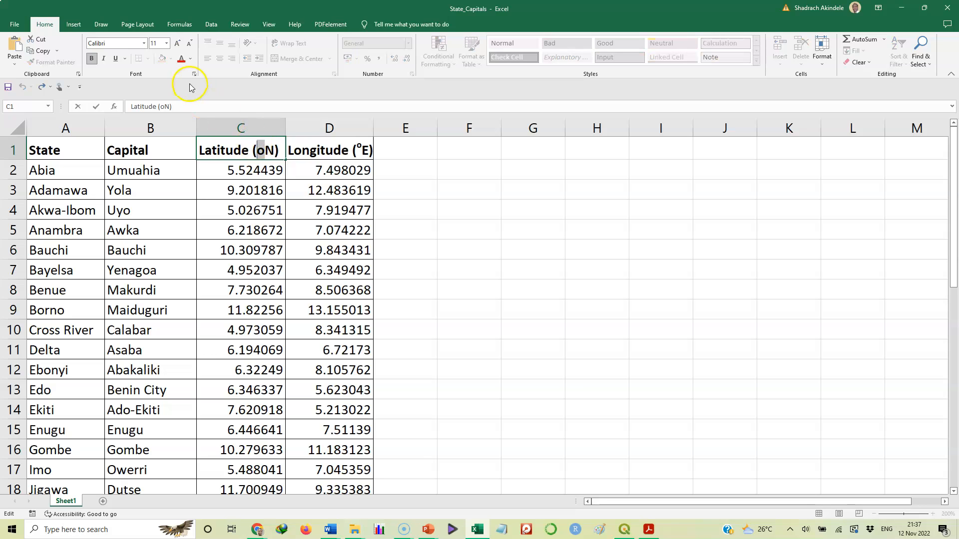
click(193, 73)
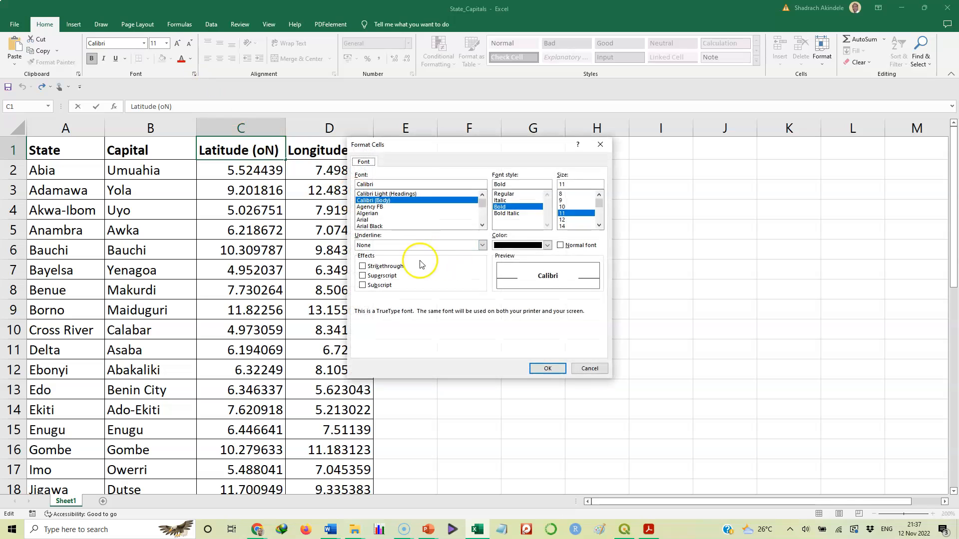
click(362, 285)
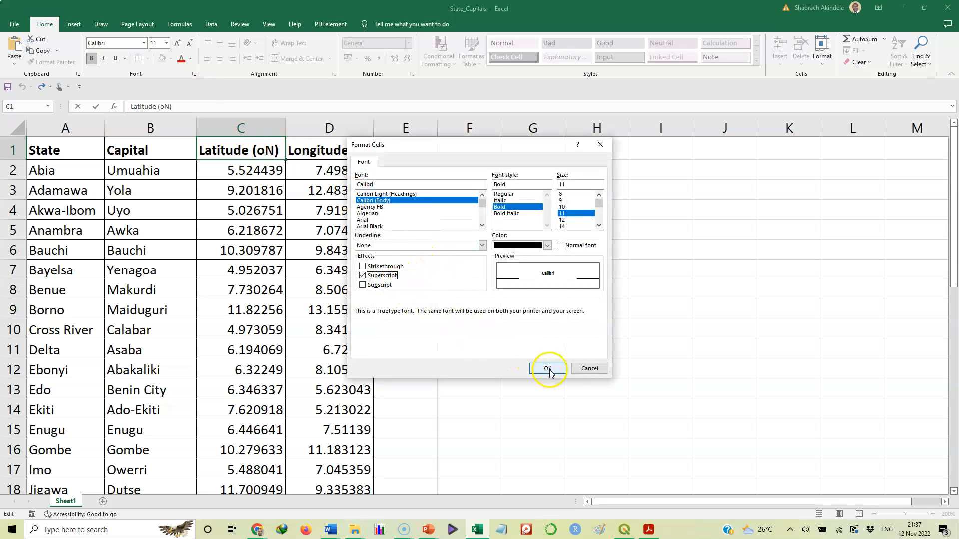
click(547, 369)
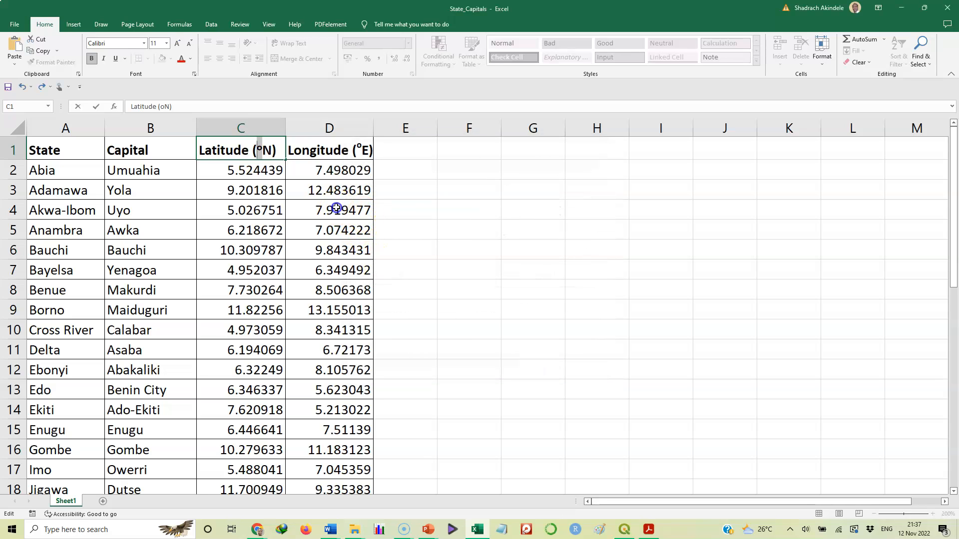
click(329, 210)
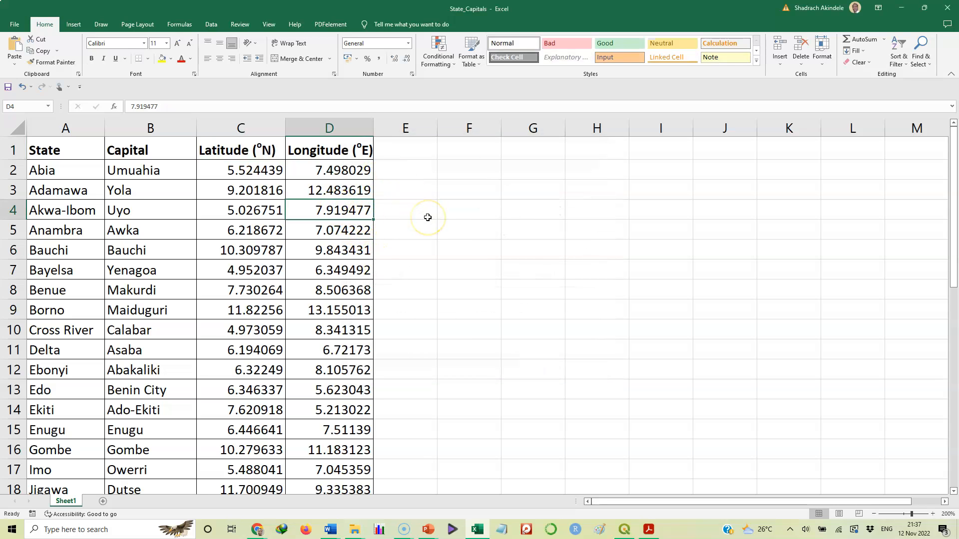
mouse_move(427, 217)
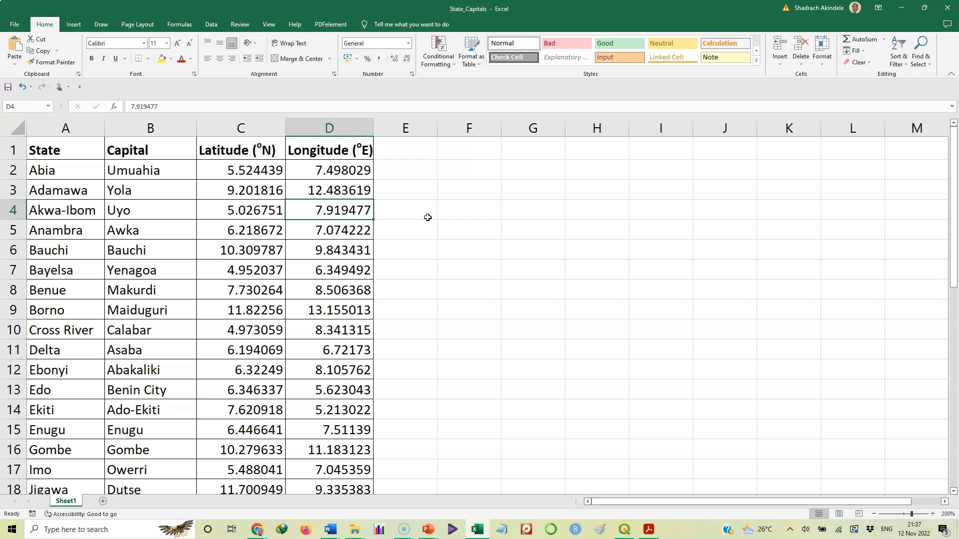
mouse_move(343, 150)
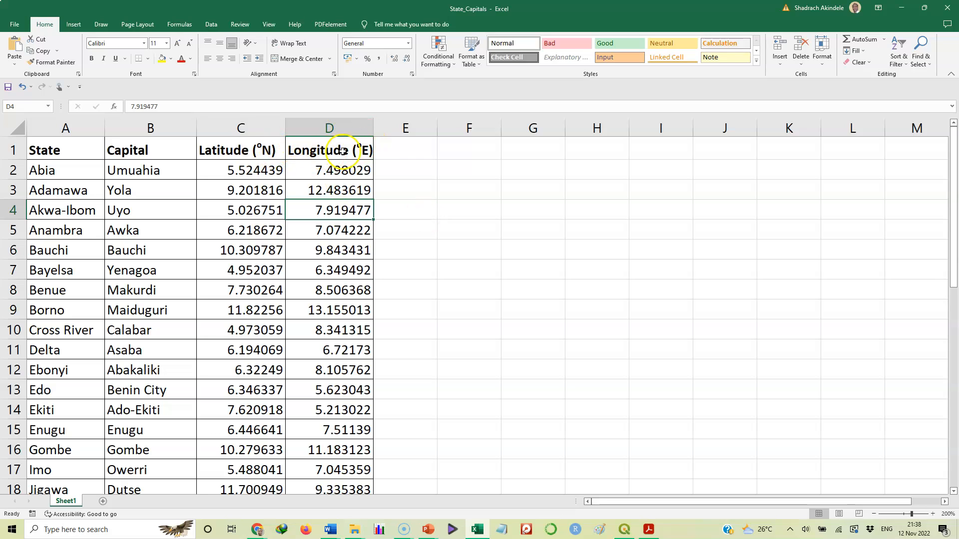
mouse_move(240, 170)
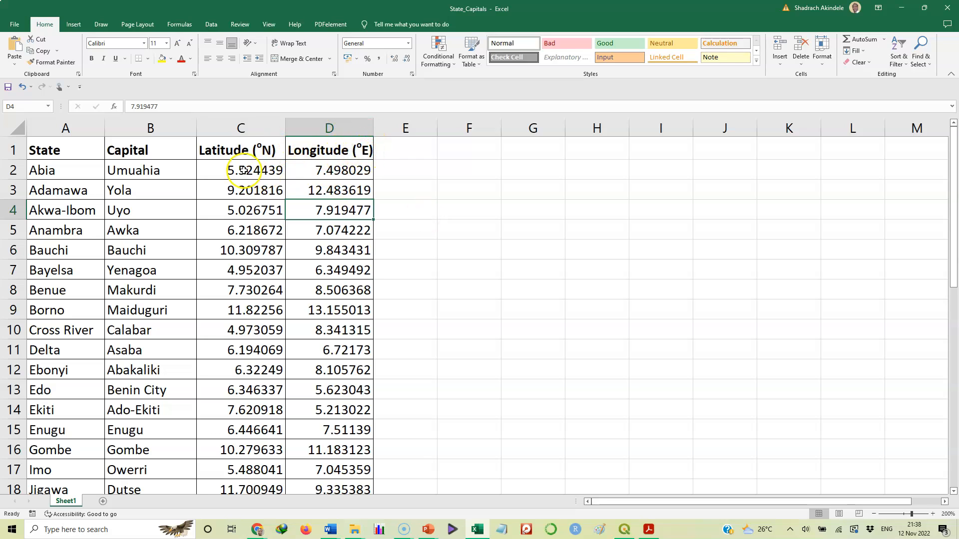
mouse_move(300, 276)
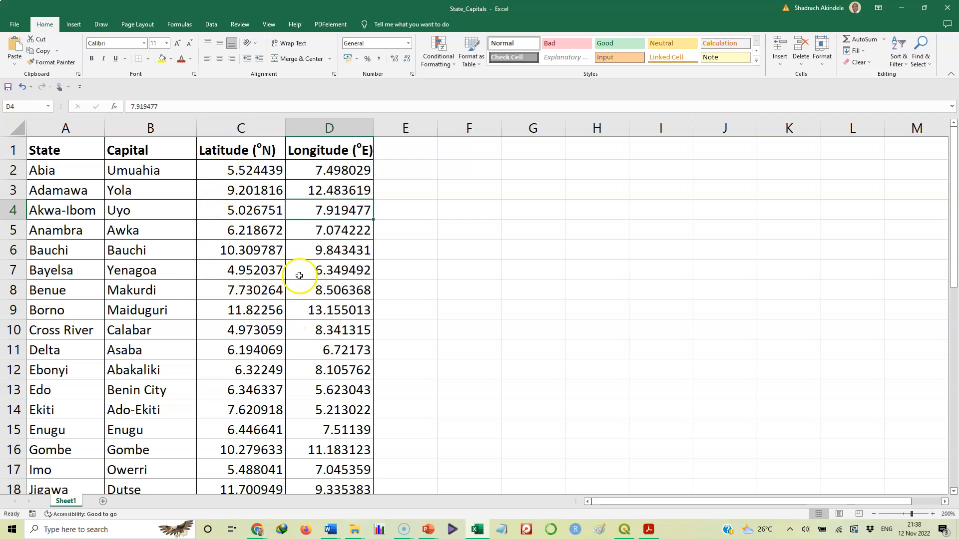
mouse_move(249, 250)
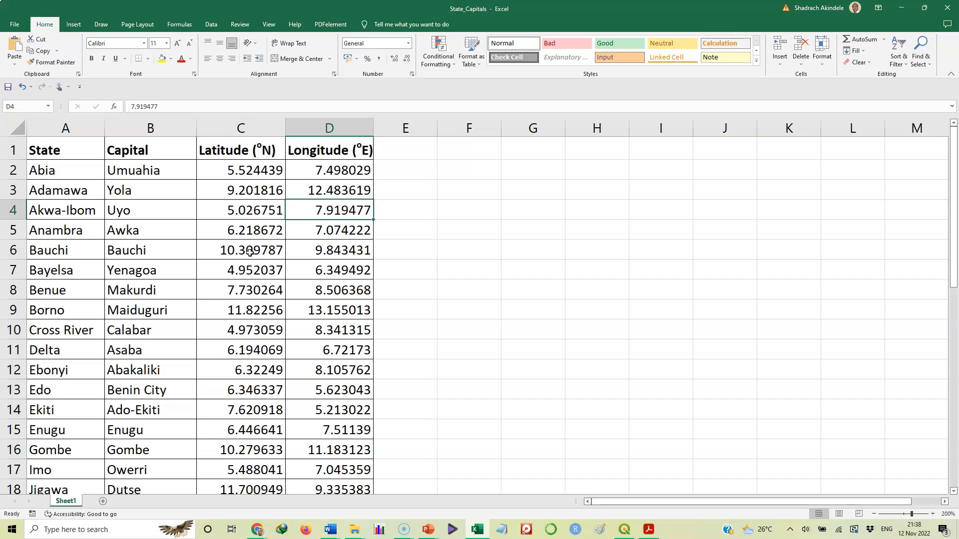
mouse_move(934, 265)
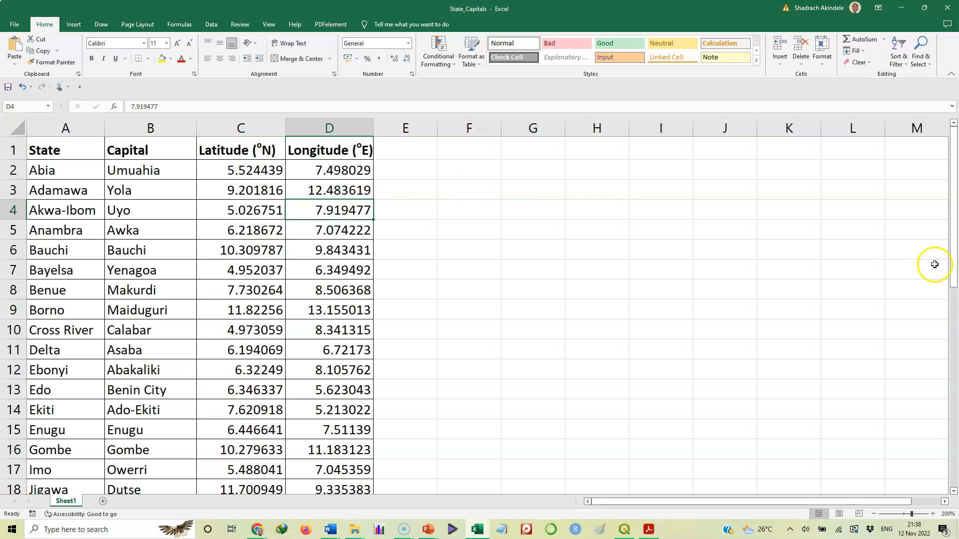
mouse_move(953, 331)
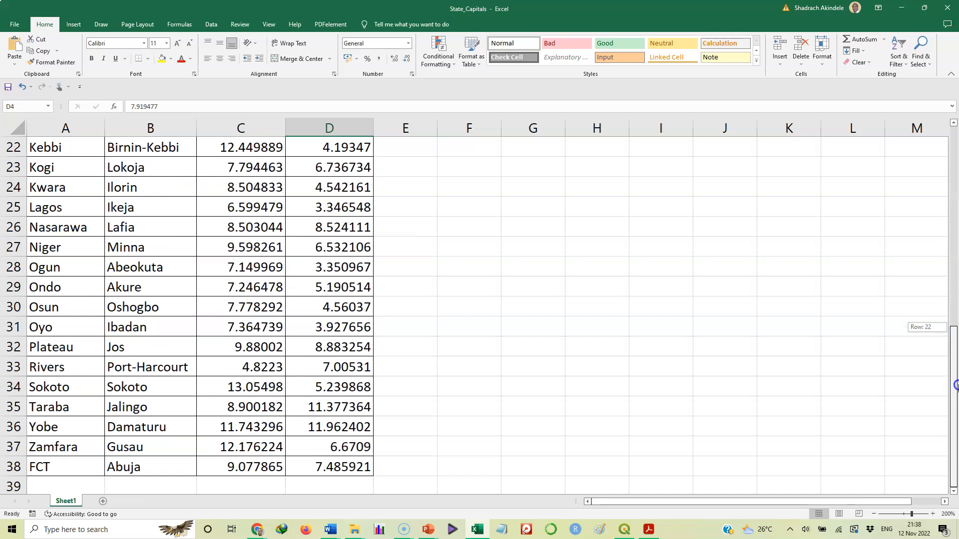
mouse_move(946, 377)
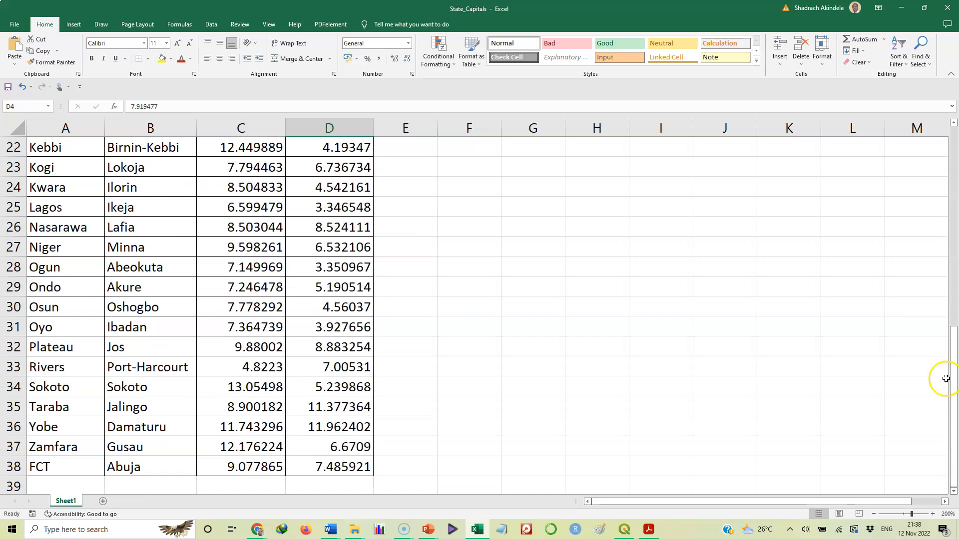
mouse_move(889, 347)
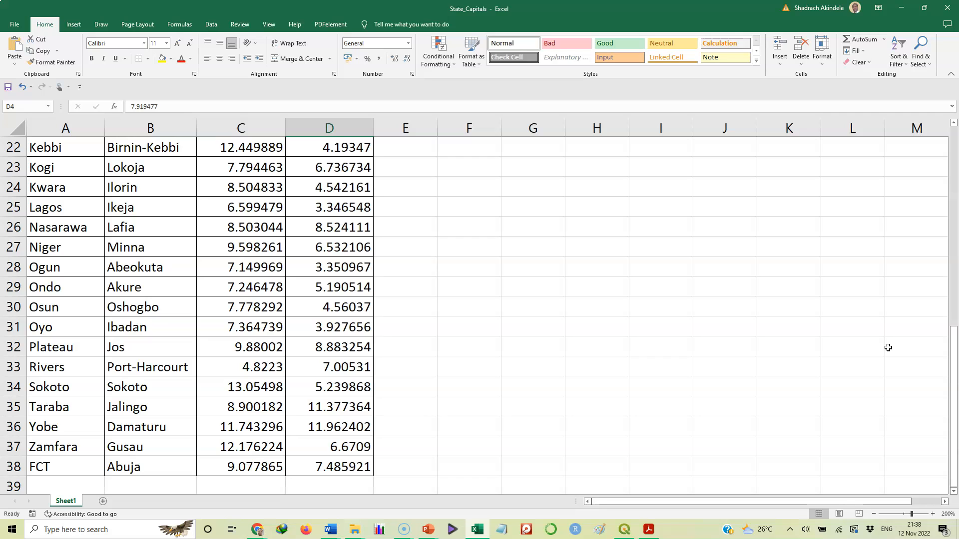
mouse_move(408, 261)
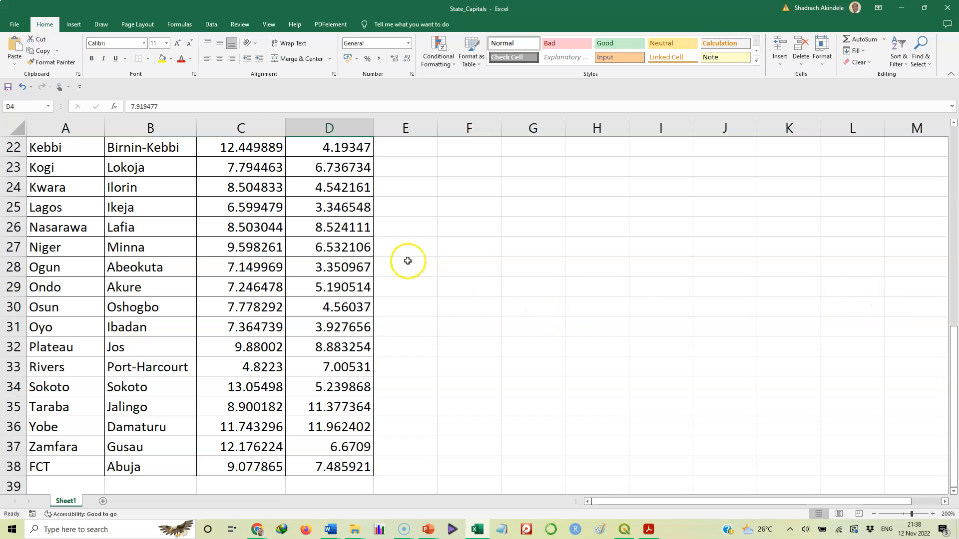
mouse_move(13, 24)
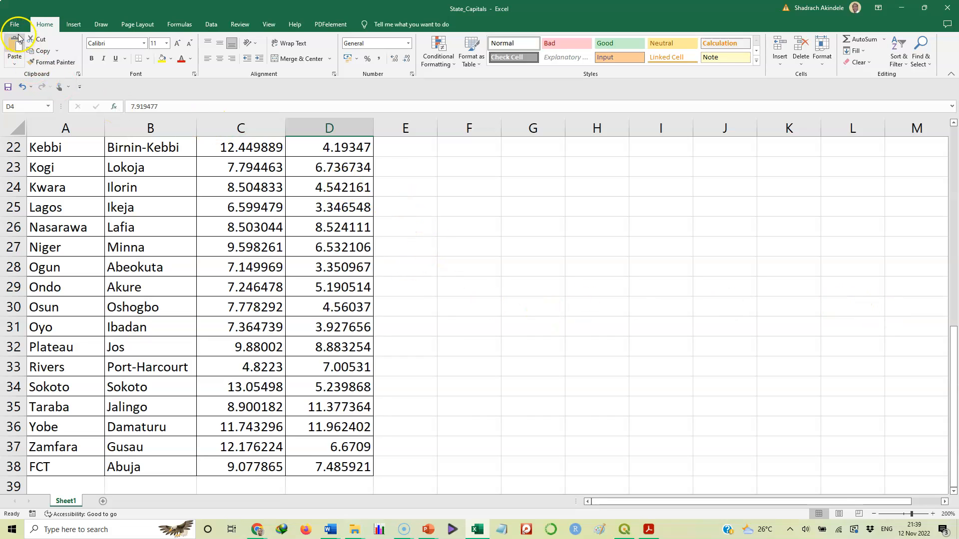
Save the table as State_Capitals in CSV (Comma delimited) format under Downloads\Compressed\New.
click(13, 24)
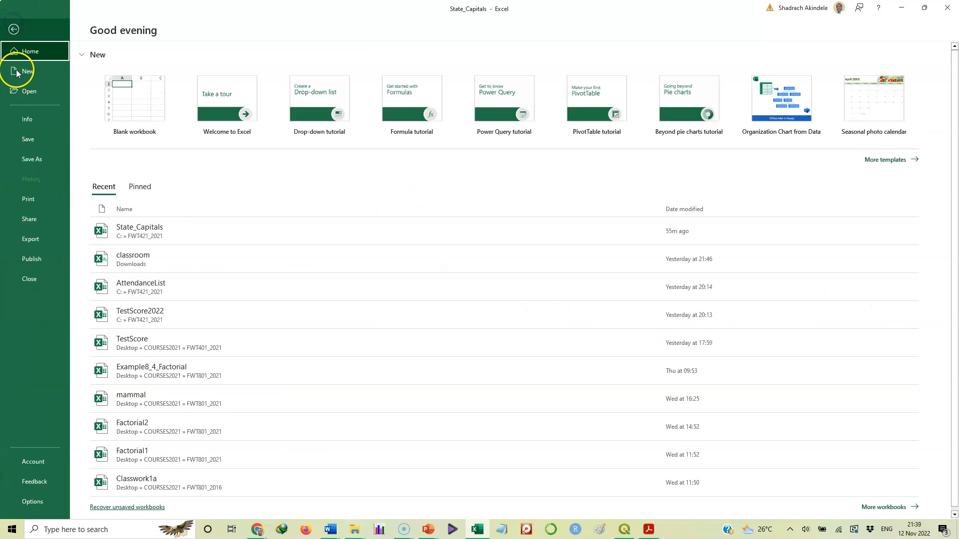
click(32, 159)
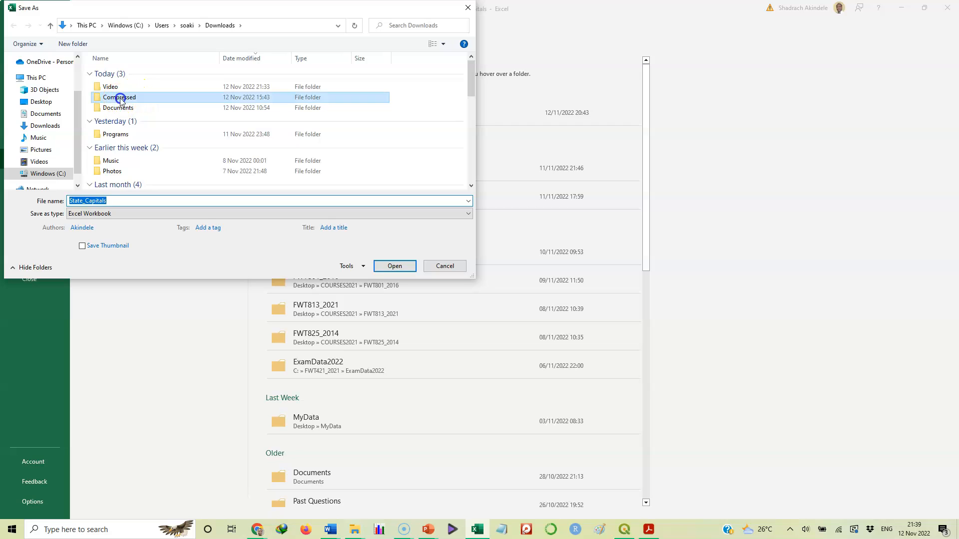
double_click(121, 97)
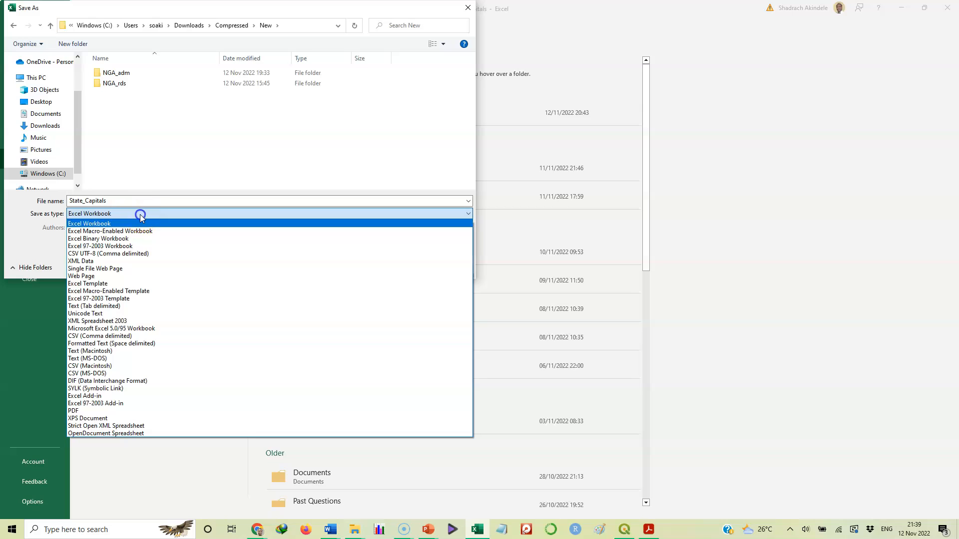
mouse_move(143, 231)
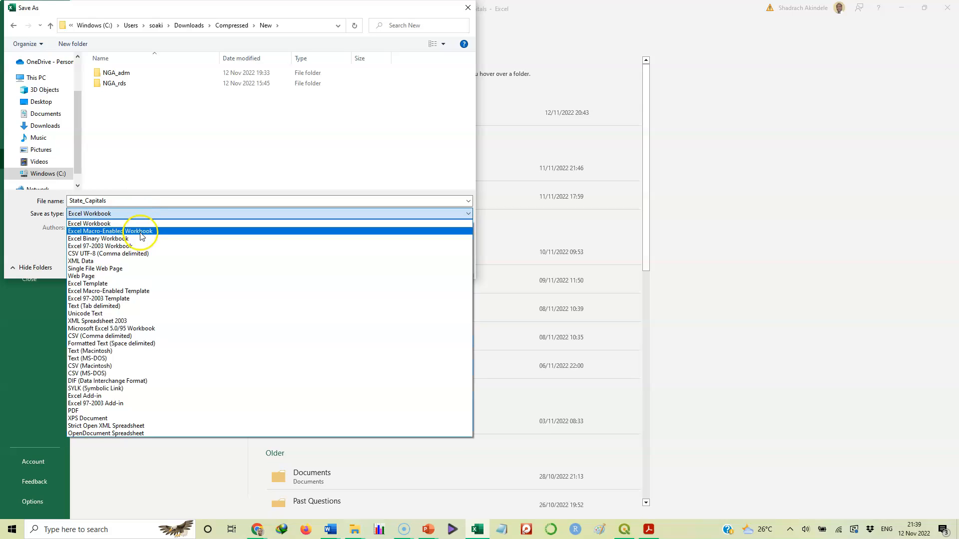
mouse_move(142, 306)
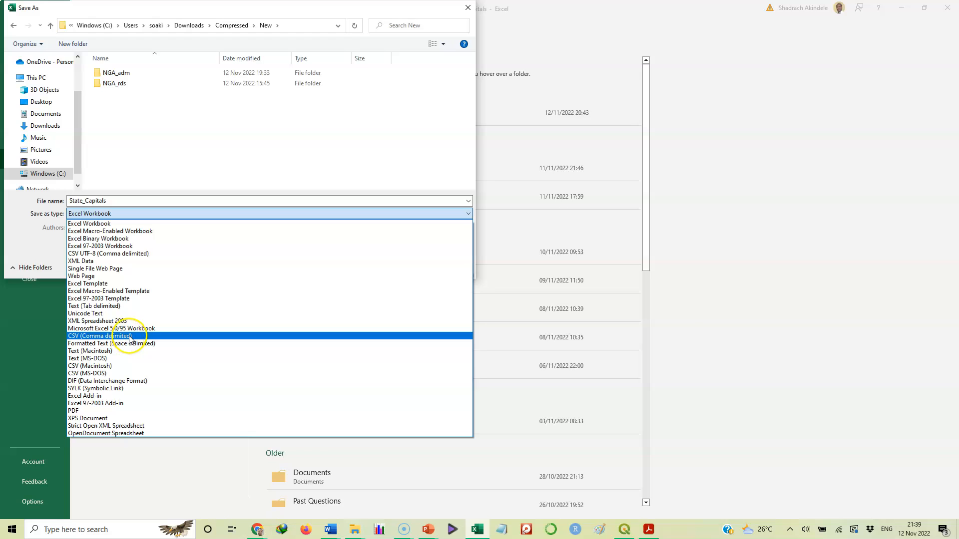
mouse_move(113, 337)
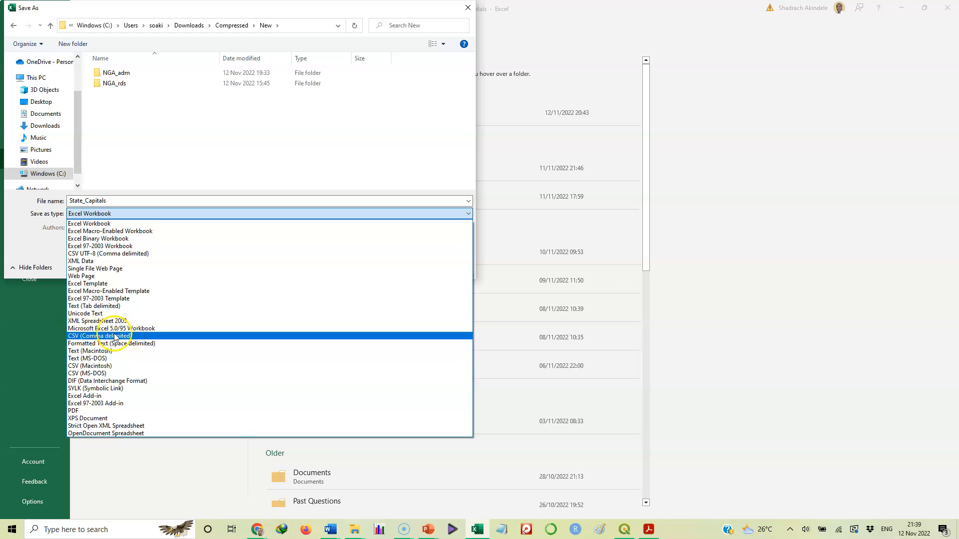
mouse_move(130, 340)
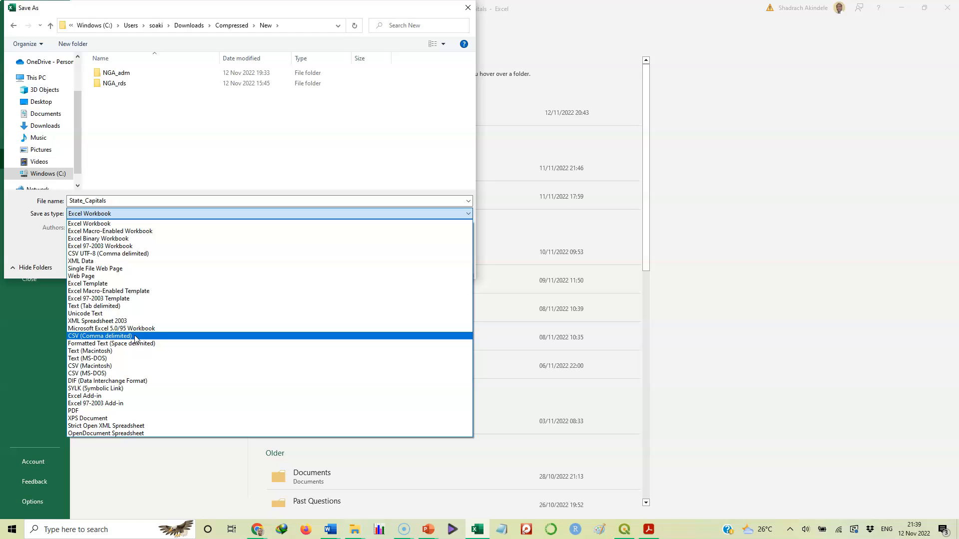
click(100, 336)
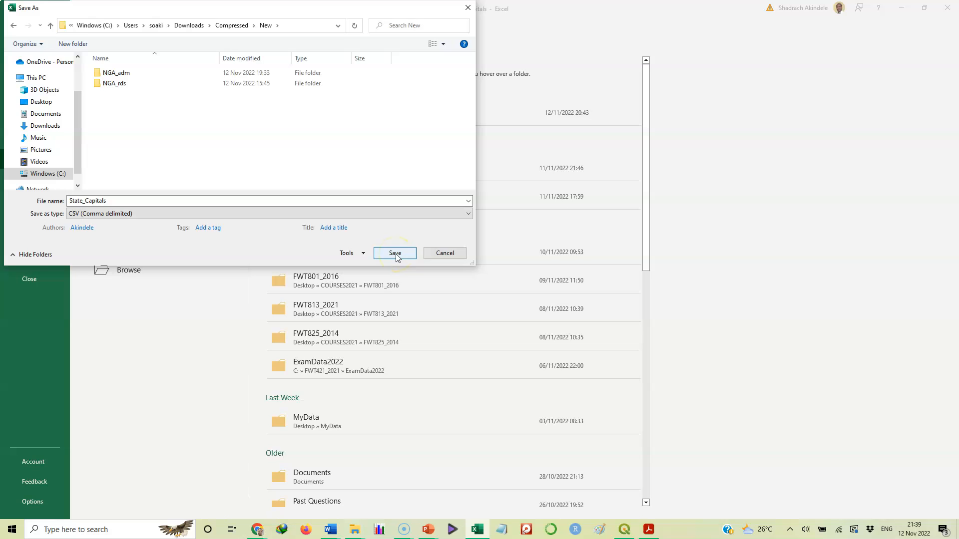
mouse_move(265, 188)
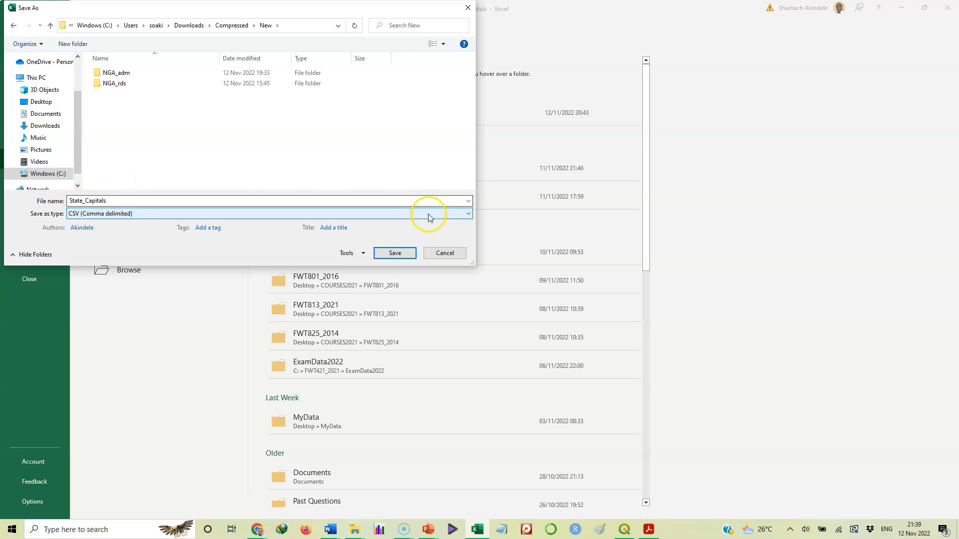
click(394, 253)
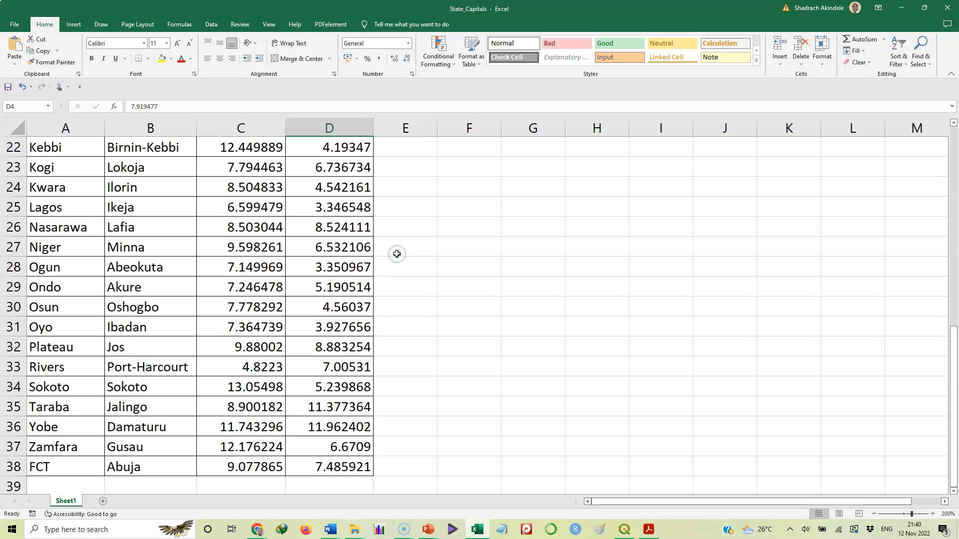
Switch from Excel to the QGIS project showing the Nigeria states map.
double_click(66, 501)
text(tate_Capitals)
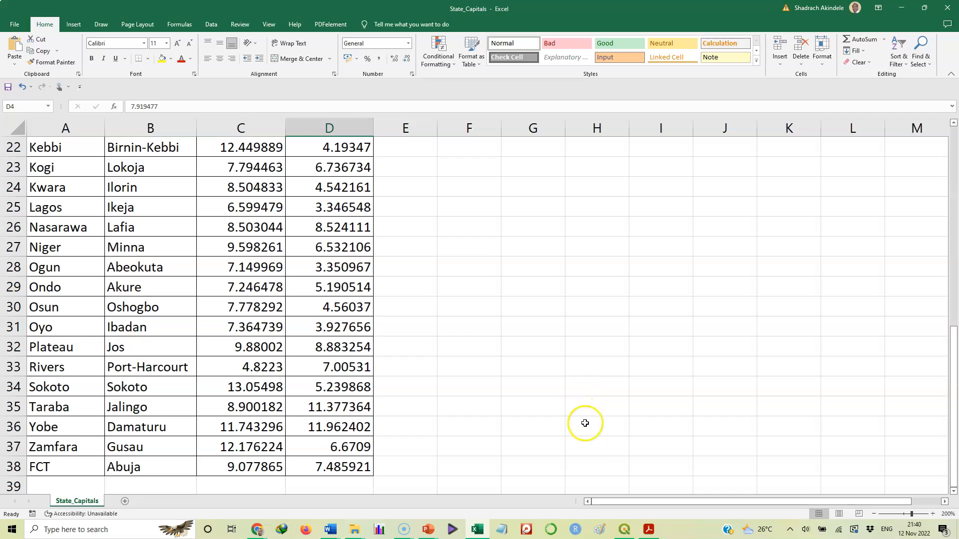
mouse_move(602, 447)
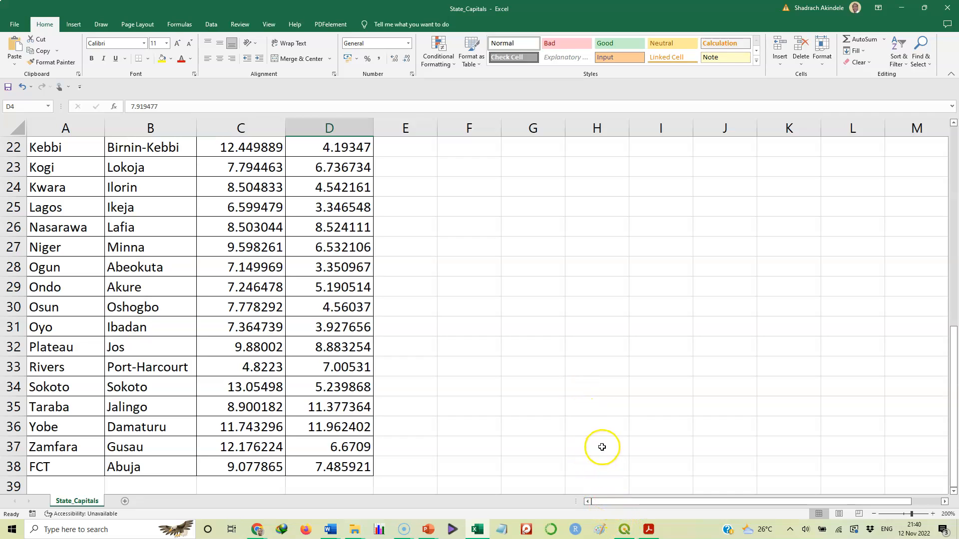
mouse_move(624, 529)
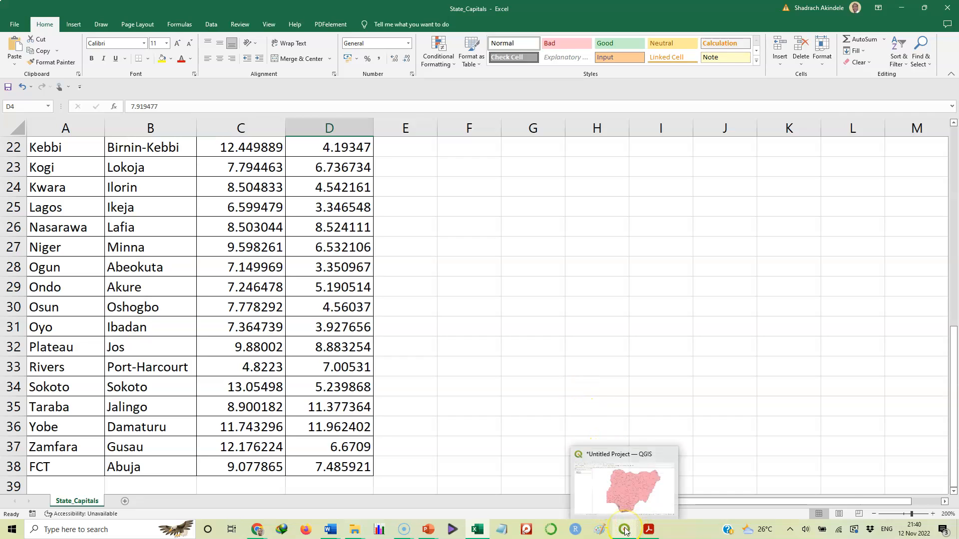
click(623, 529)
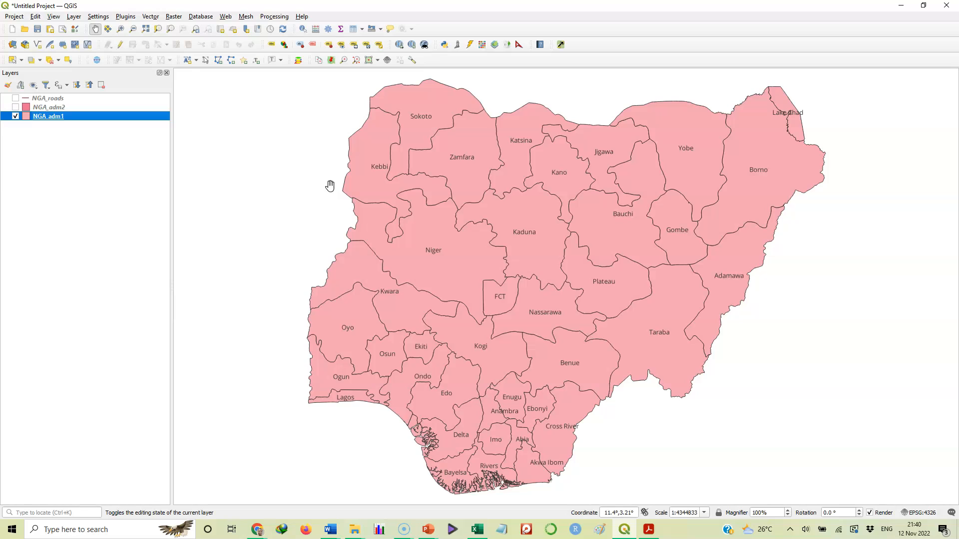
click(407, 221)
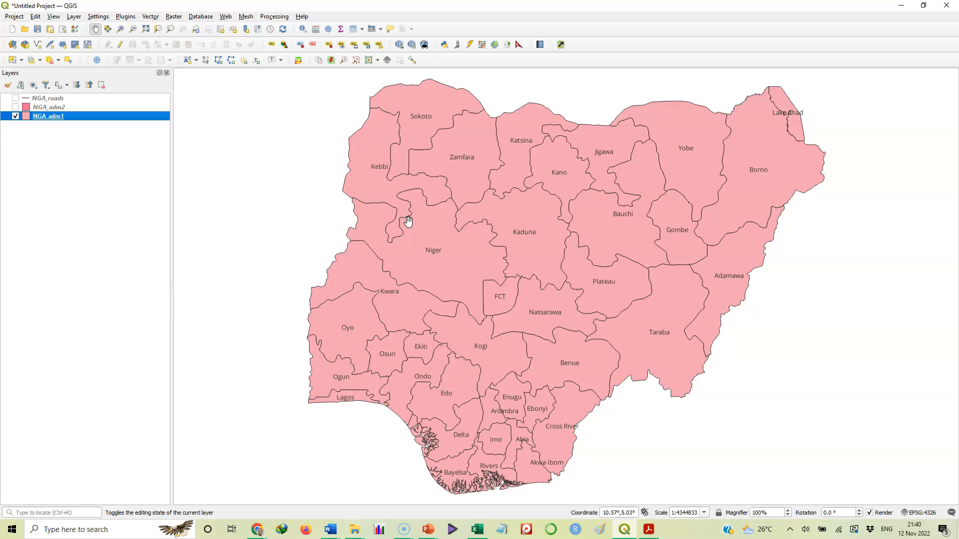
mouse_move(159, 143)
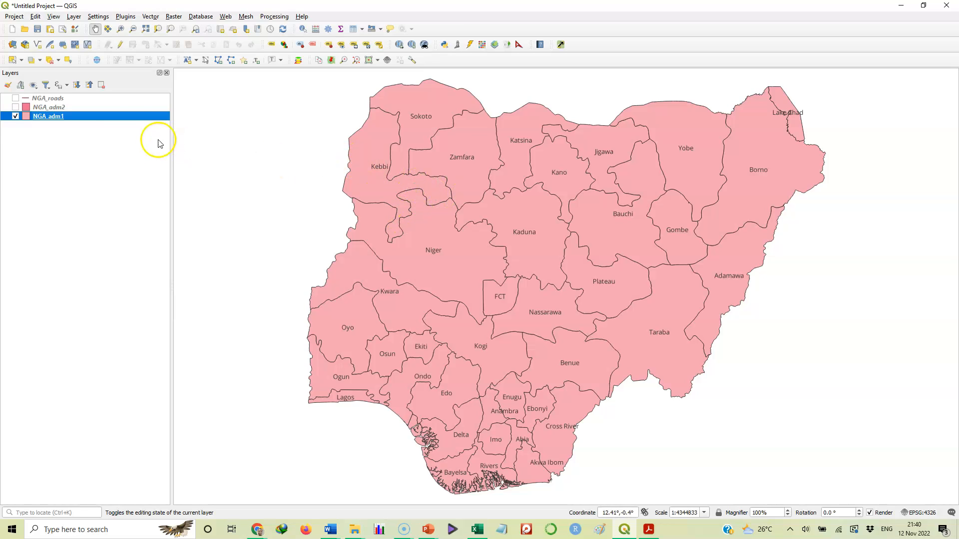
mouse_move(95, 118)
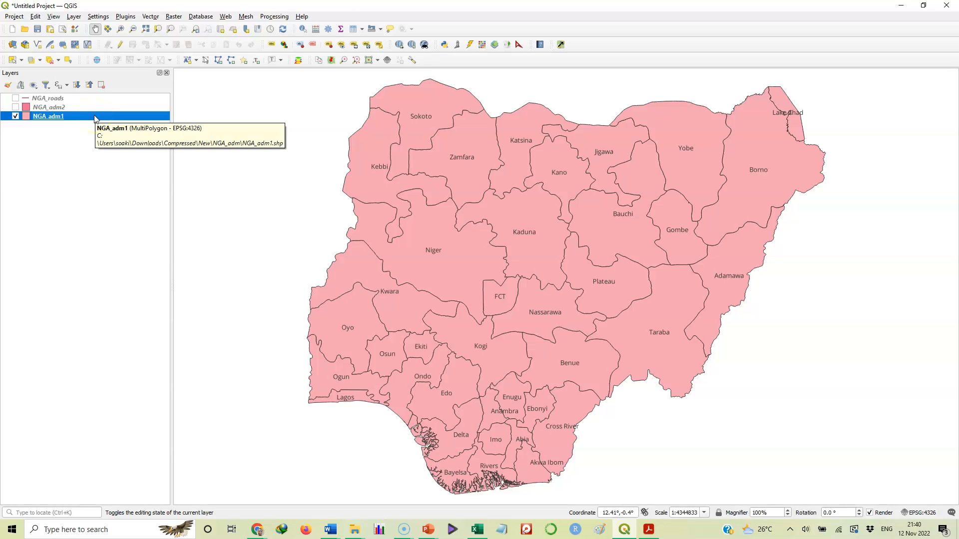
Open the NGA_adm1 layer's Symbology settings and dismiss the fill colour chooser unchanged.
double_click(47, 116)
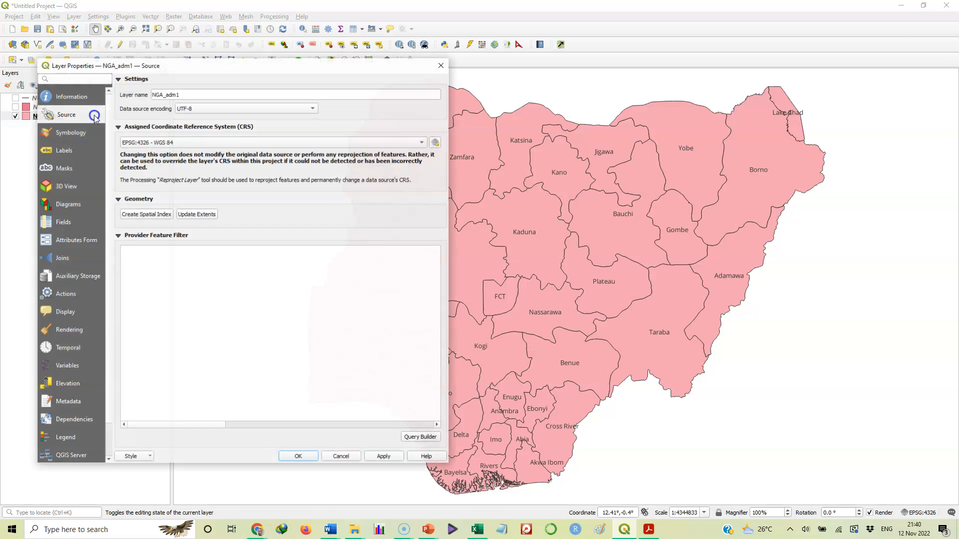
mouse_move(70, 131)
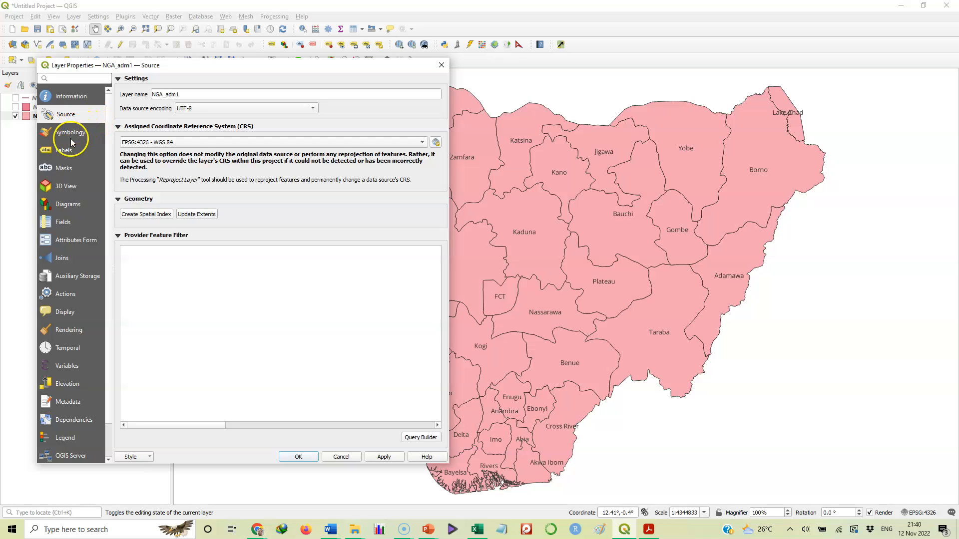
click(71, 132)
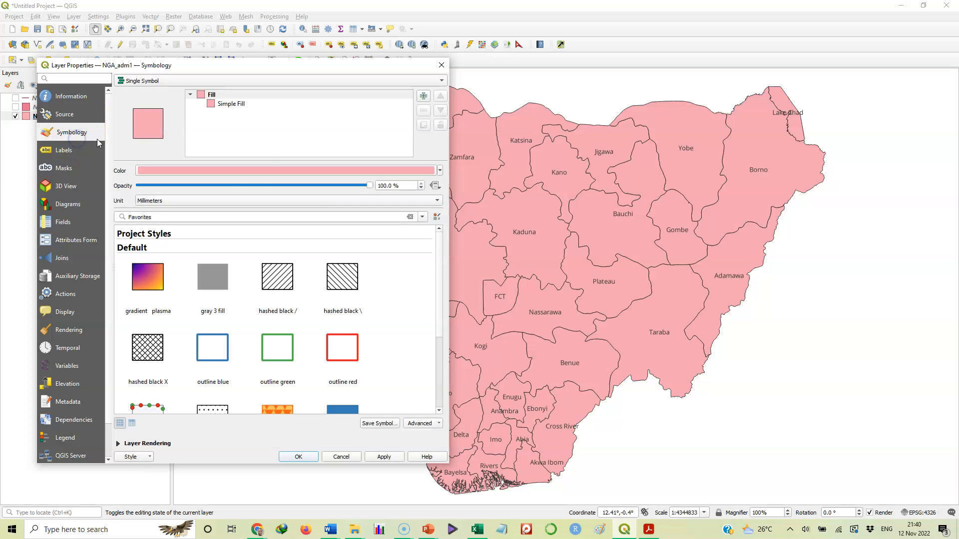
click(285, 170)
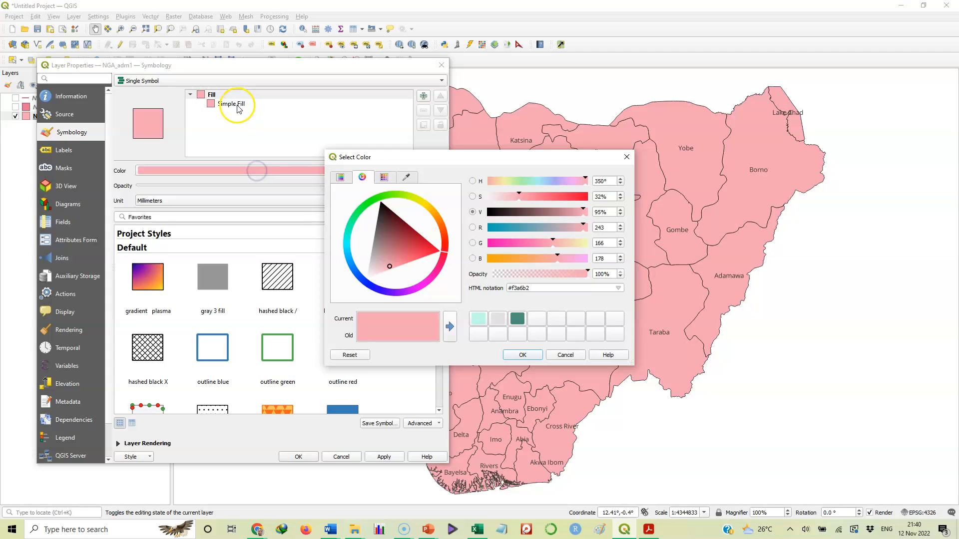
mouse_move(562, 354)
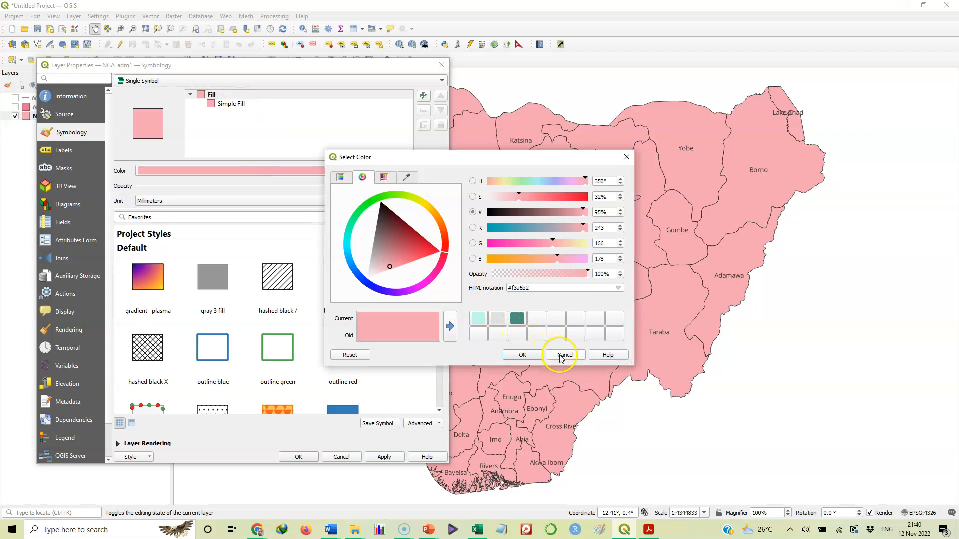
click(562, 355)
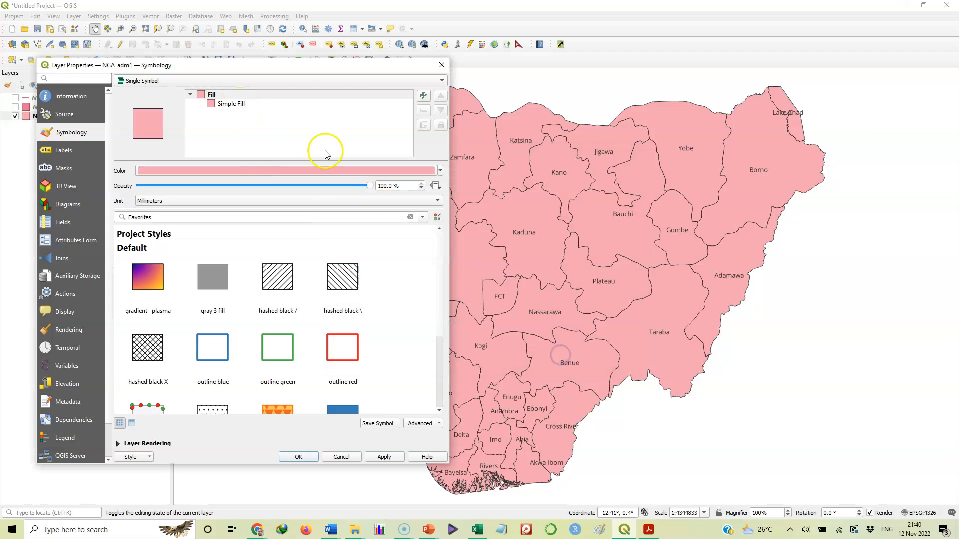
Set the Simple Fill style to No Brush so states show outlines only, and apply.
click(231, 103)
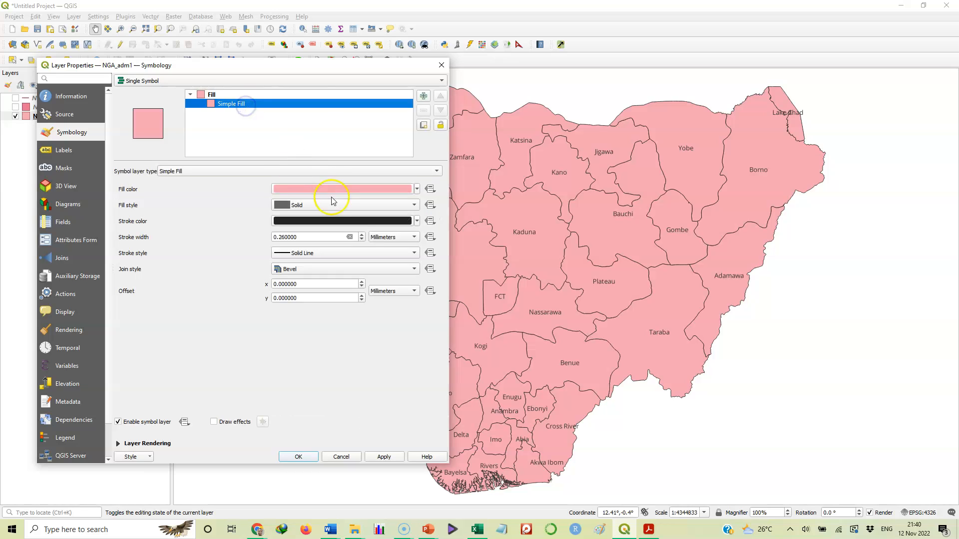
click(413, 205)
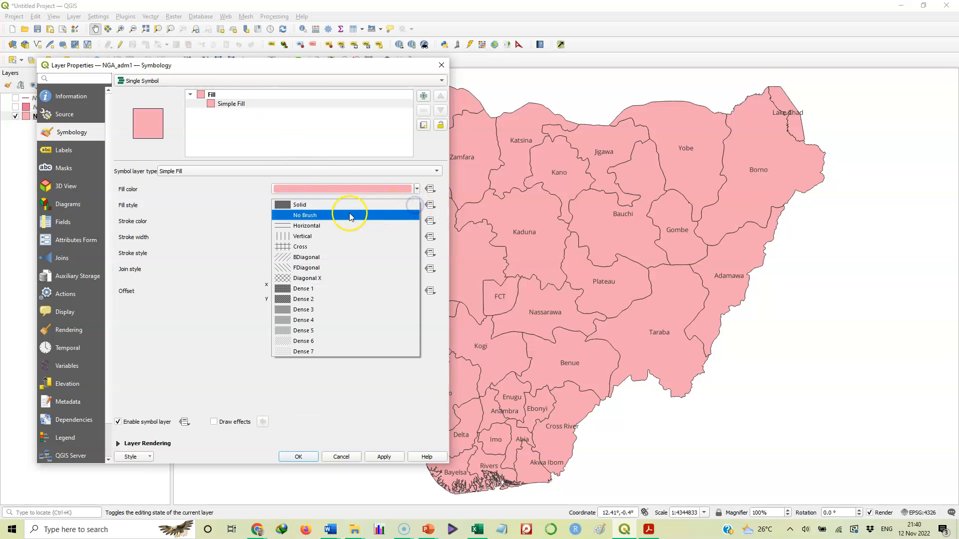
click(305, 215)
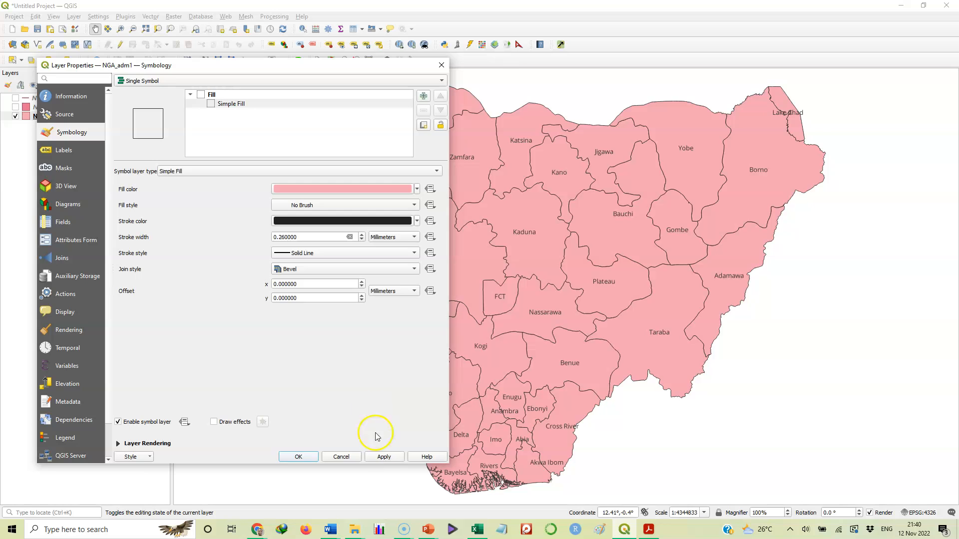
click(384, 456)
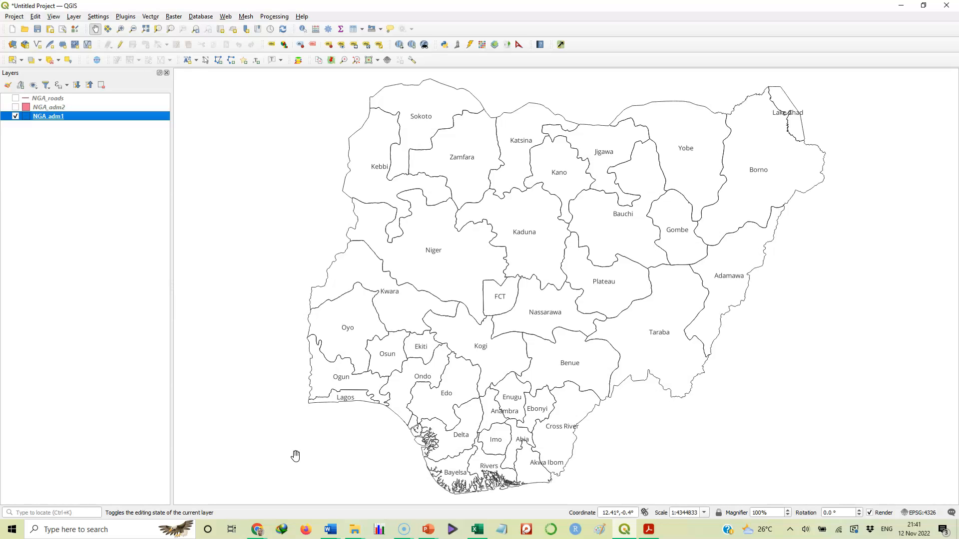
click(500, 252)
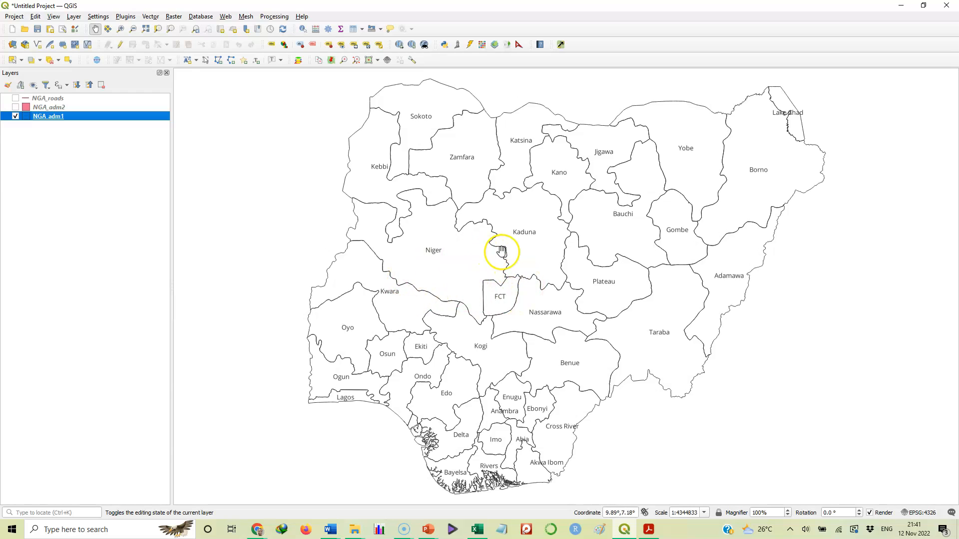
mouse_move(592, 487)
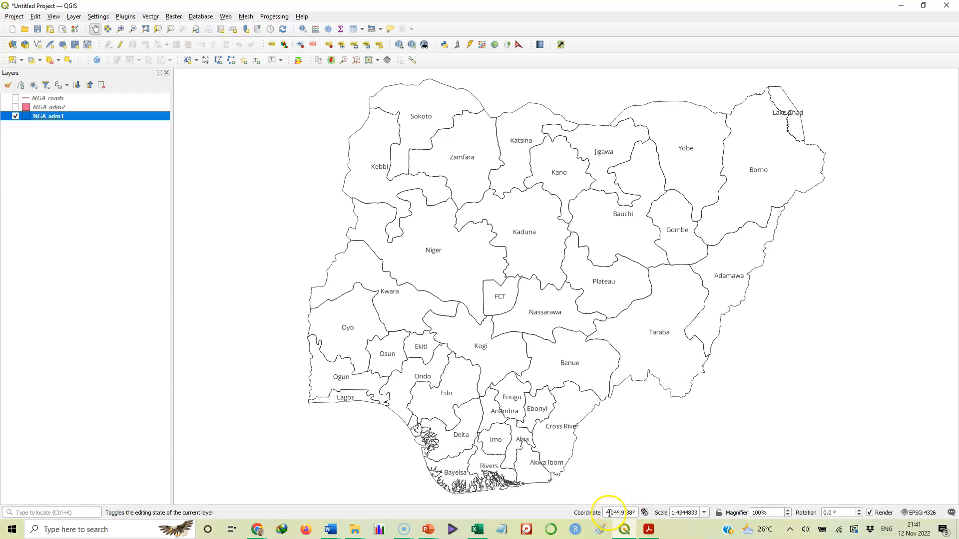
mouse_move(524, 346)
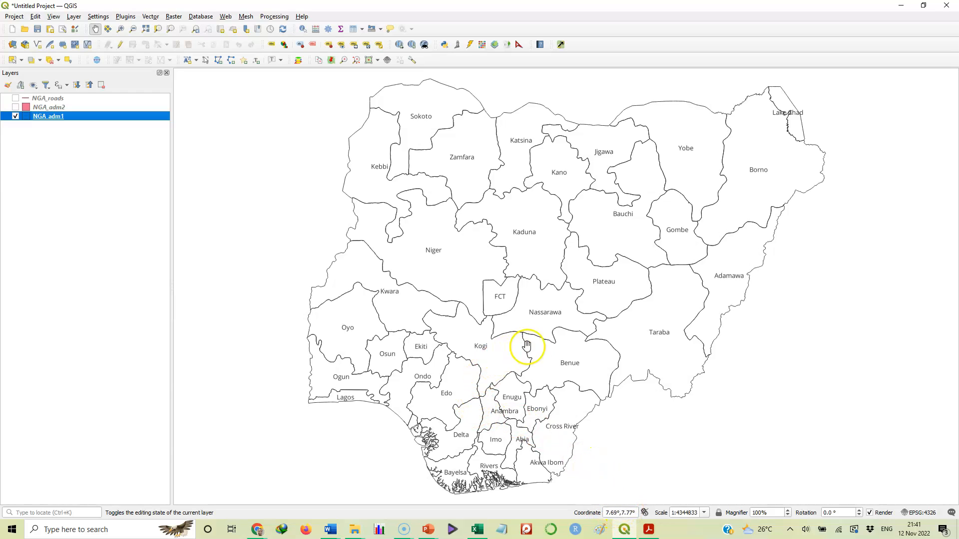
mouse_move(408, 343)
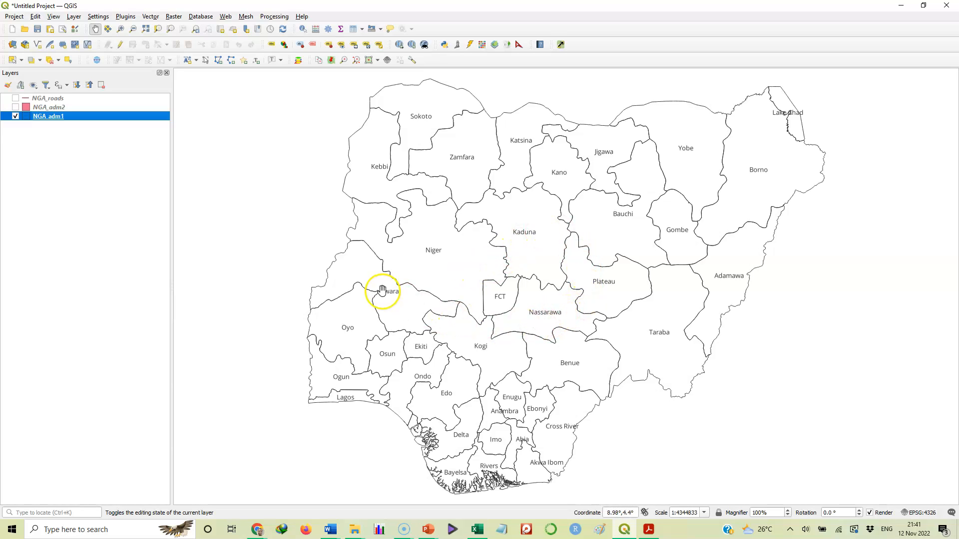
mouse_move(334, 312)
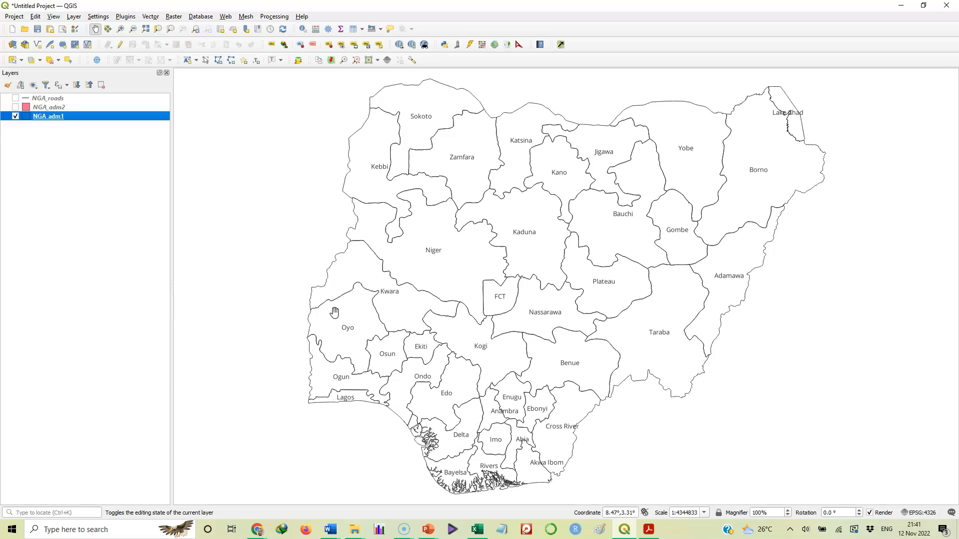
mouse_move(109, 122)
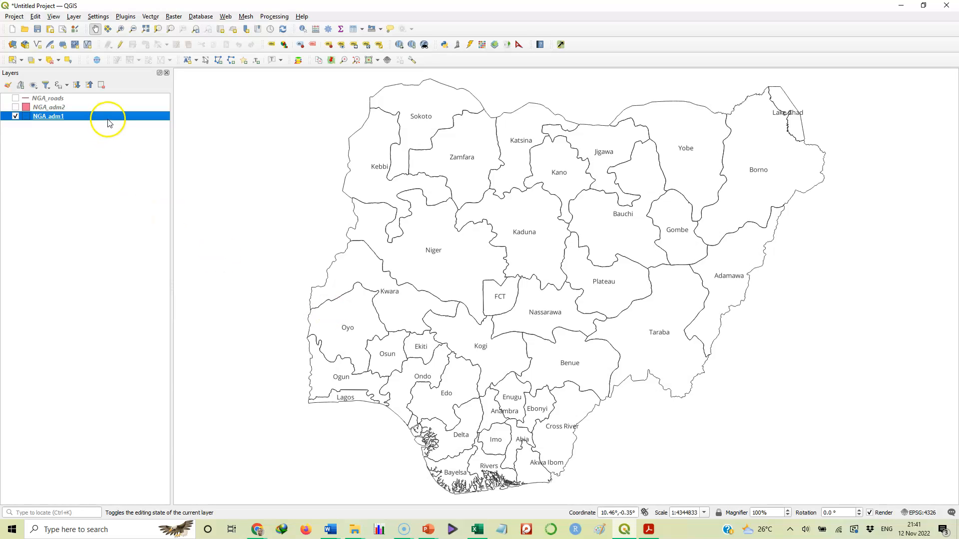
mouse_move(73, 29)
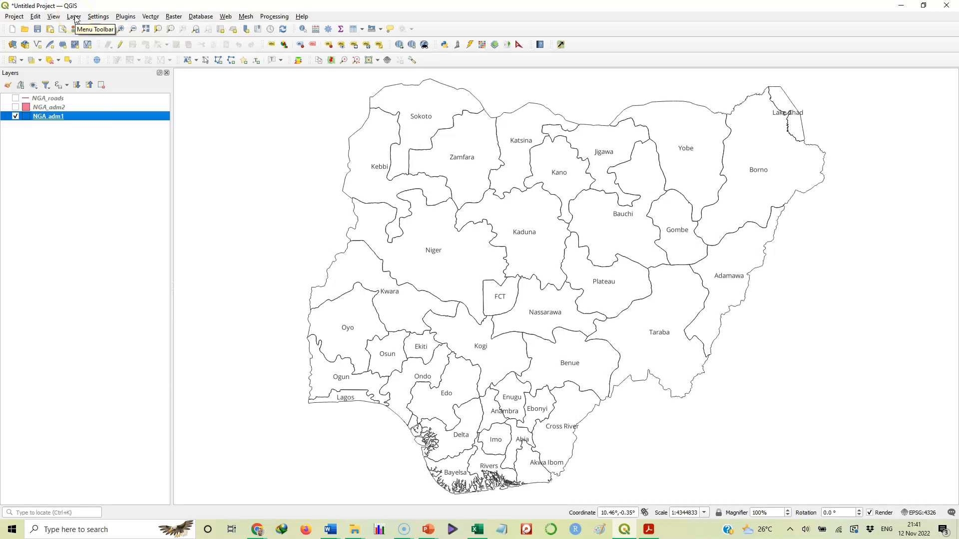
Open the Add Delimited Text Layer dialog from the Layer menu.
click(73, 16)
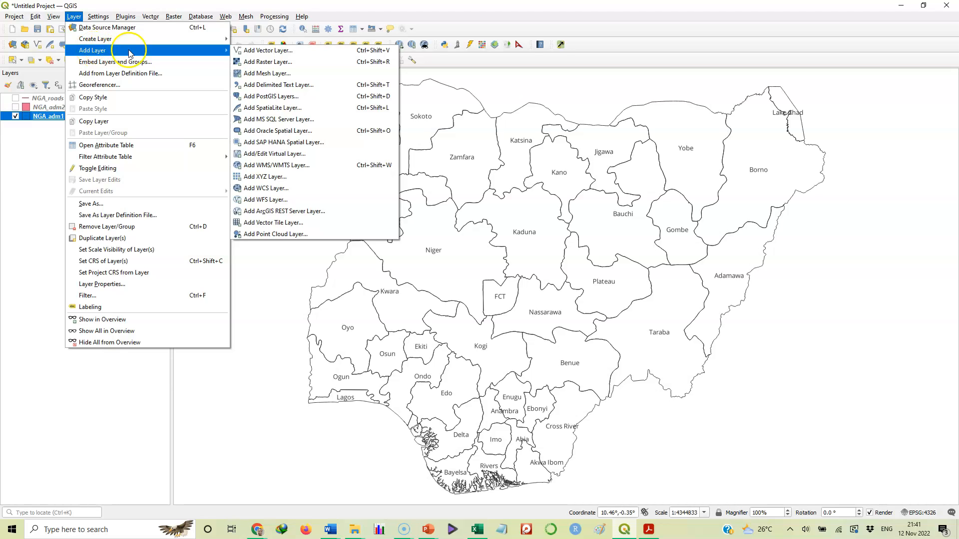
mouse_move(223, 52)
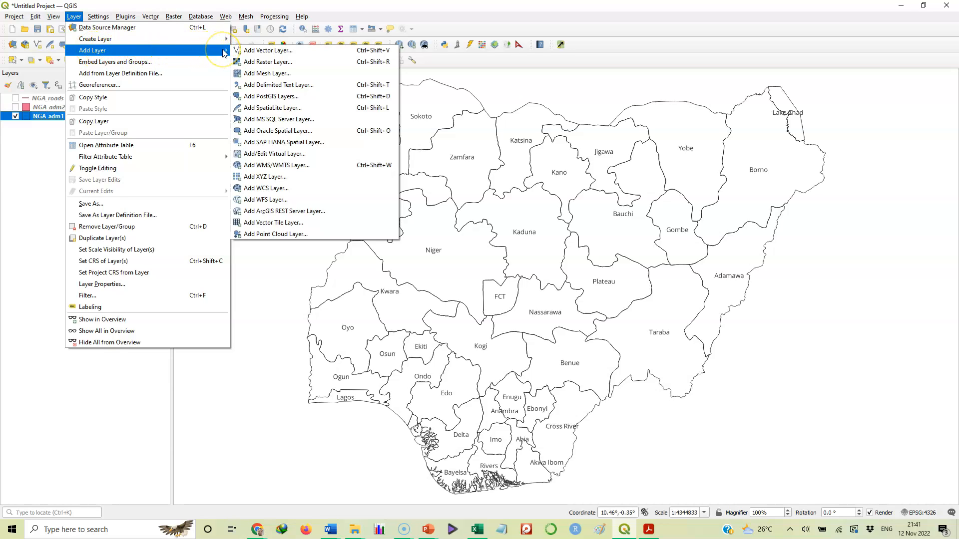
mouse_move(265, 50)
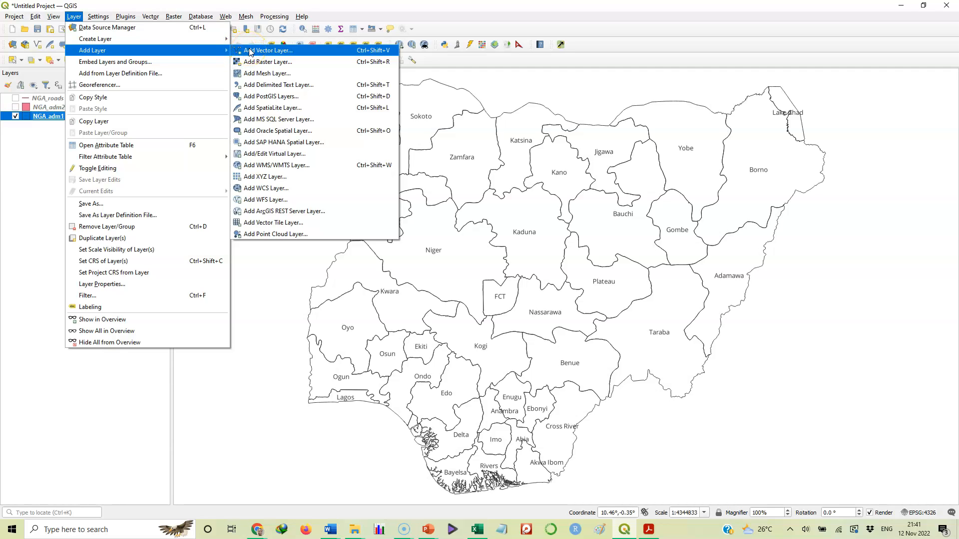
mouse_move(279, 84)
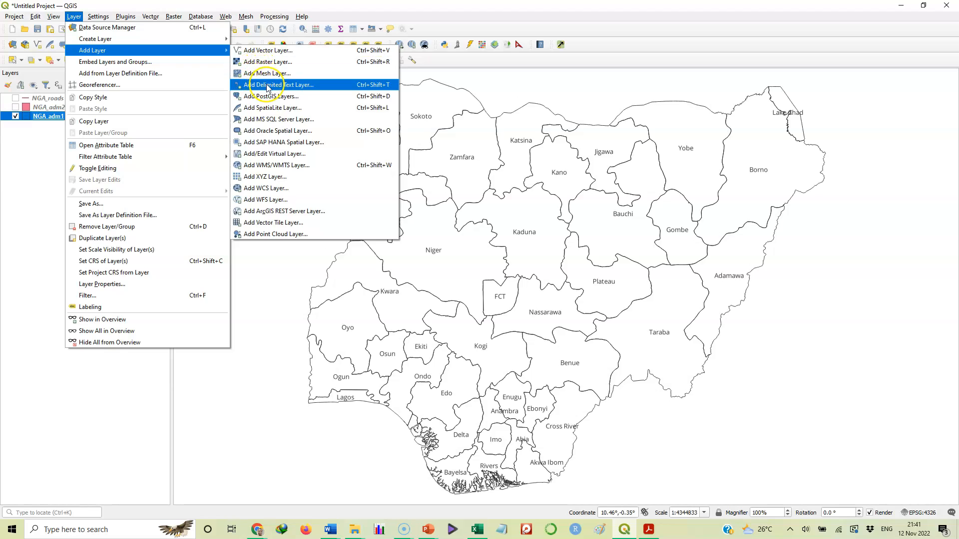
mouse_move(269, 84)
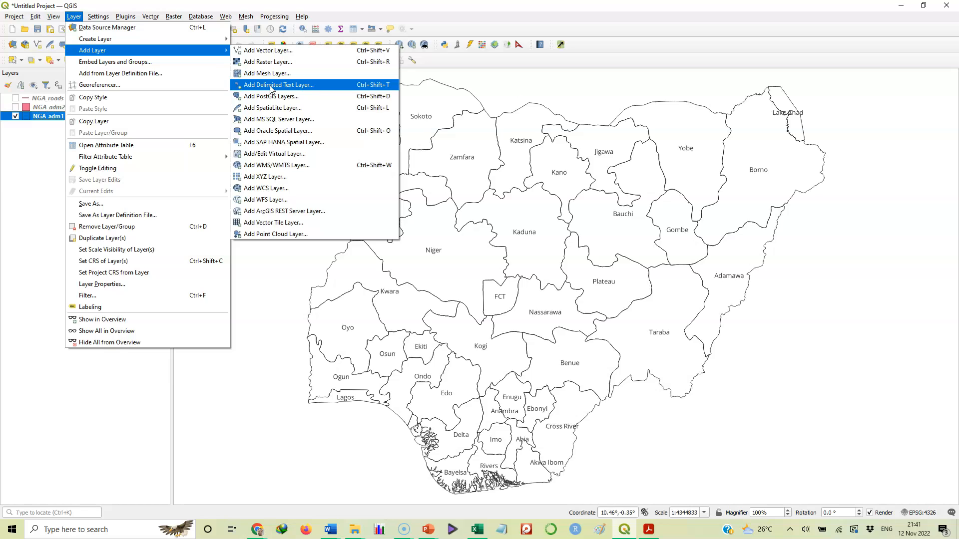
mouse_move(266, 50)
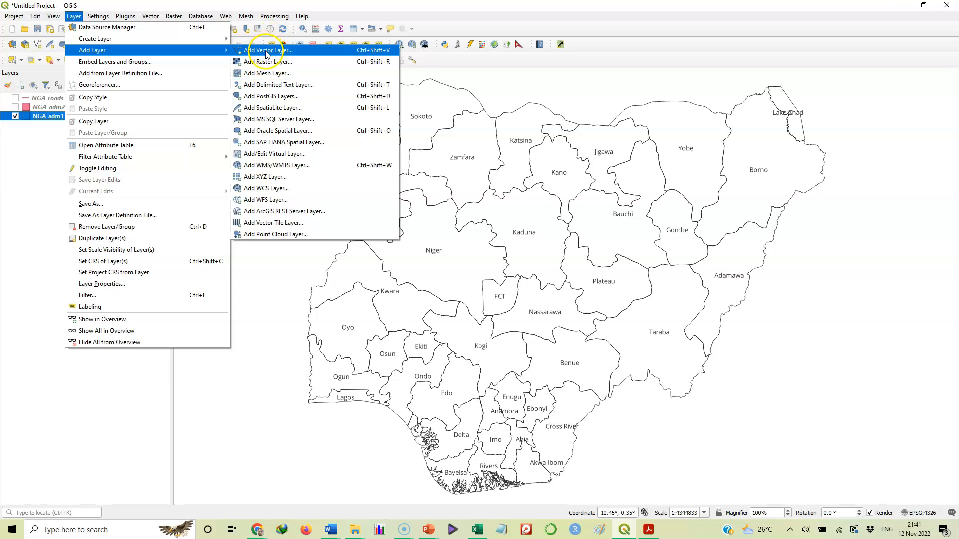
mouse_move(267, 84)
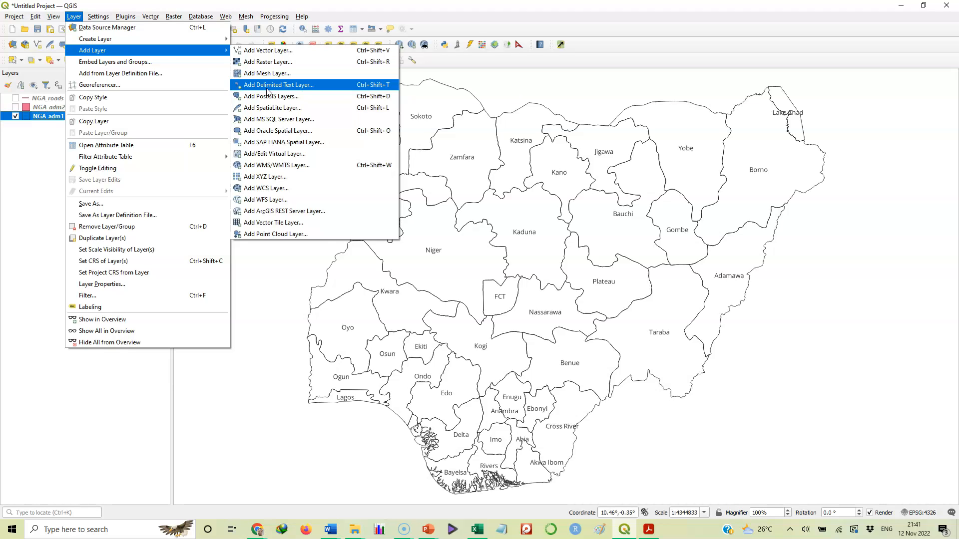
mouse_move(266, 89)
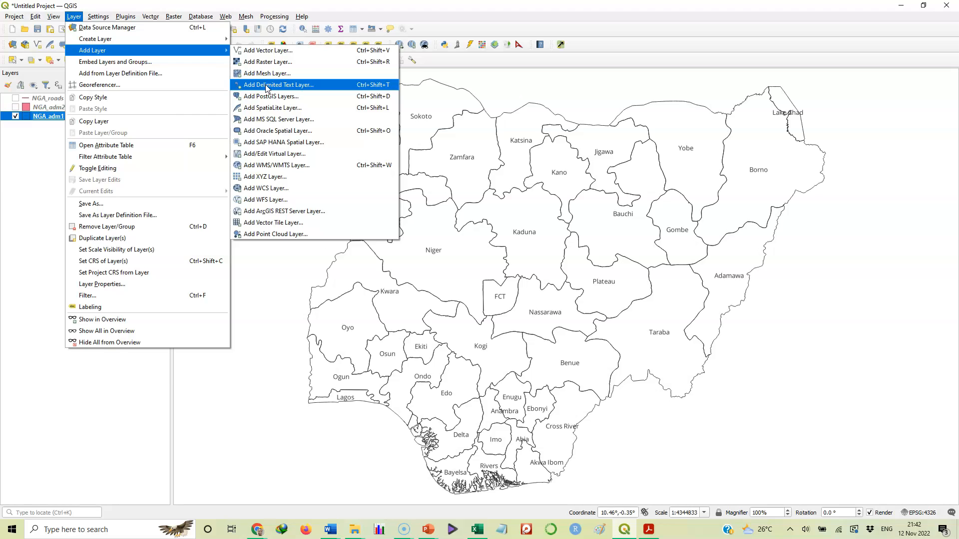
click(278, 84)
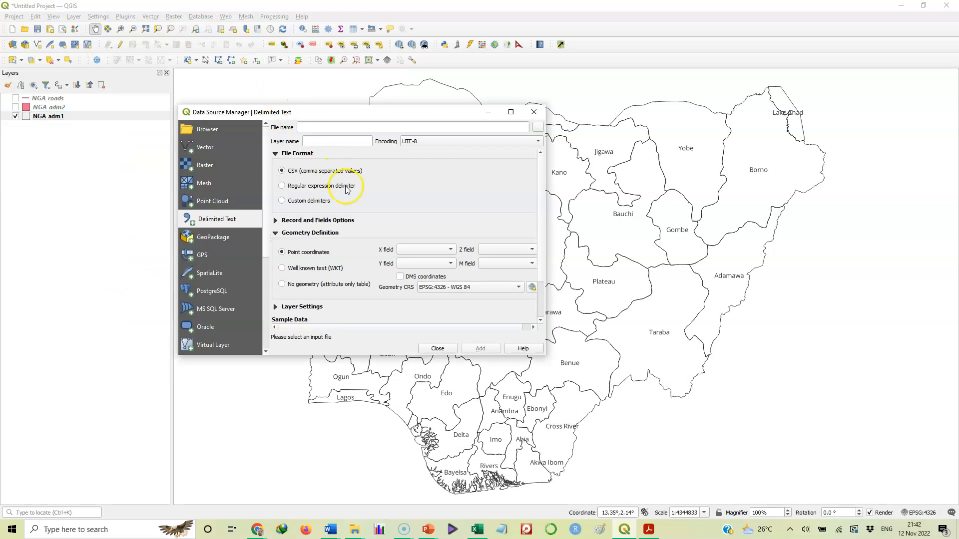
mouse_move(336, 141)
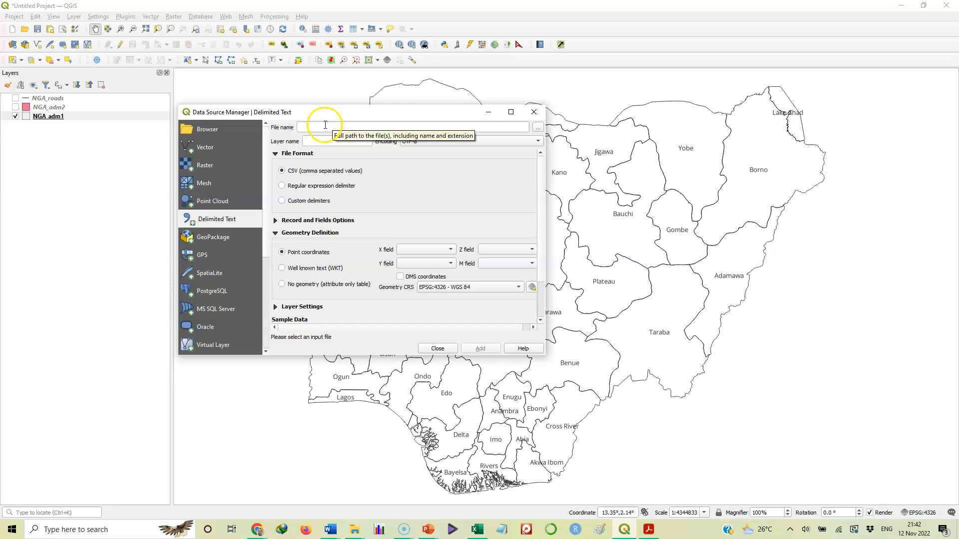
mouse_move(537, 127)
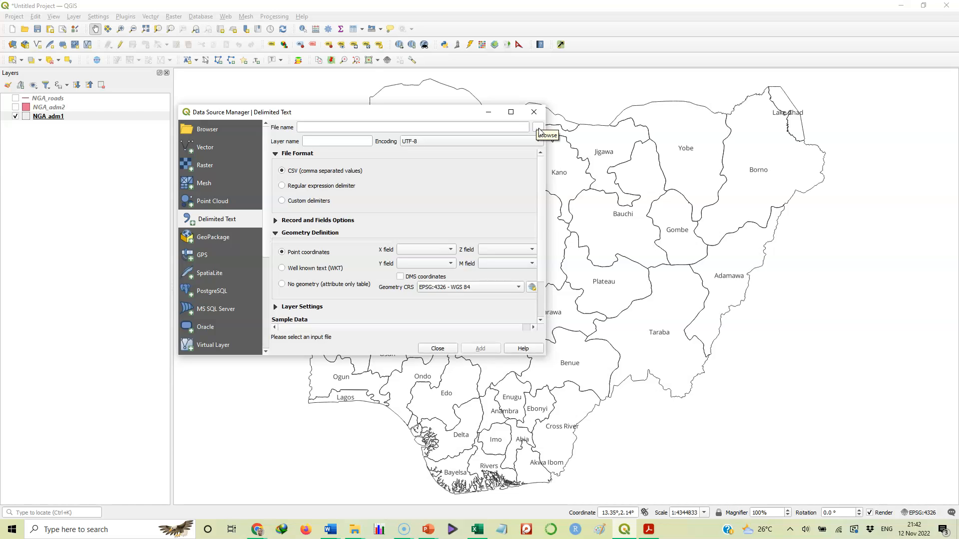
Browse to Downloads > Compressed > New and select the State_Capitals CSV file.
click(546, 135)
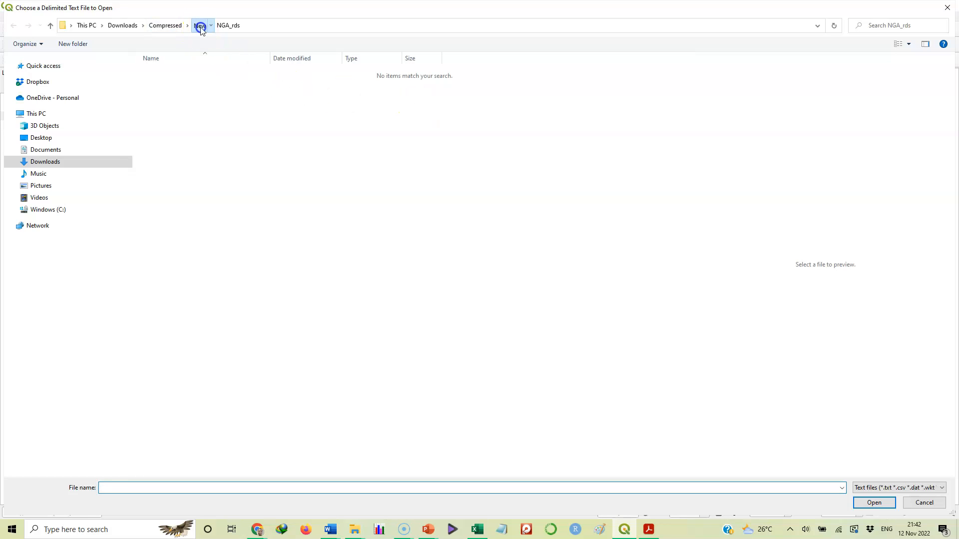
click(198, 25)
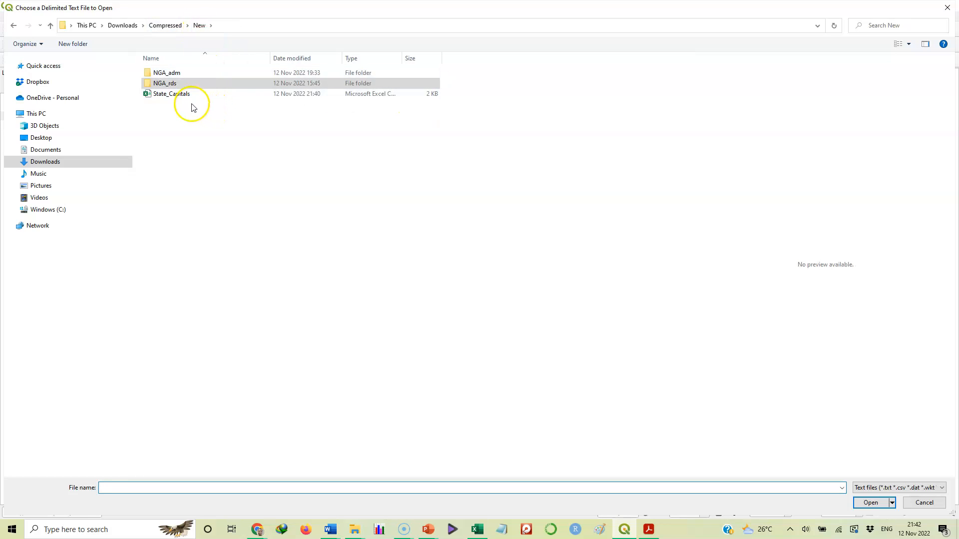
click(170, 94)
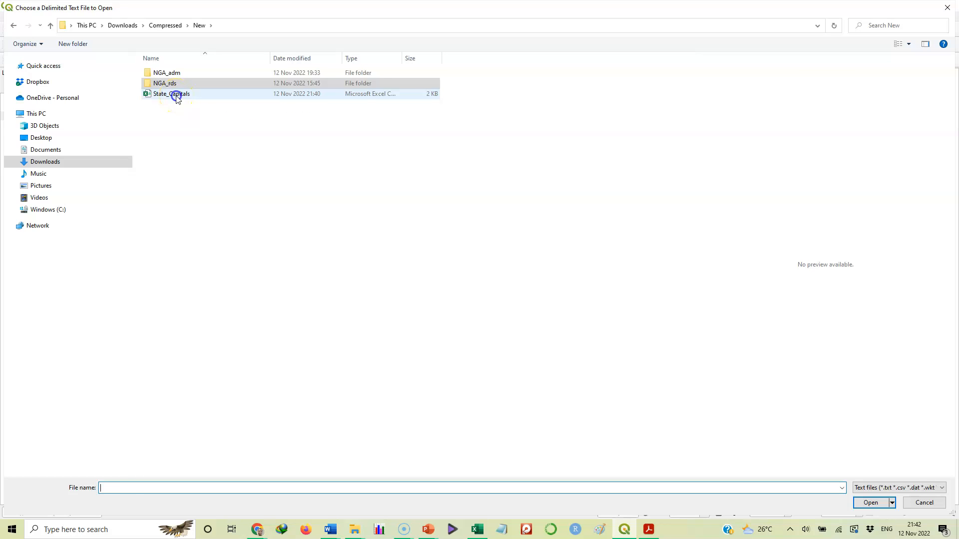
click(170, 93)
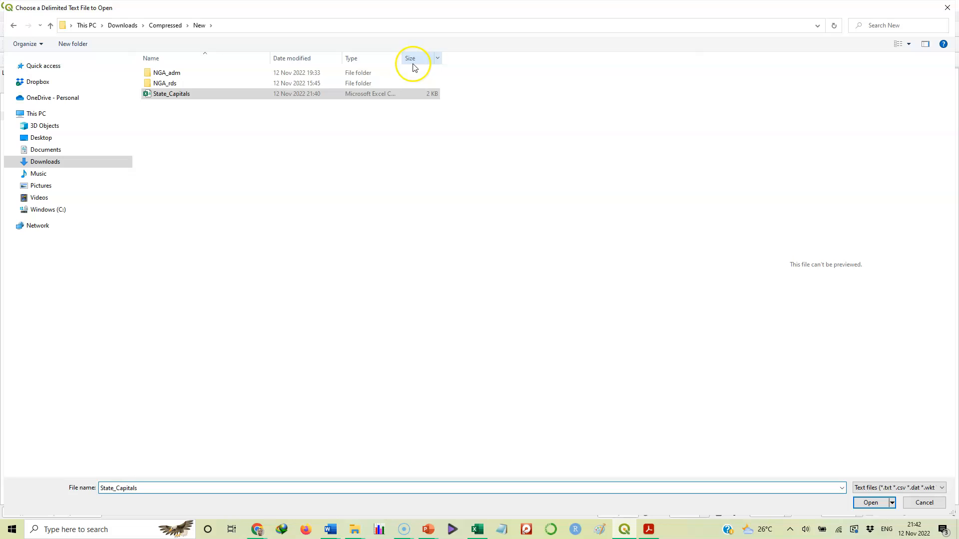
mouse_move(406, 58)
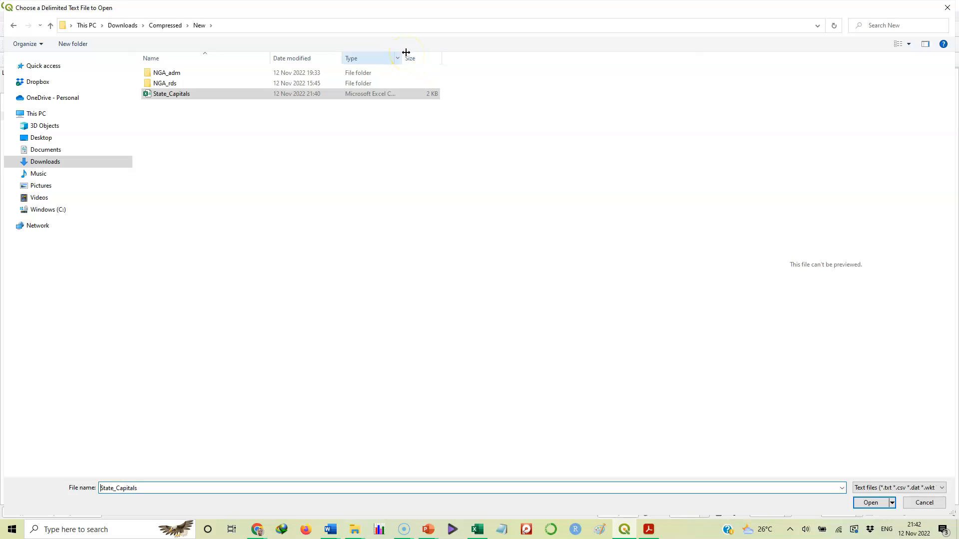
drag(404, 58, 488, 58)
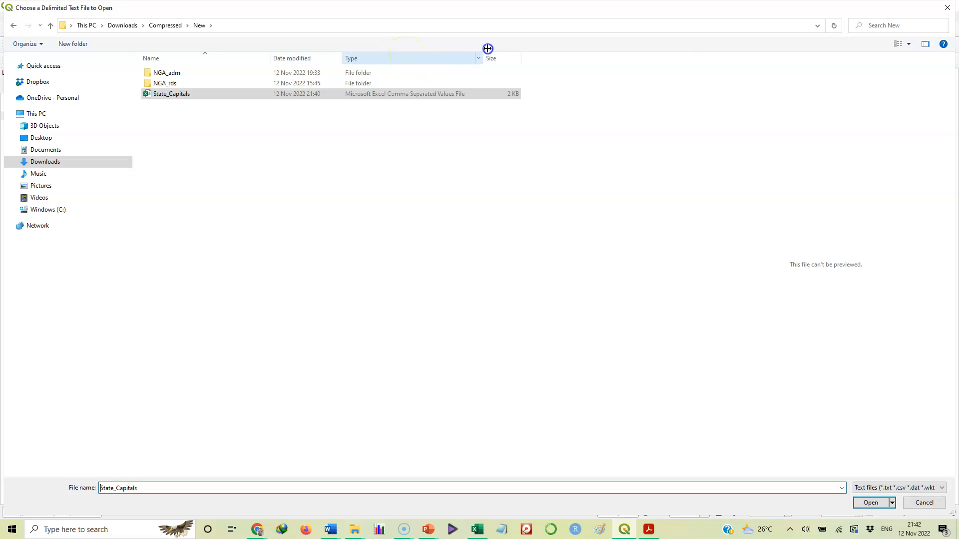
mouse_move(376, 103)
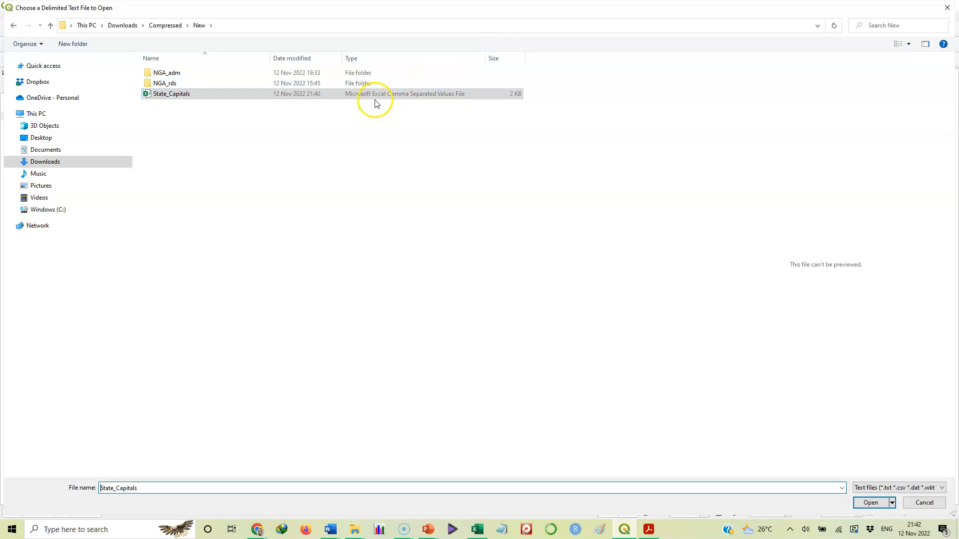
mouse_move(439, 98)
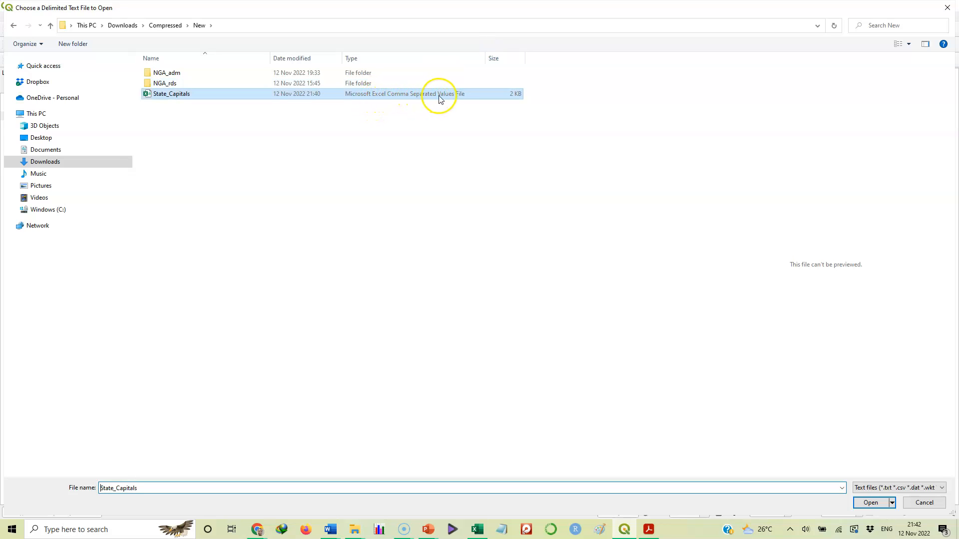
mouse_move(407, 107)
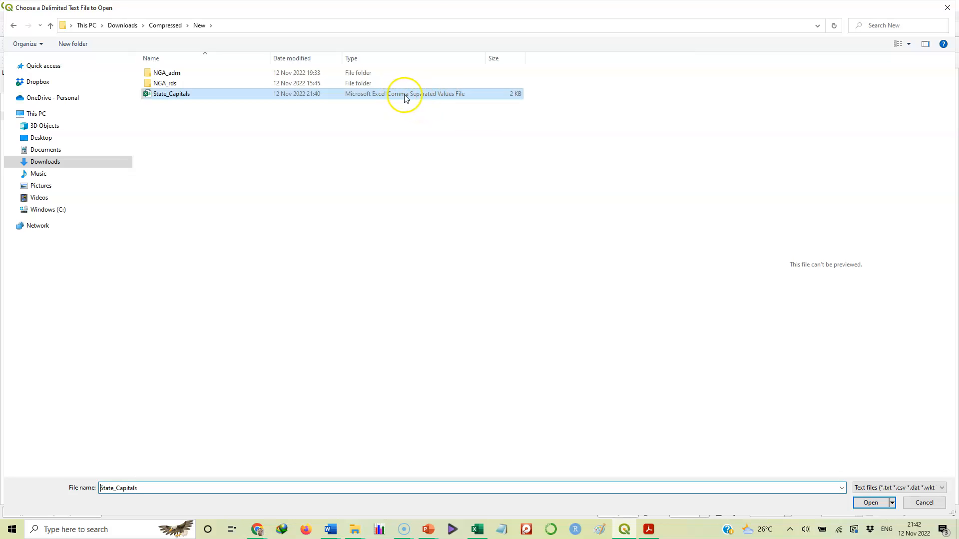
mouse_move(347, 152)
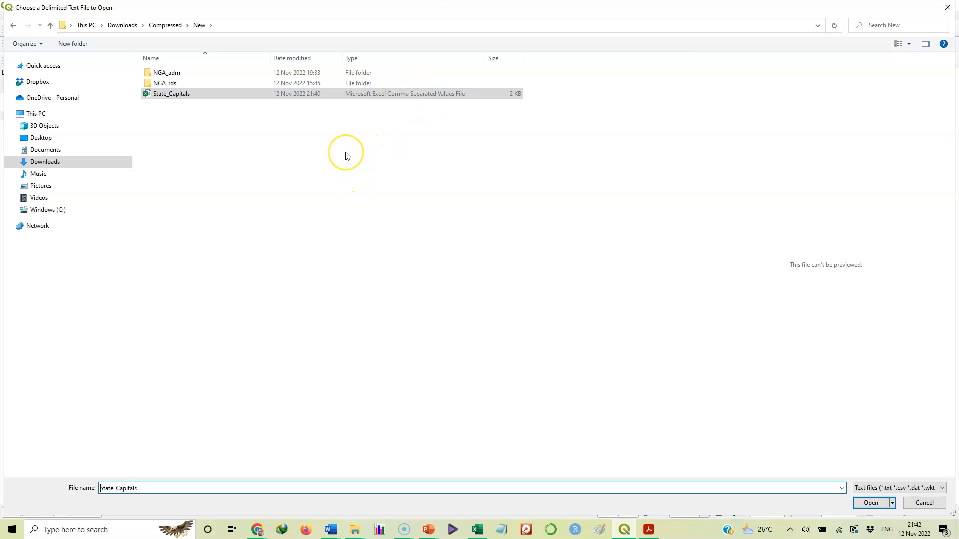
mouse_move(347, 155)
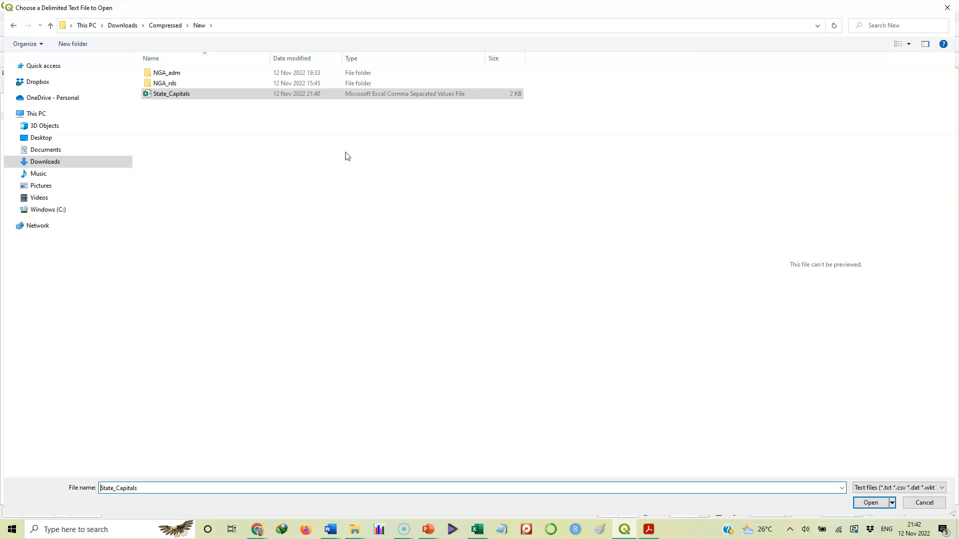
mouse_move(408, 97)
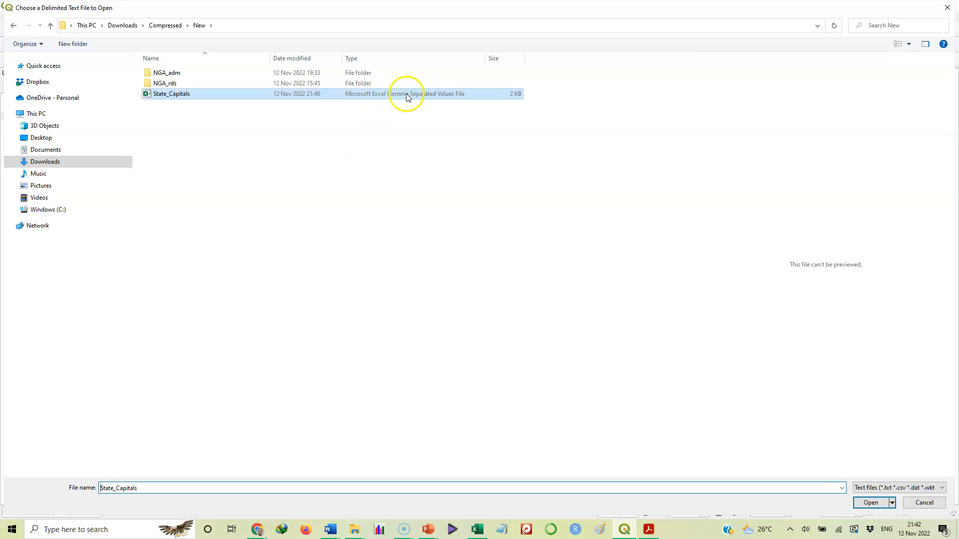
mouse_move(398, 97)
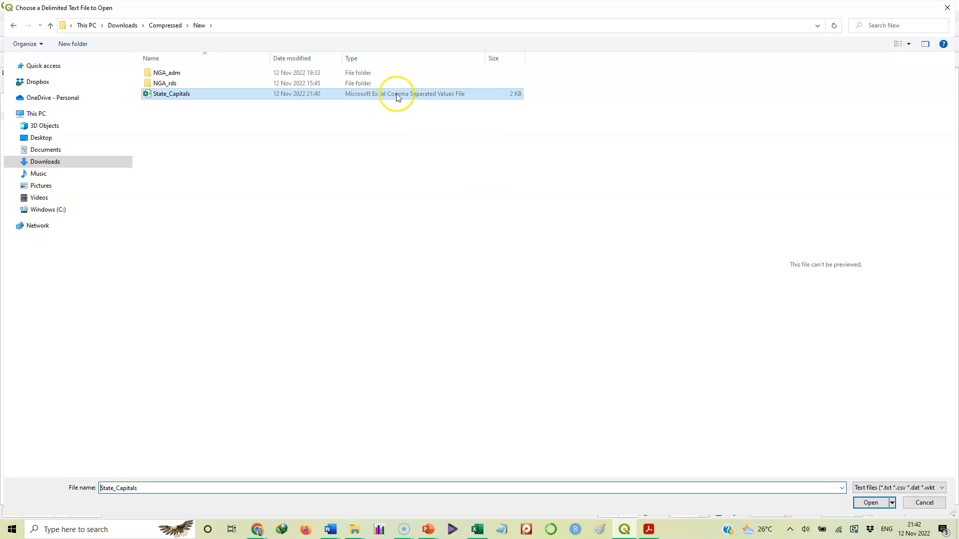
mouse_move(241, 253)
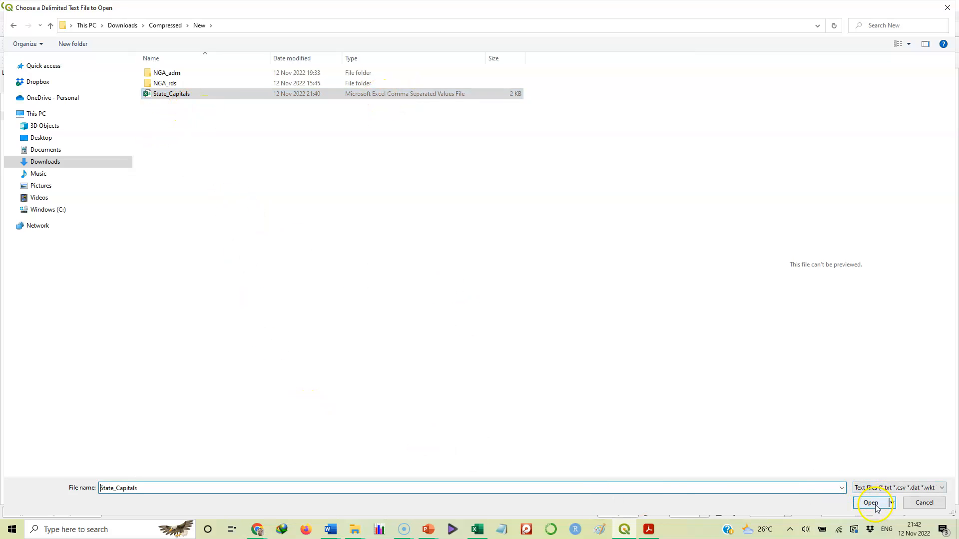
Load State_Capitals.csv into the Delimited Text importer as CSV with point coordinates.
click(870, 502)
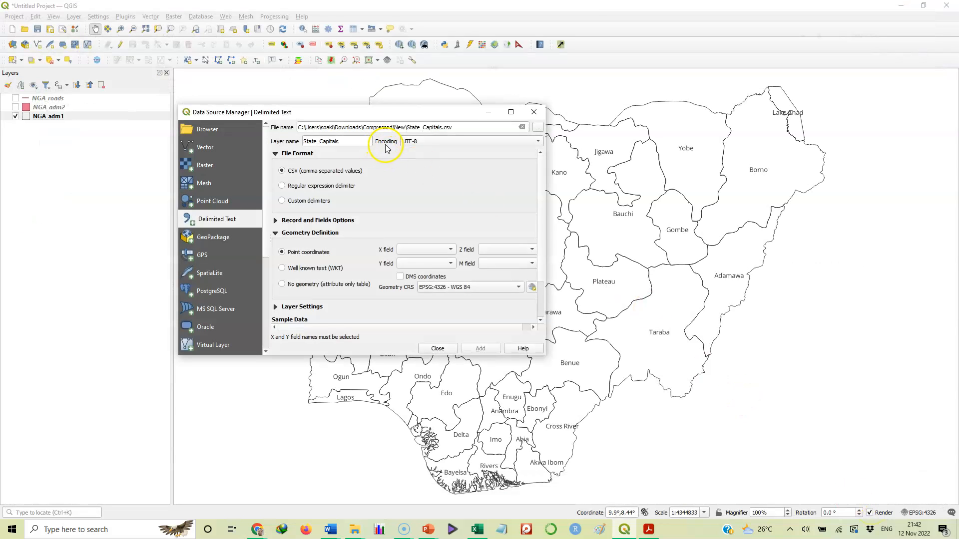
mouse_move(436, 127)
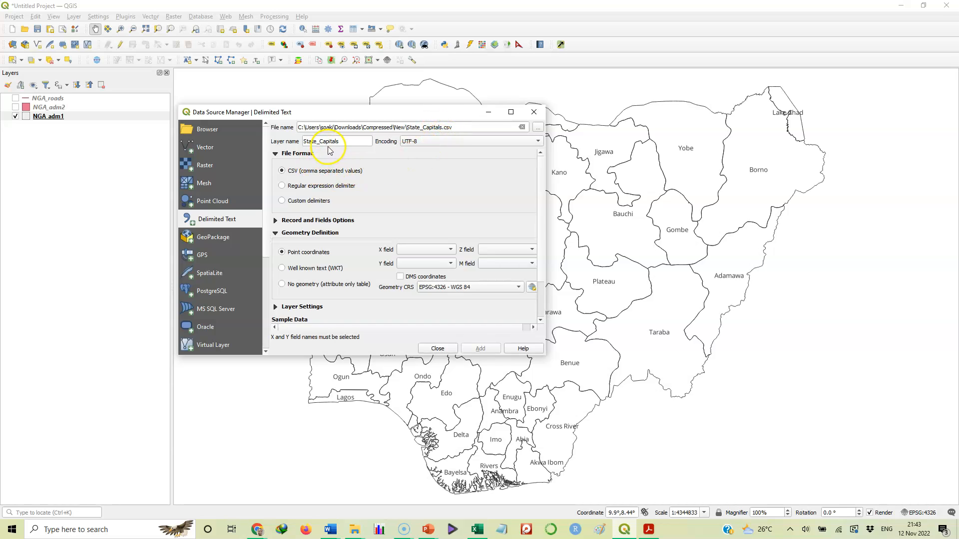
mouse_move(328, 147)
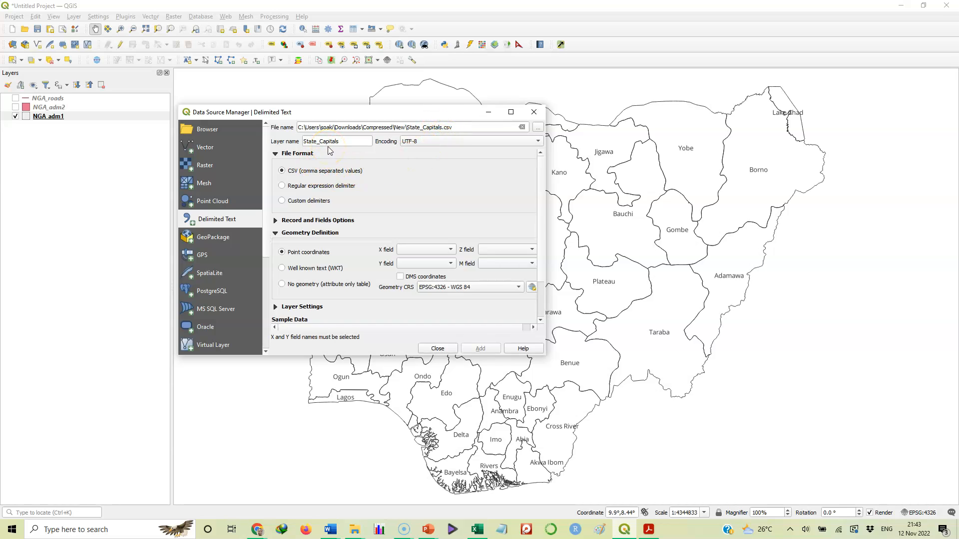
mouse_move(348, 220)
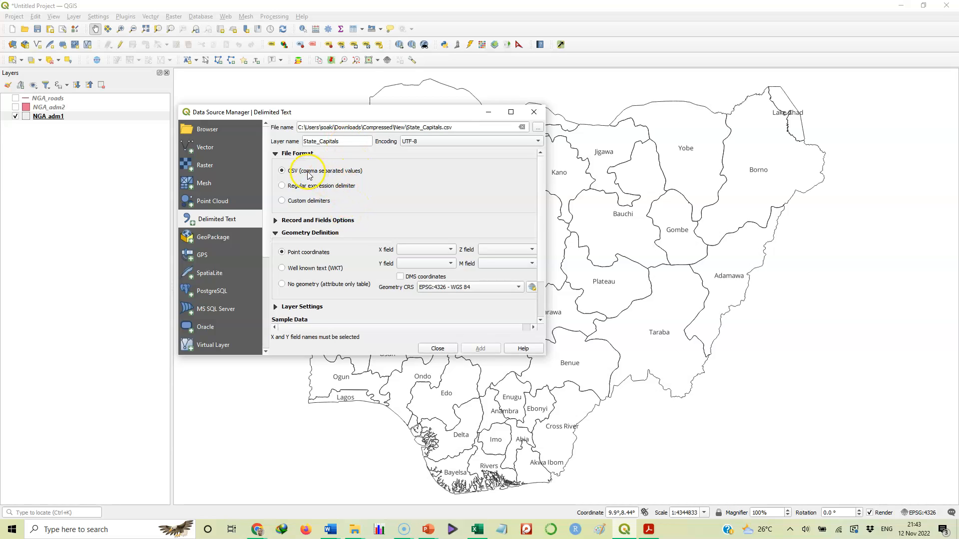
mouse_move(322, 246)
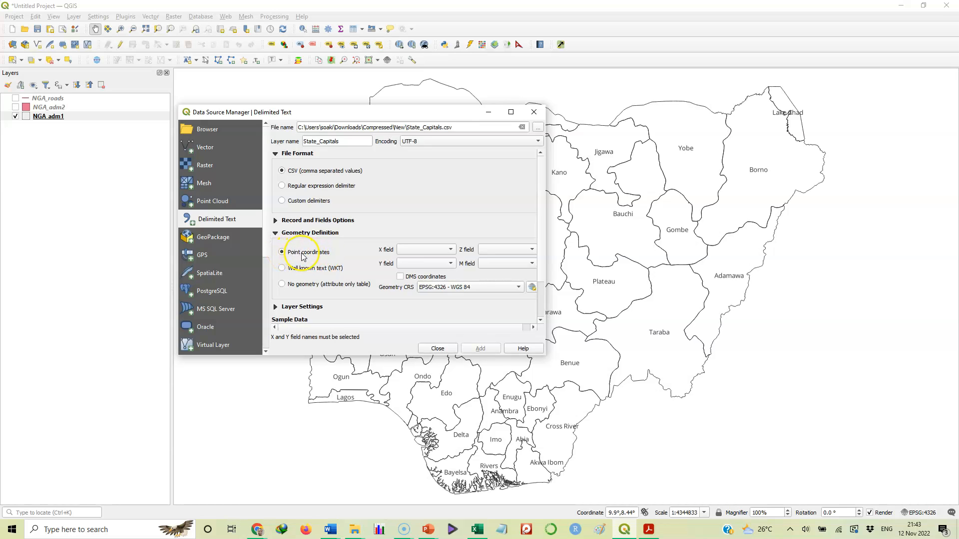
mouse_move(308, 252)
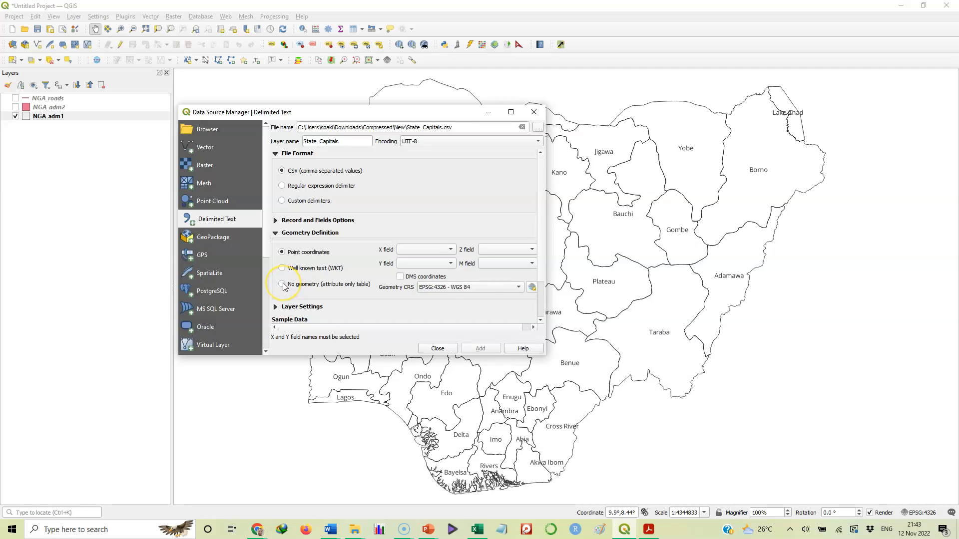
mouse_move(282, 284)
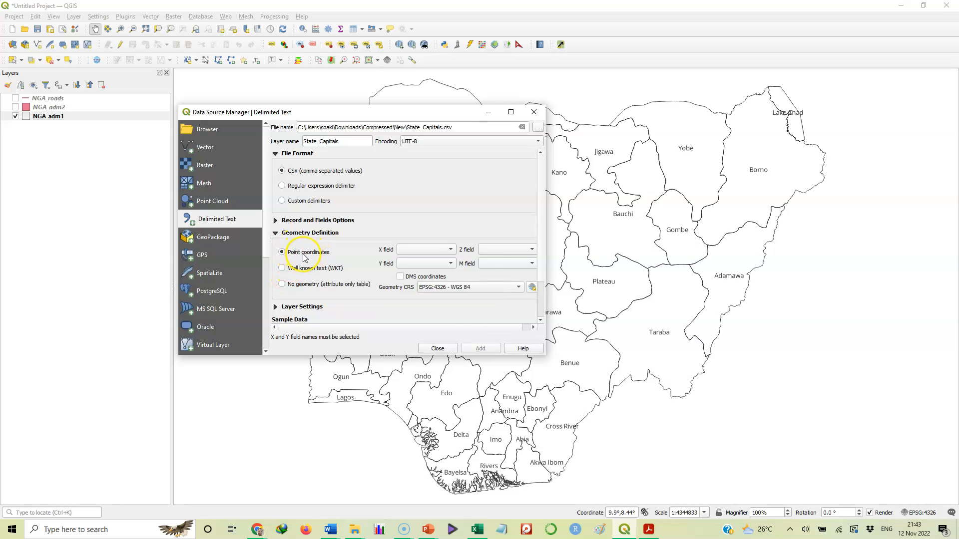
mouse_move(312, 256)
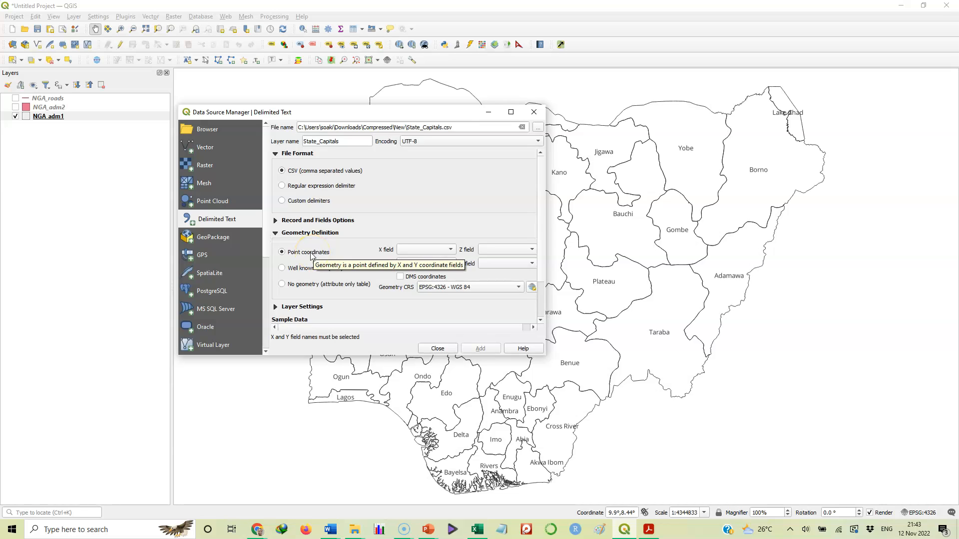
mouse_move(281, 255)
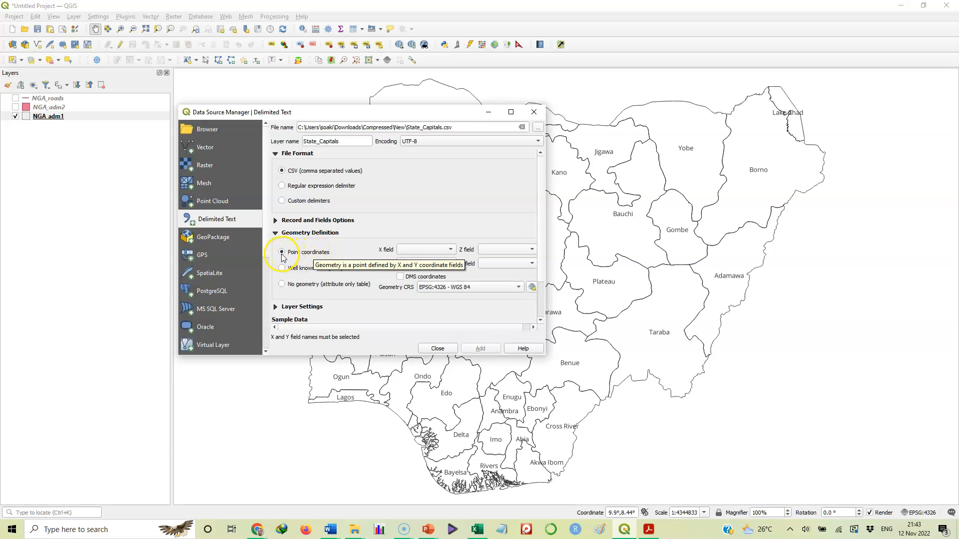
mouse_move(416, 249)
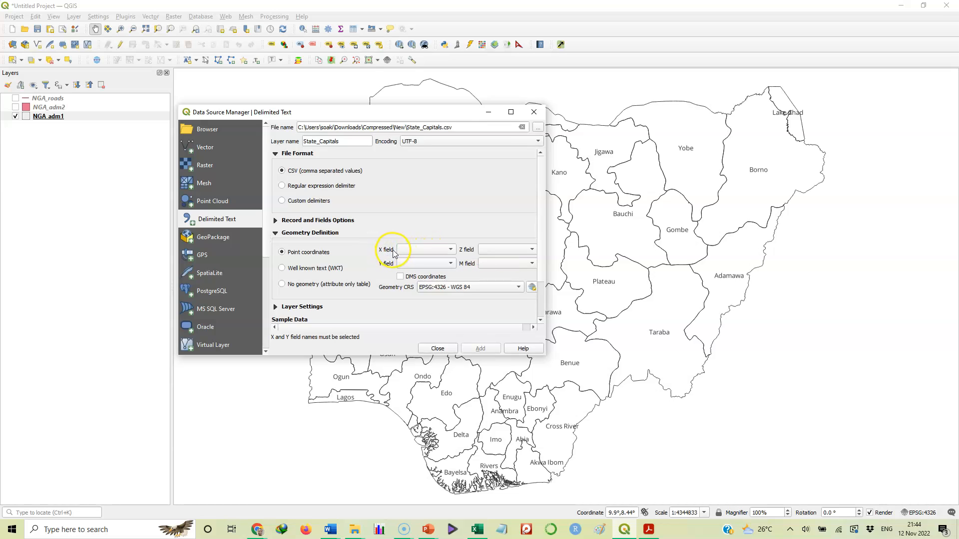
mouse_move(421, 264)
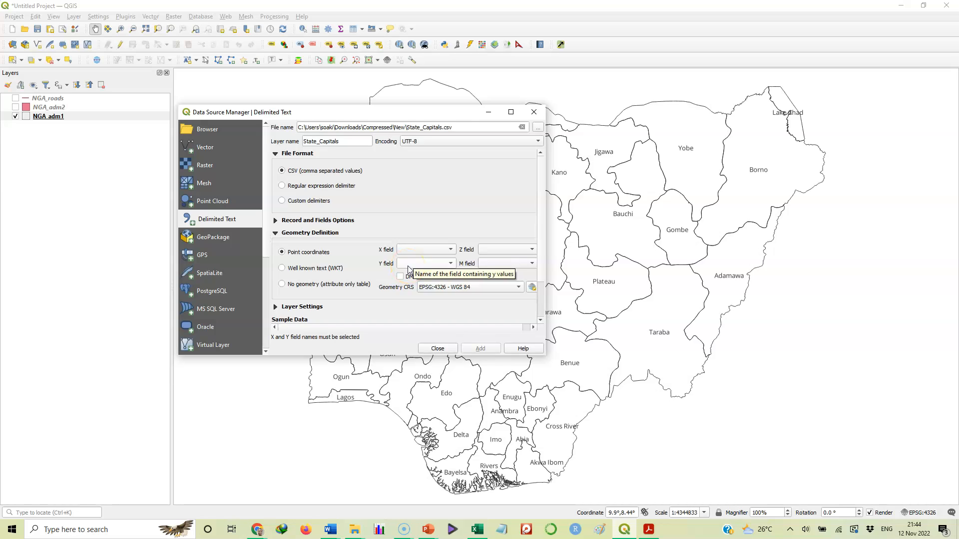
mouse_move(451, 251)
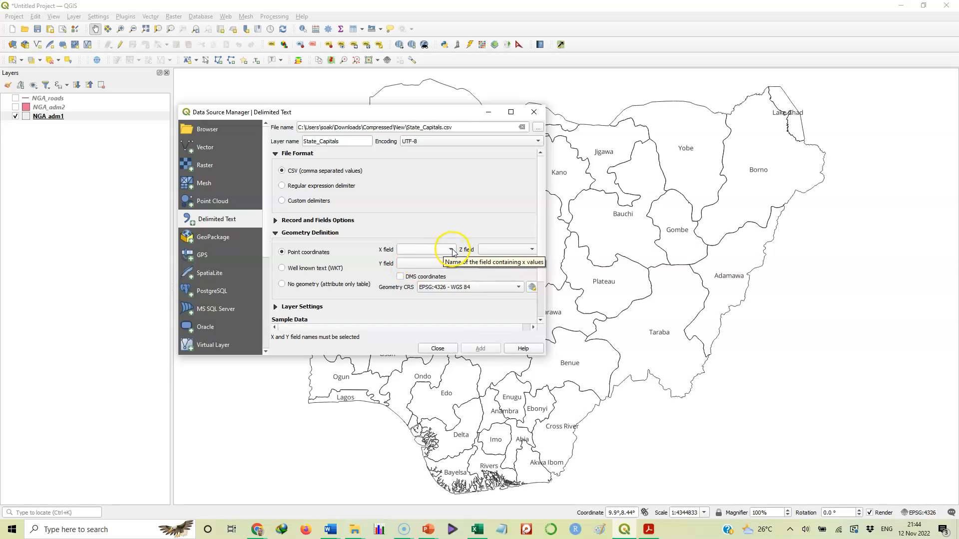
Set X field to Longitude (oE) and Y field to Latitude (oN), then add the point layer.
click(449, 250)
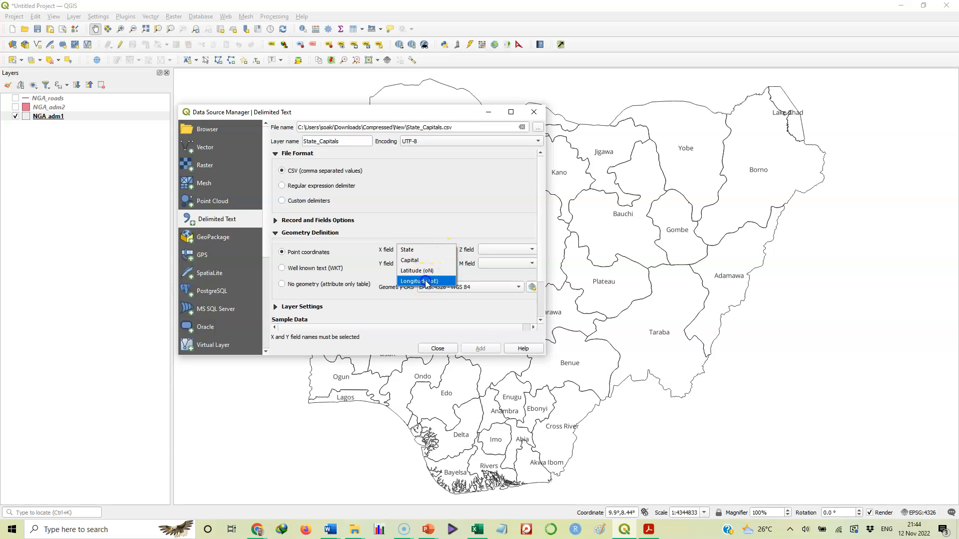
click(418, 281)
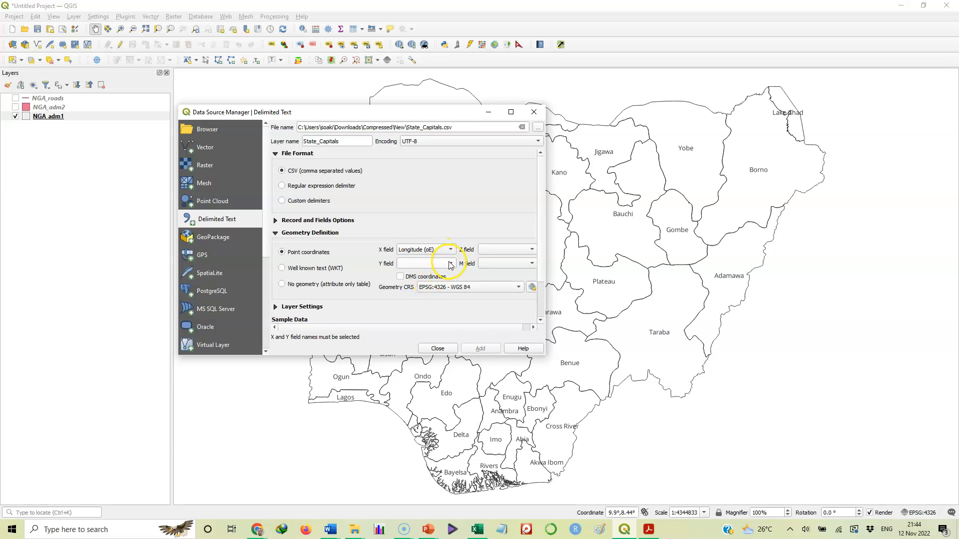
click(450, 263)
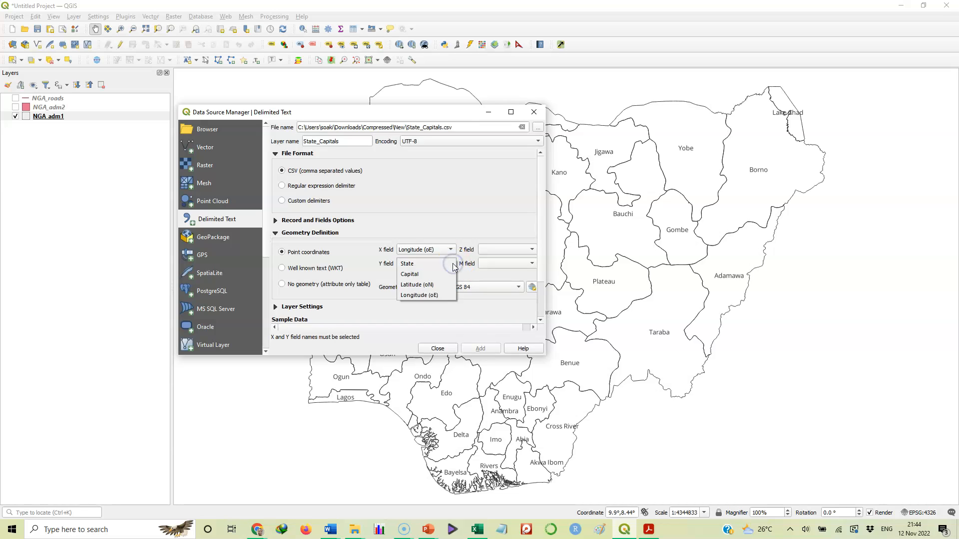
mouse_move(416, 285)
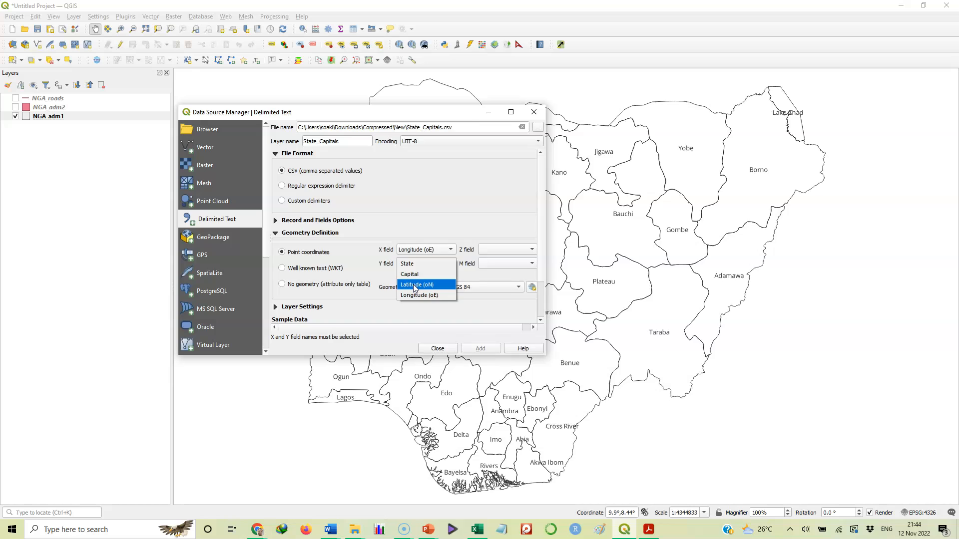
click(417, 285)
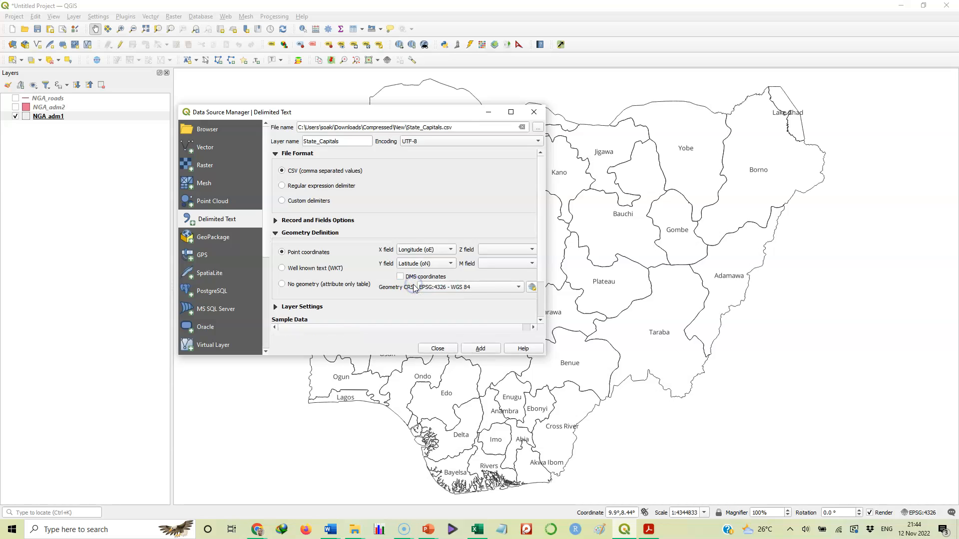
mouse_move(437, 255)
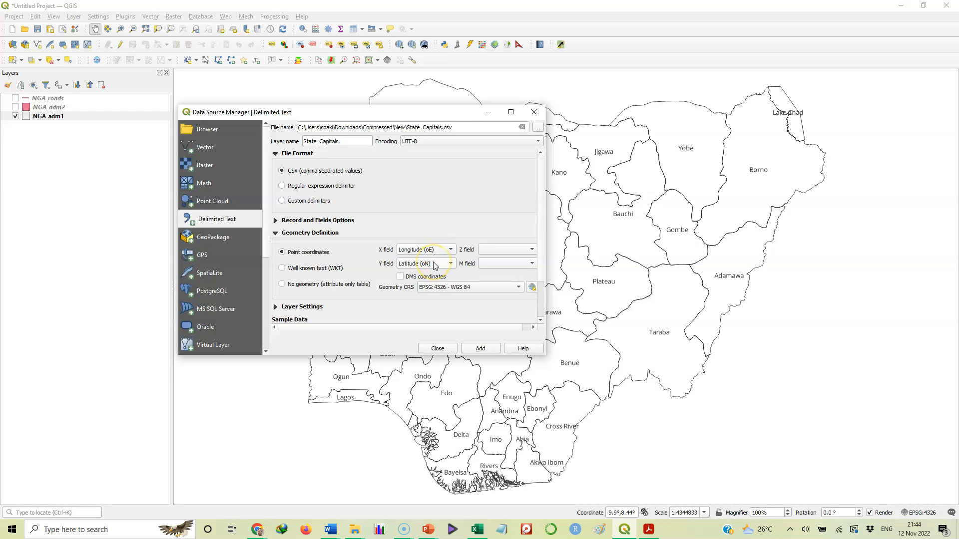
mouse_move(441, 288)
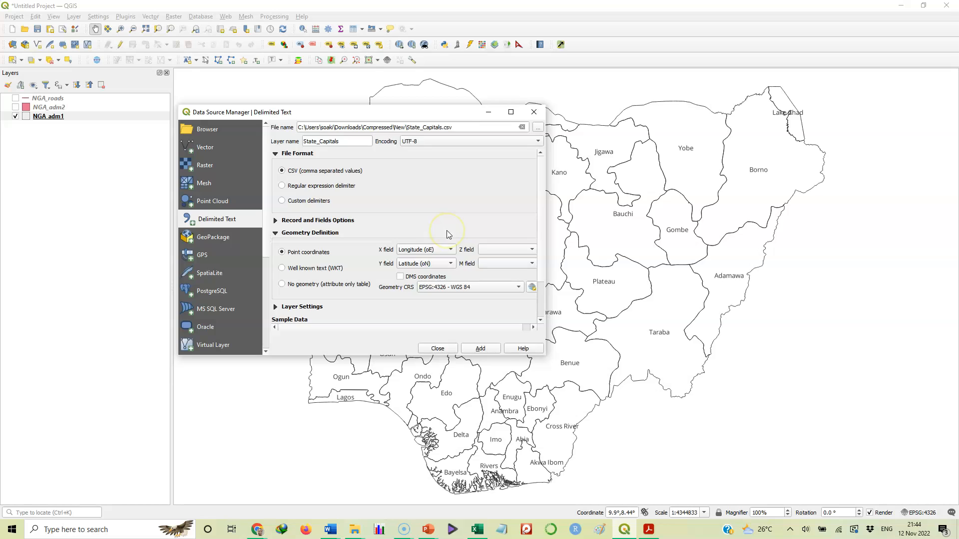
mouse_move(470, 255)
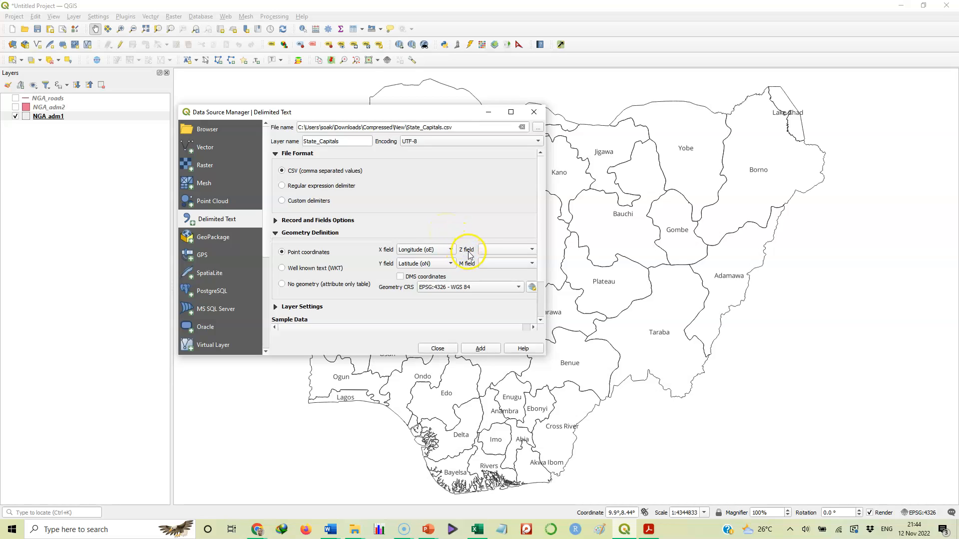
mouse_move(440, 231)
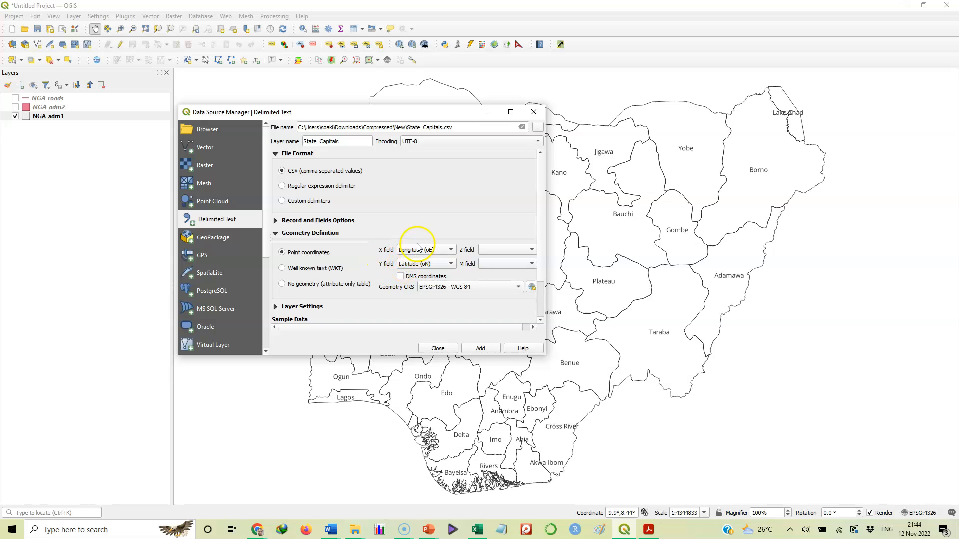
mouse_move(421, 248)
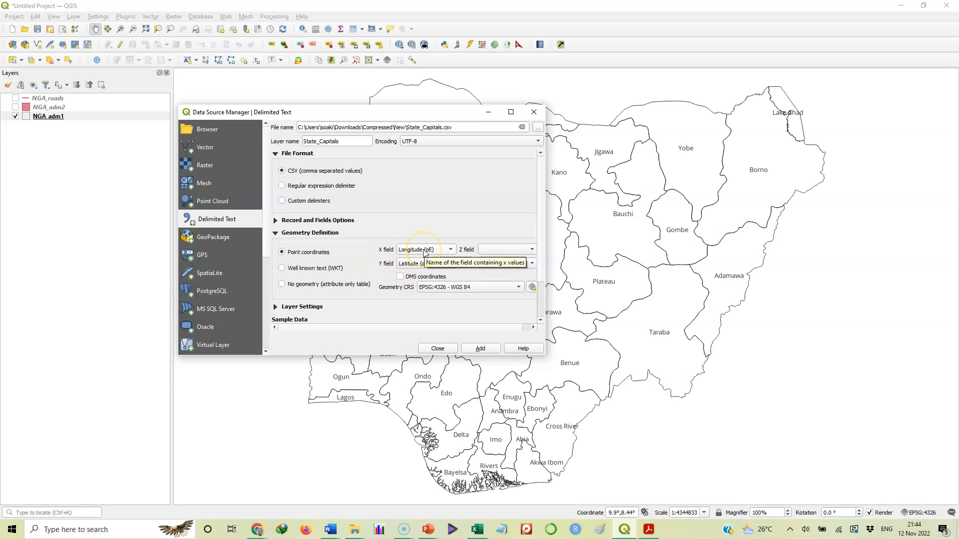
mouse_move(411, 263)
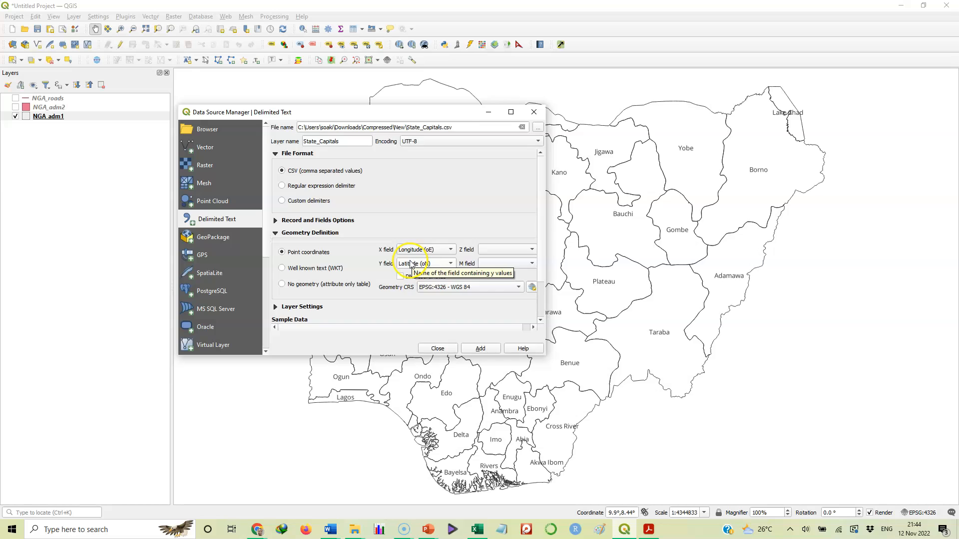
mouse_move(360, 266)
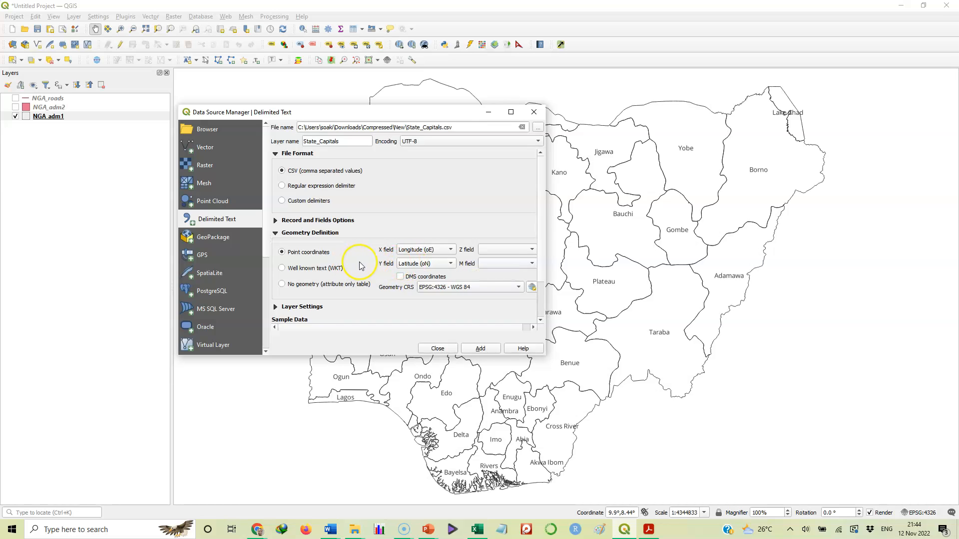
mouse_move(429, 330)
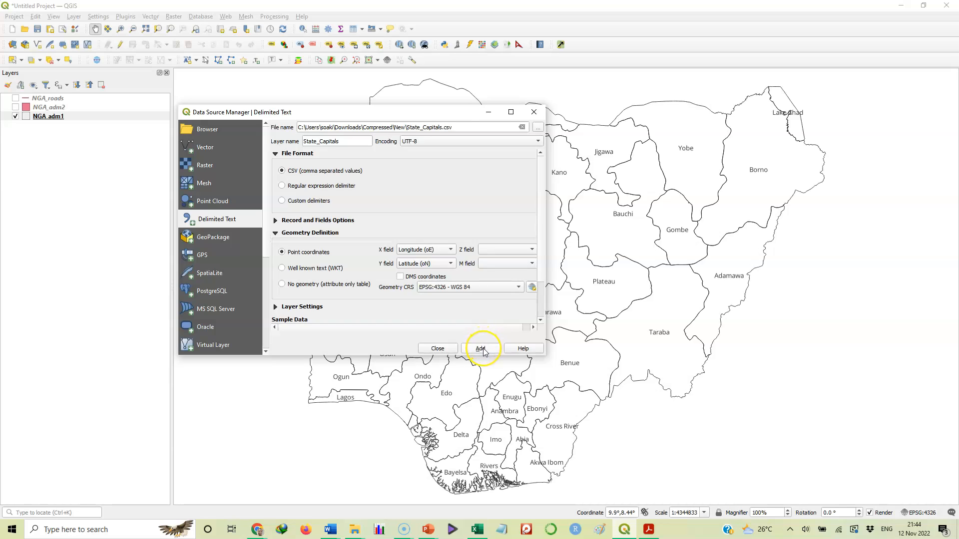
mouse_move(480, 348)
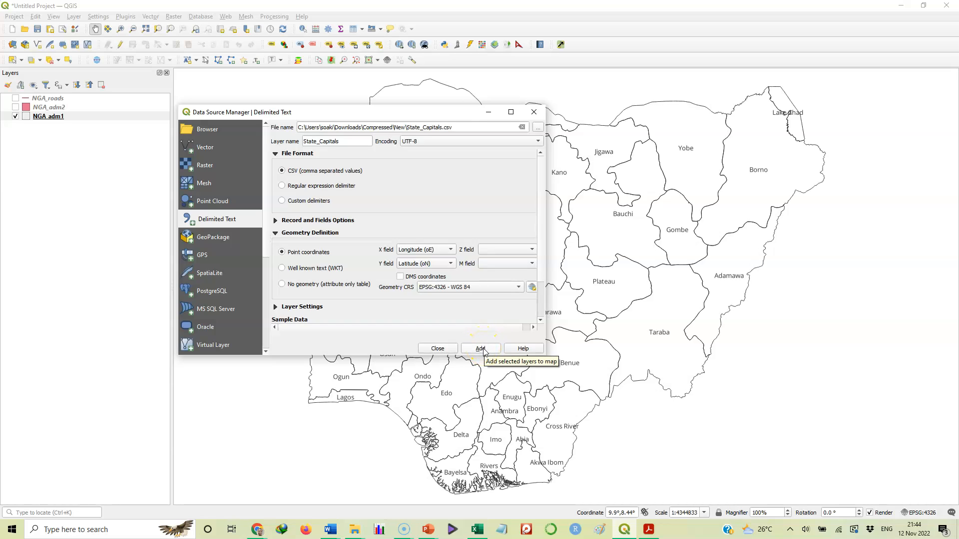
click(482, 348)
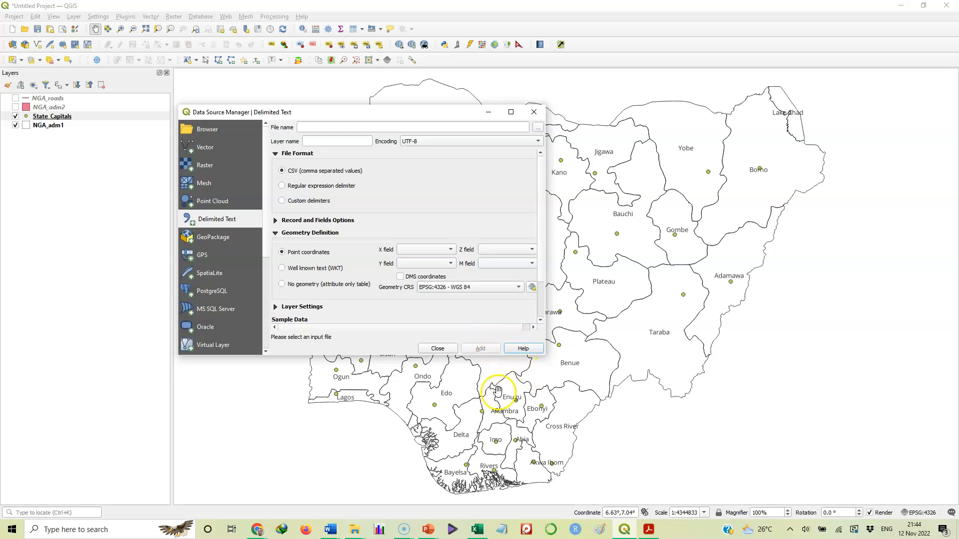
mouse_move(653, 209)
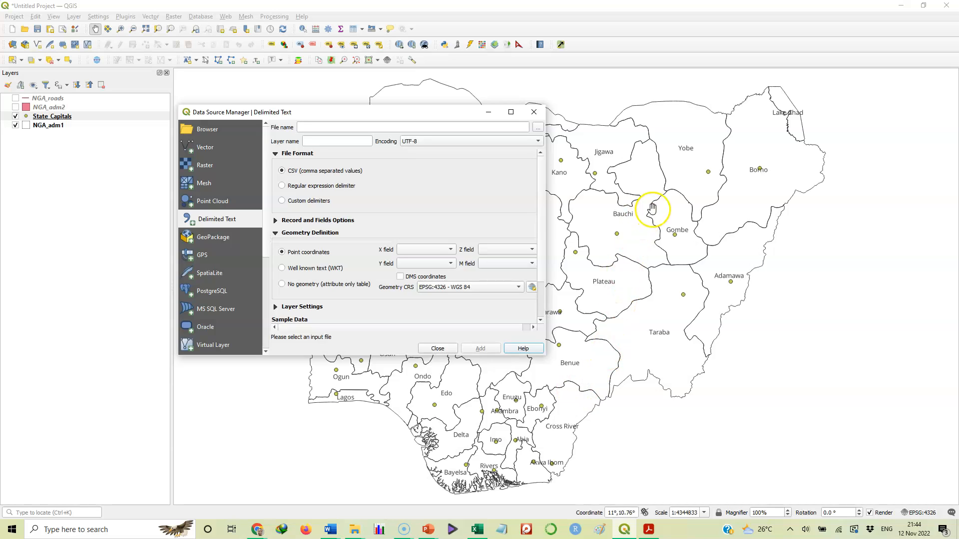
mouse_move(608, 311)
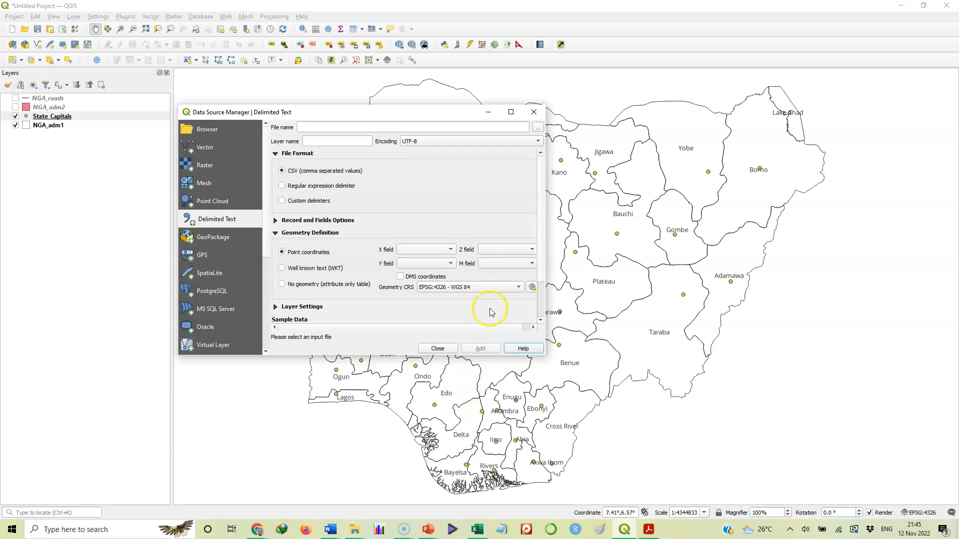
mouse_move(438, 349)
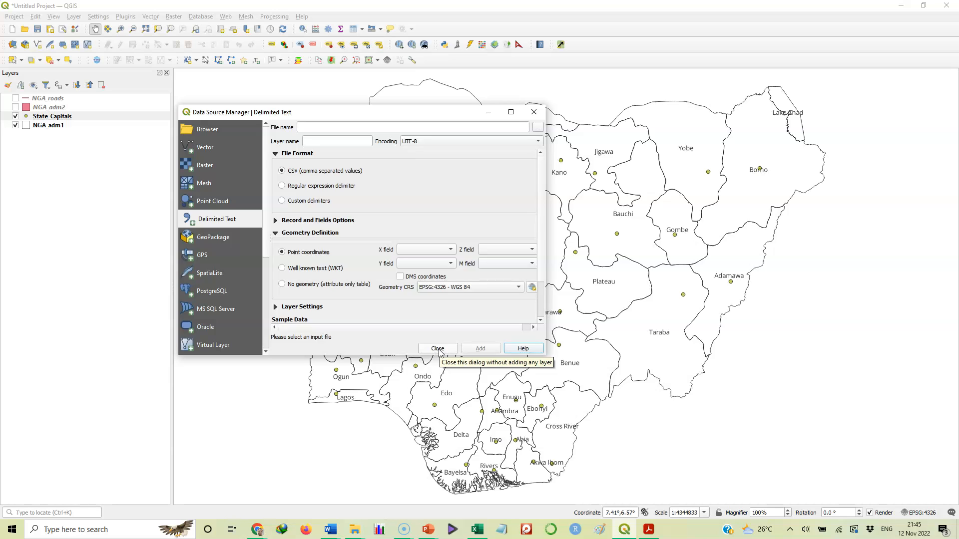
Close the Data Source Manager to reveal the State_Capitals points over the Nigeria states.
click(437, 348)
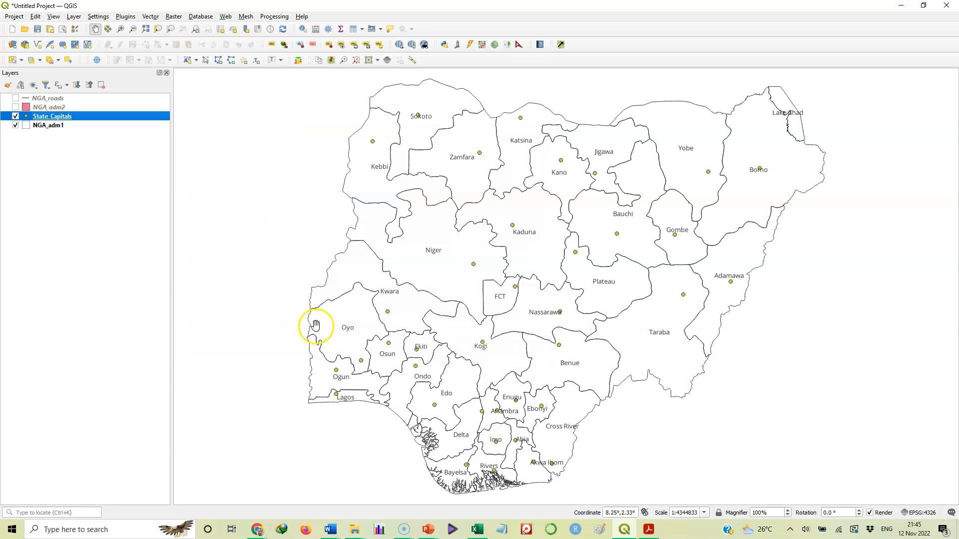
mouse_move(256, 317)
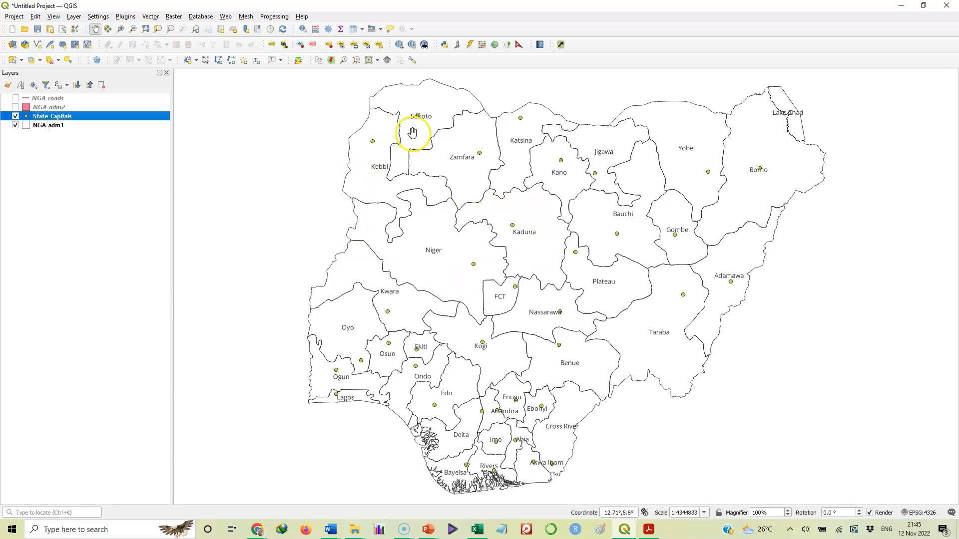
mouse_move(537, 111)
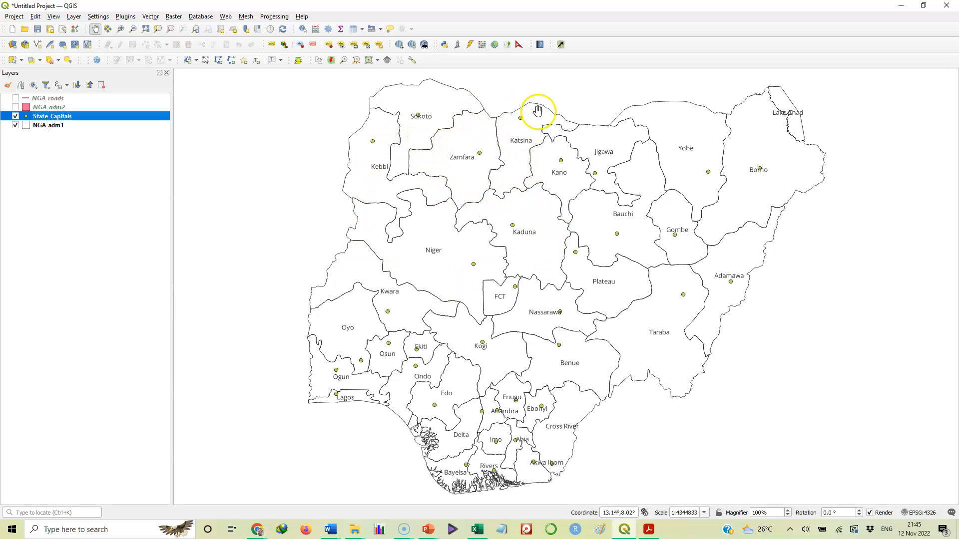
mouse_move(585, 271)
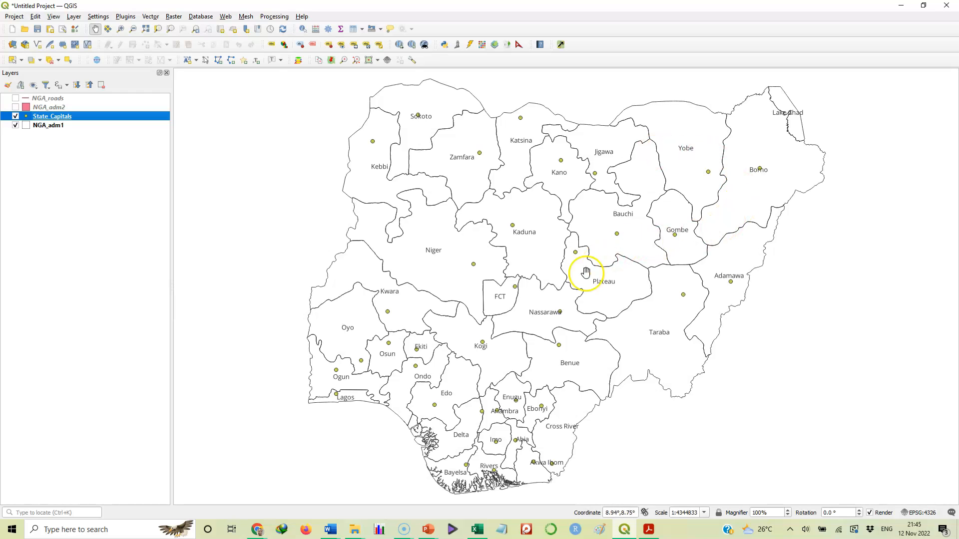
mouse_move(591, 305)
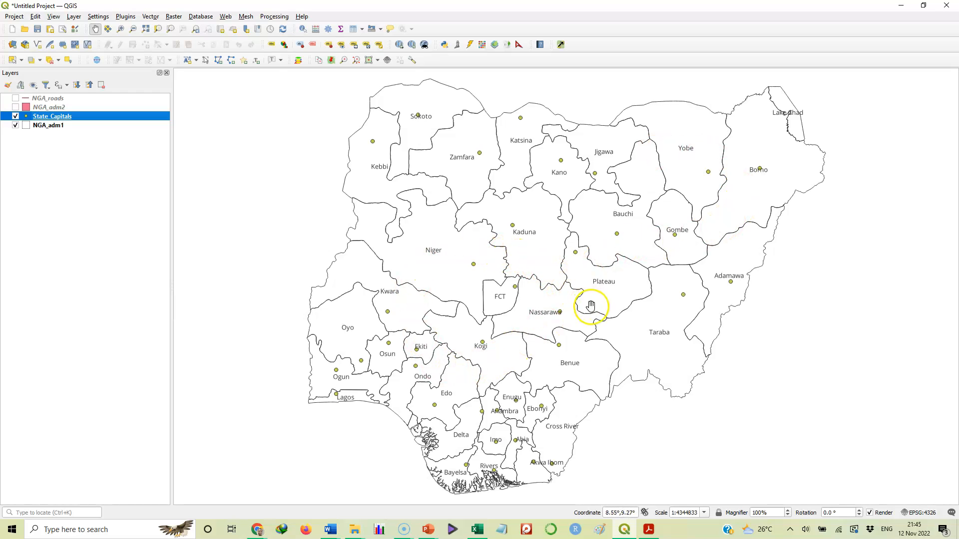
mouse_move(523, 375)
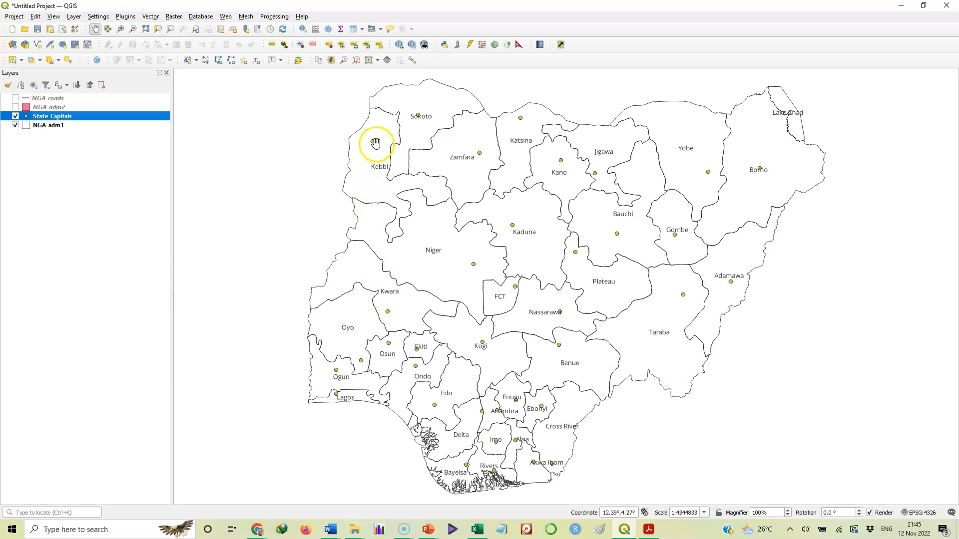
mouse_move(473, 205)
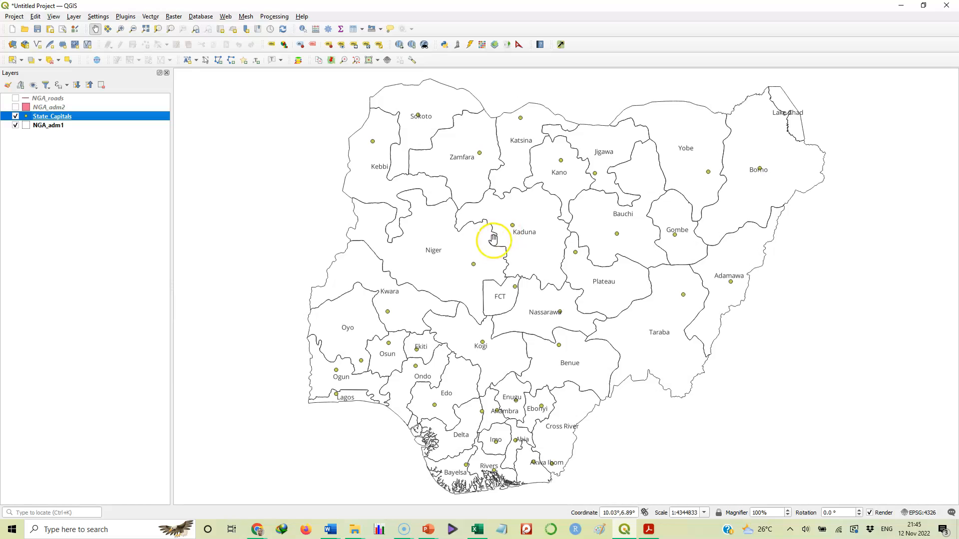
mouse_move(532, 229)
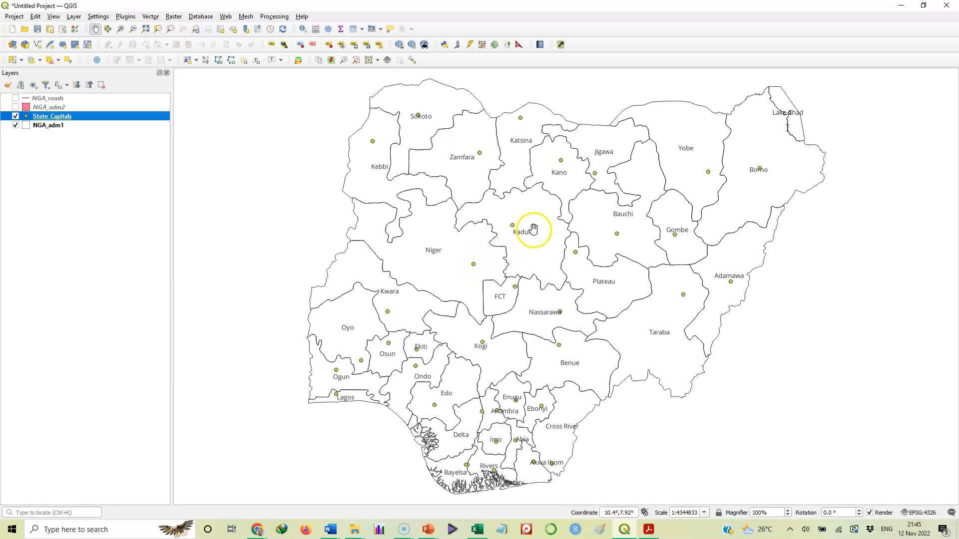
mouse_move(524, 235)
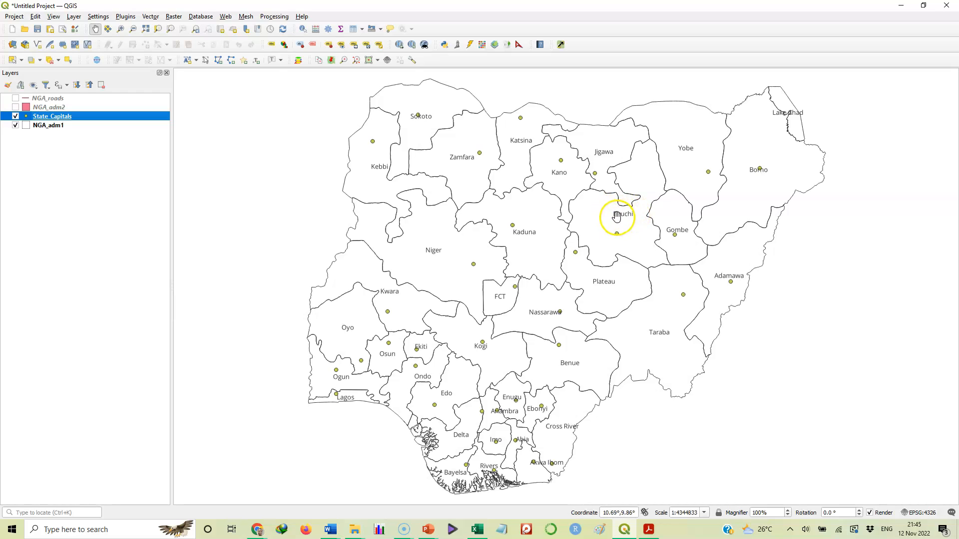
mouse_move(626, 216)
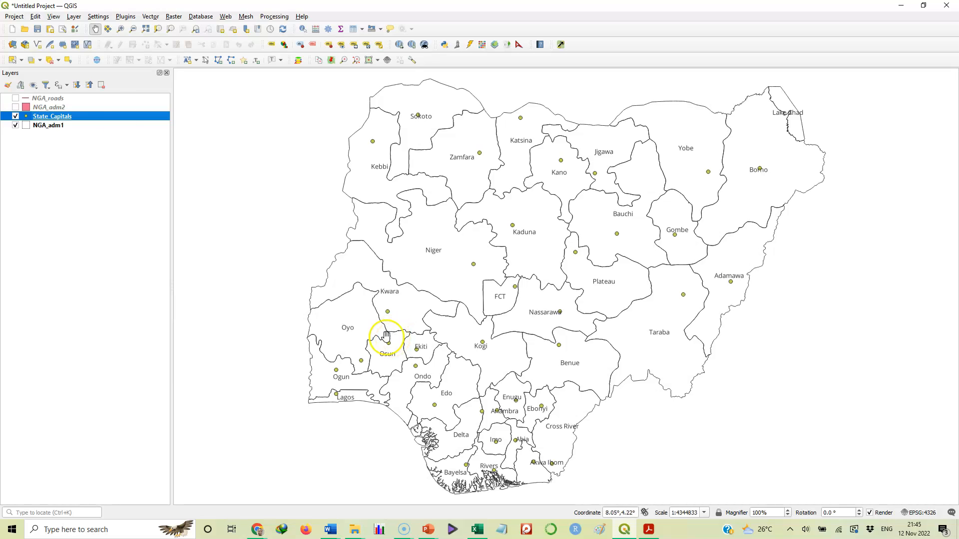
mouse_move(52, 116)
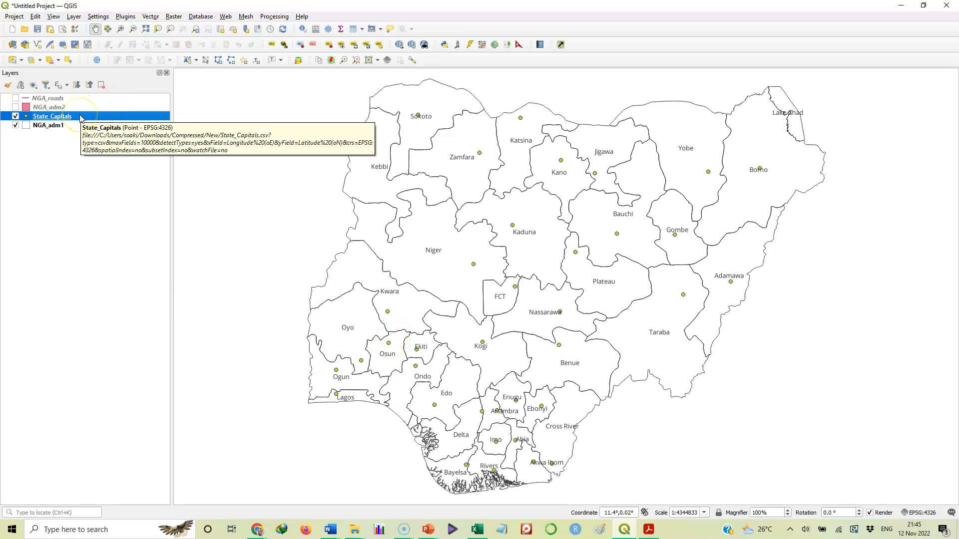
mouse_move(86, 118)
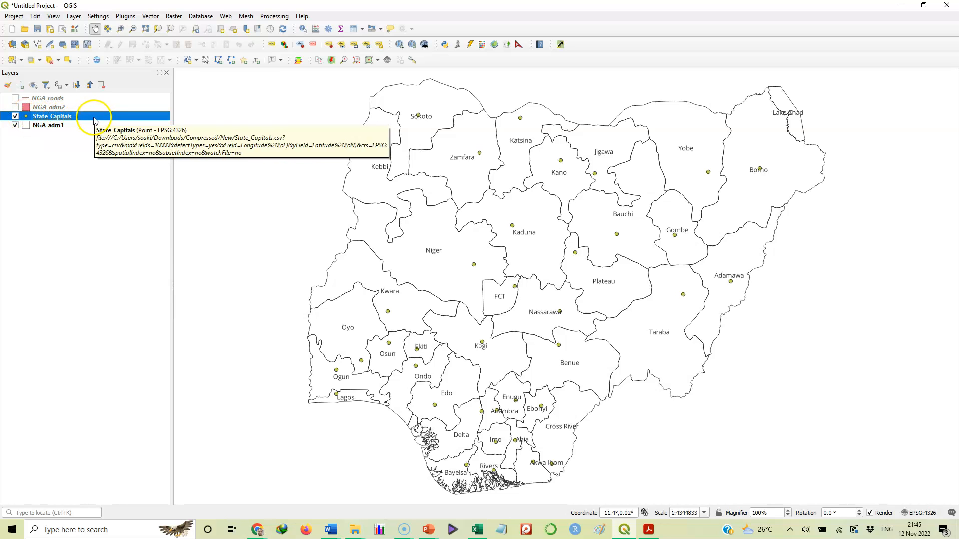
Set the State_Capitals marker fill to near-black (#20230f) and apply it to the map.
double_click(52, 117)
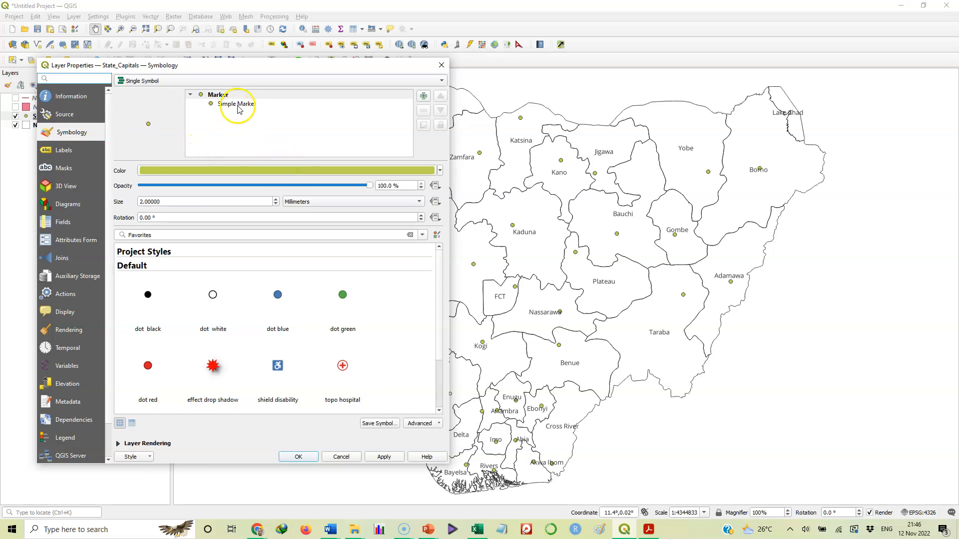
click(237, 103)
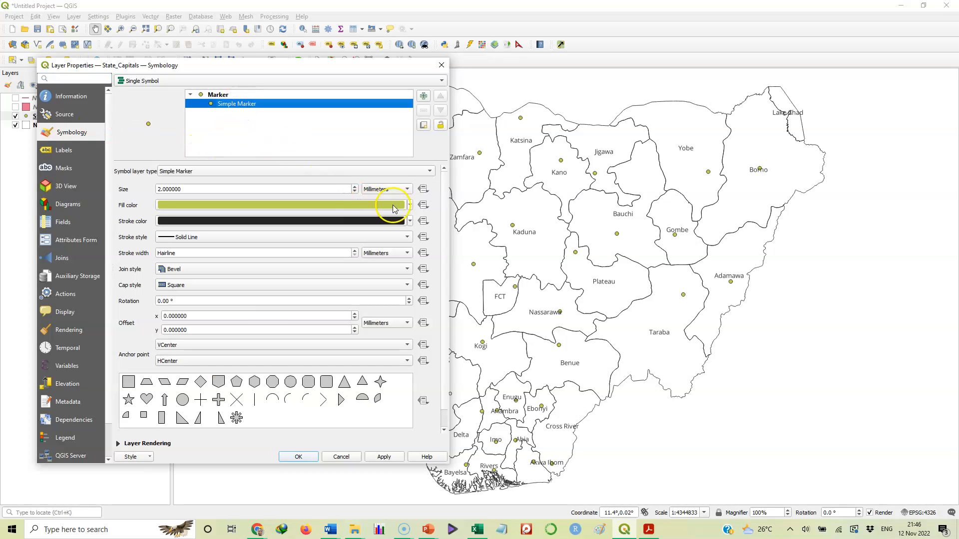
click(410, 205)
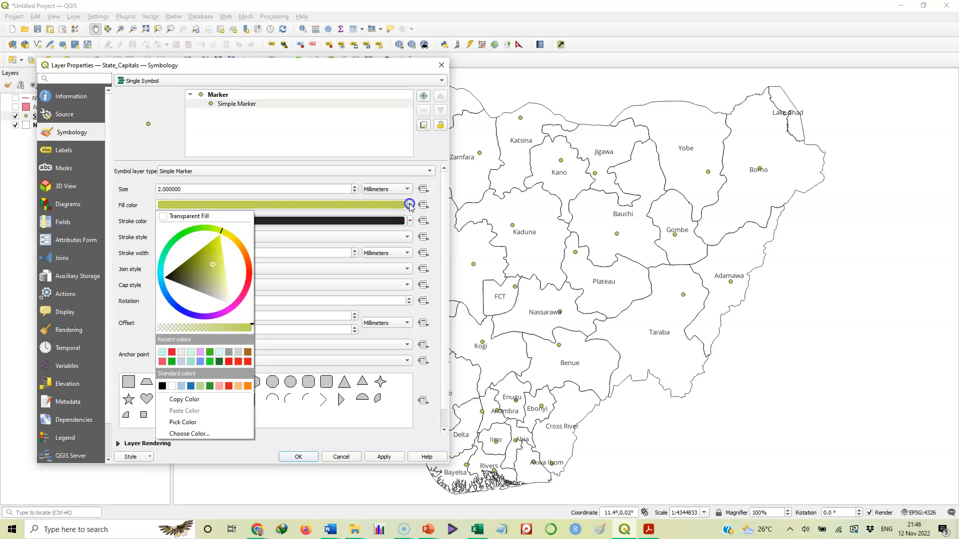
mouse_move(299, 205)
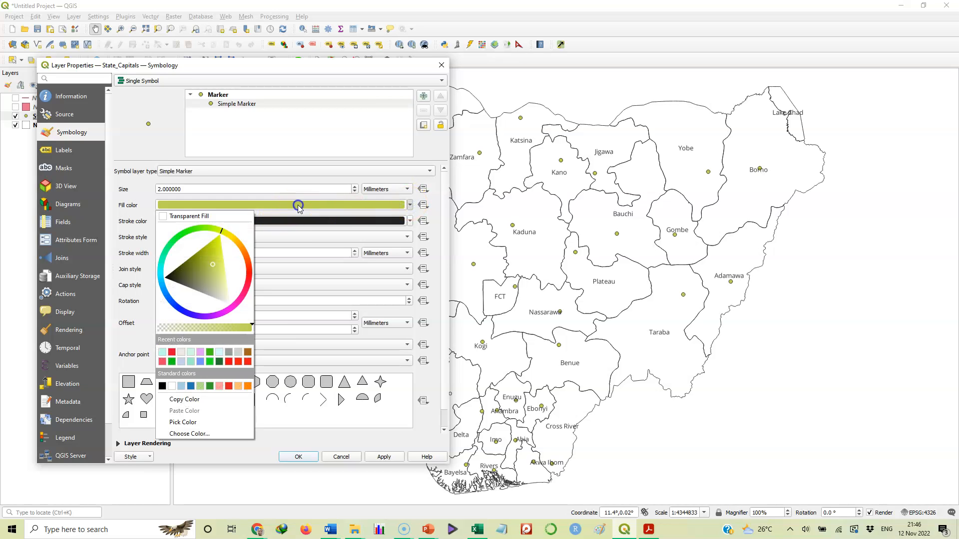
click(188, 433)
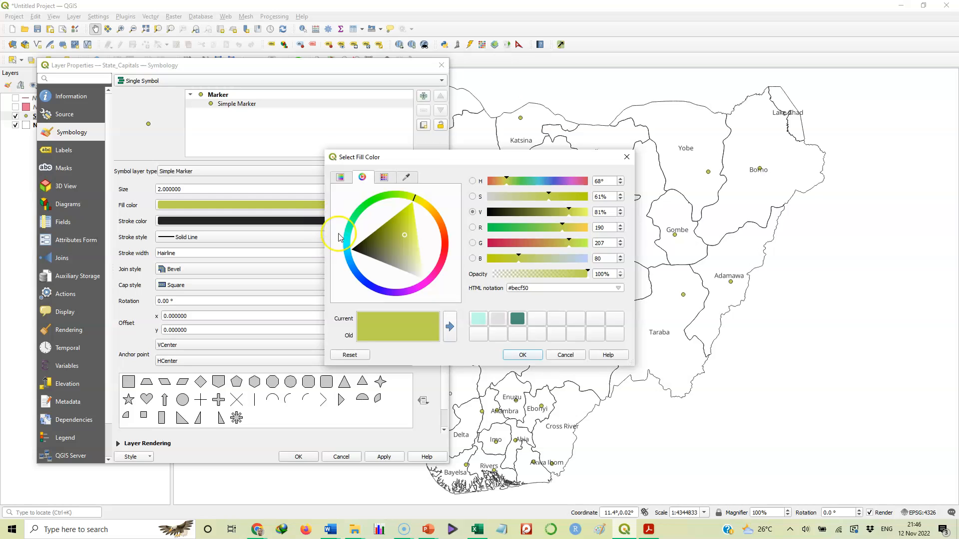
click(360, 248)
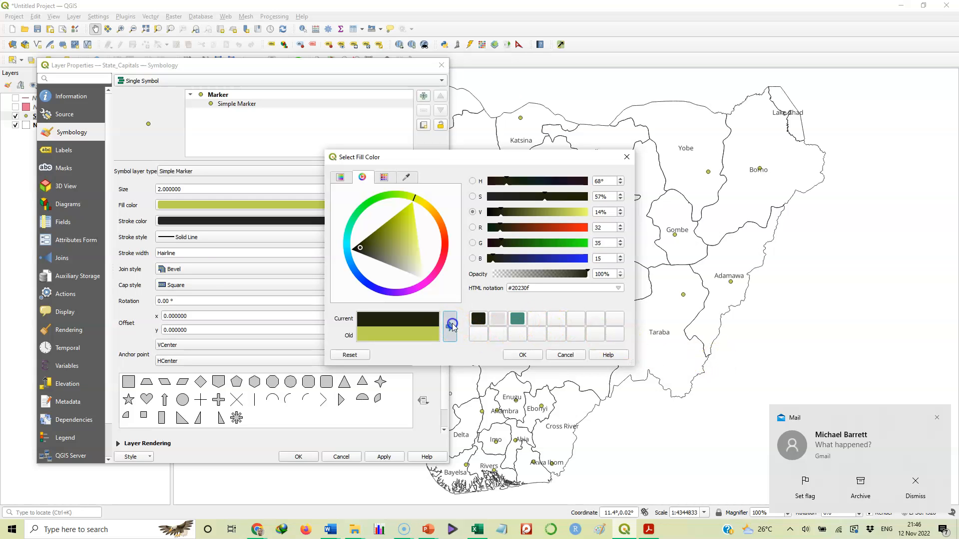
click(523, 354)
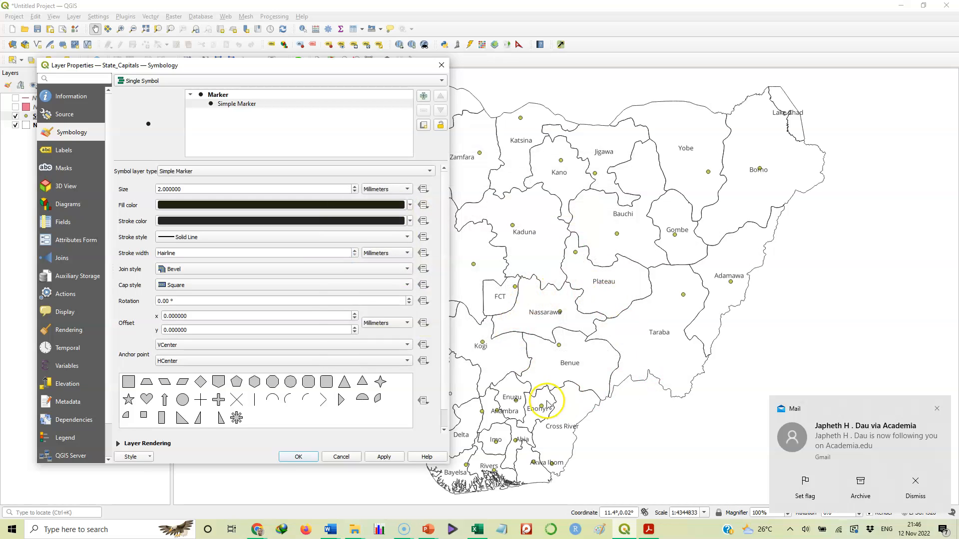
mouse_move(937, 410)
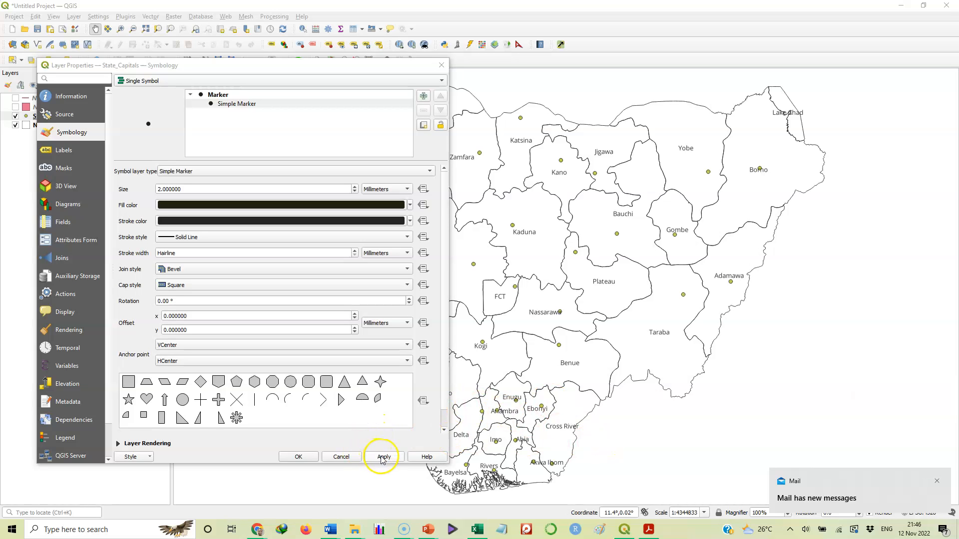
click(384, 456)
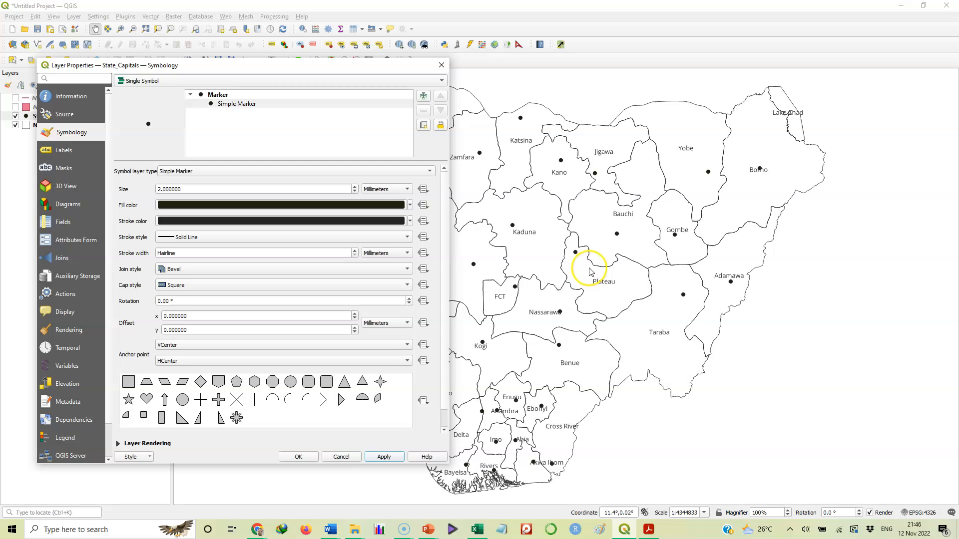
mouse_move(659, 292)
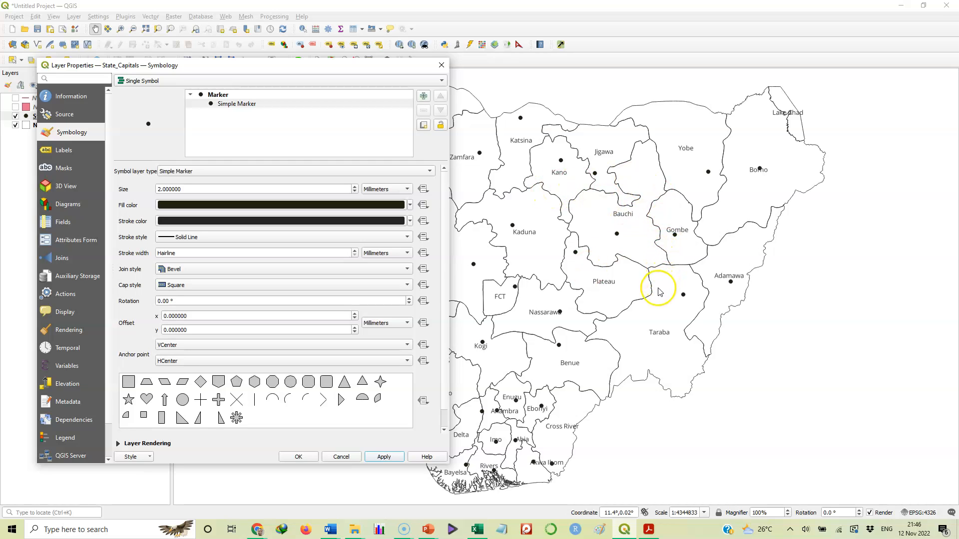
mouse_move(410, 235)
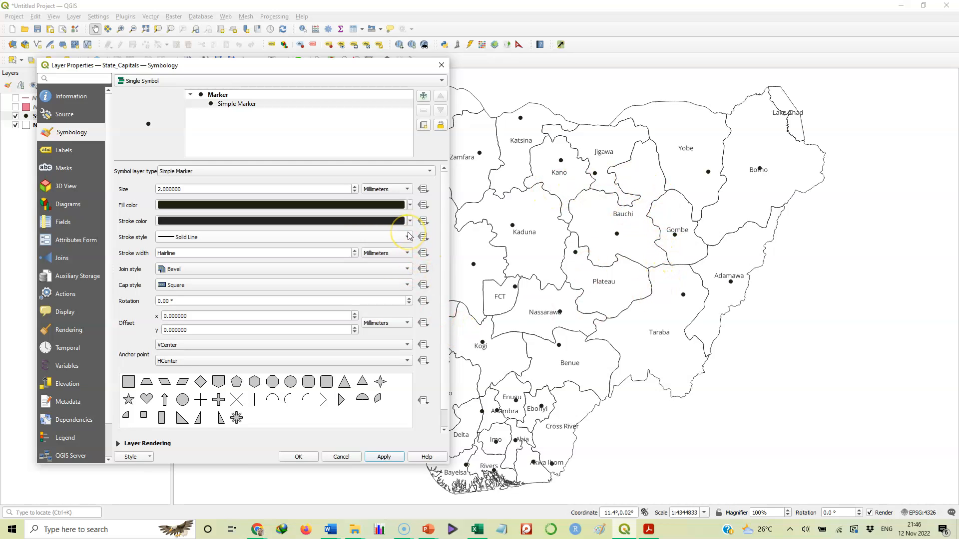
mouse_move(407, 235)
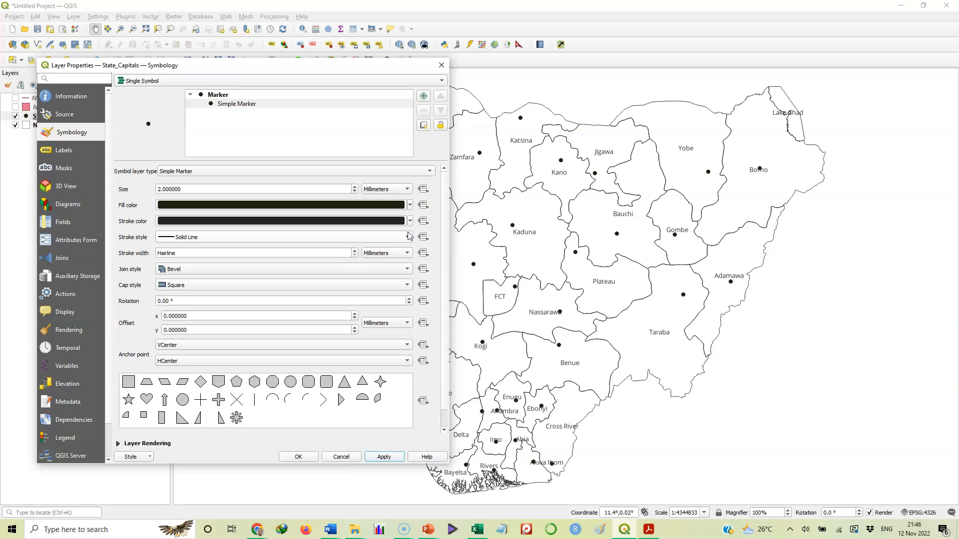
mouse_move(463, 202)
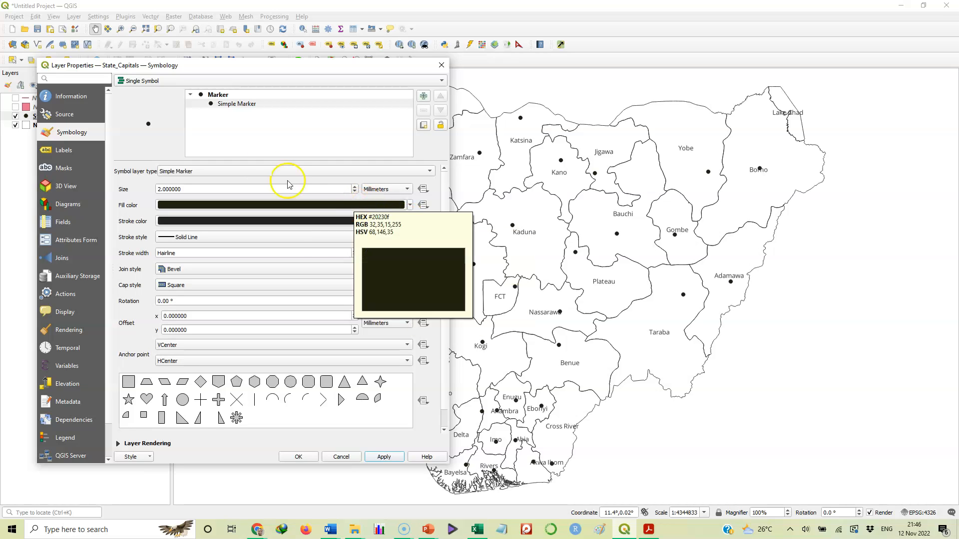
mouse_move(64, 150)
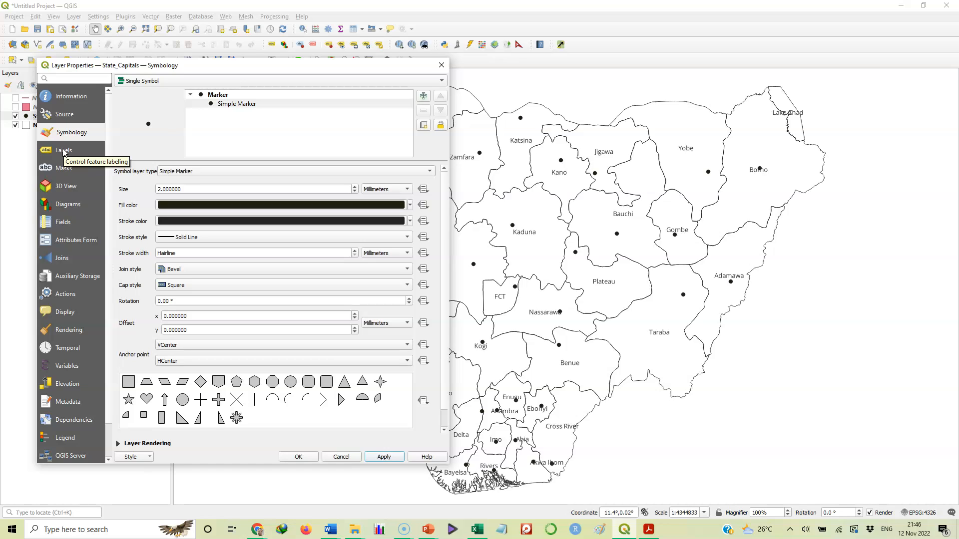
Set State_Capitals labelling to Single Labels using the Capital field as the value.
click(64, 150)
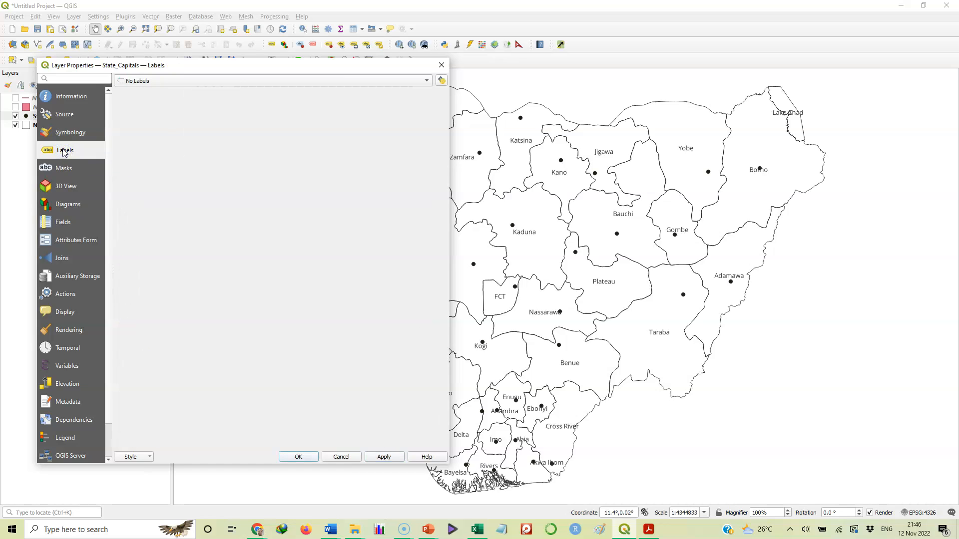
mouse_move(171, 101)
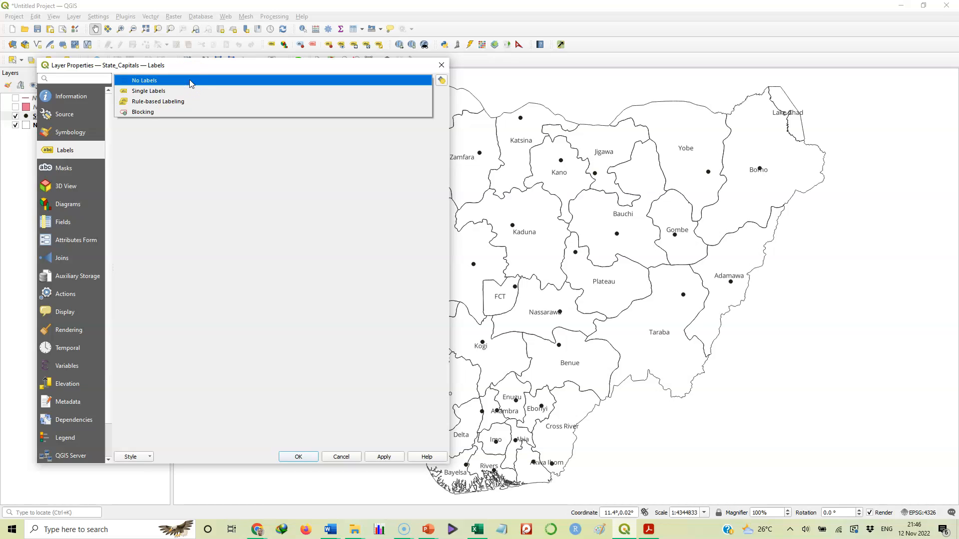
mouse_move(187, 84)
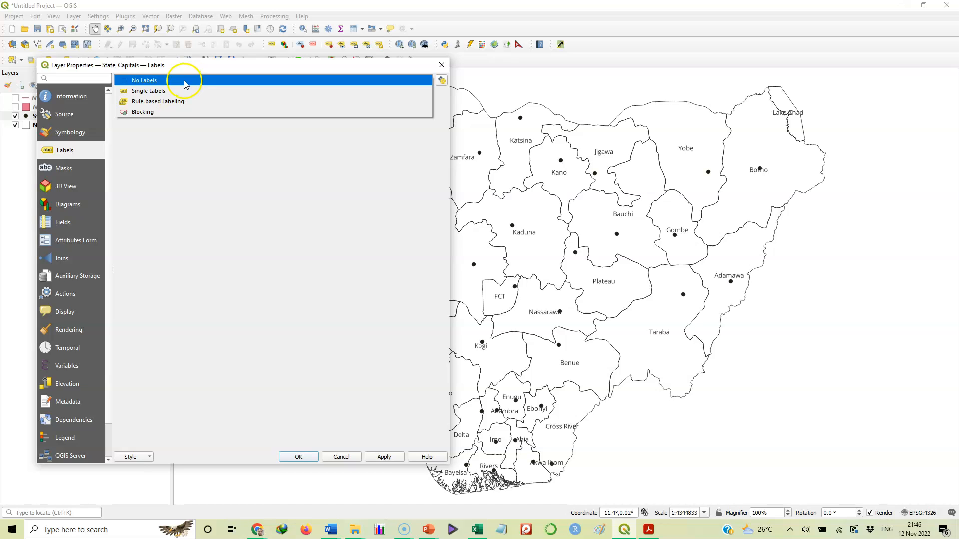
click(148, 91)
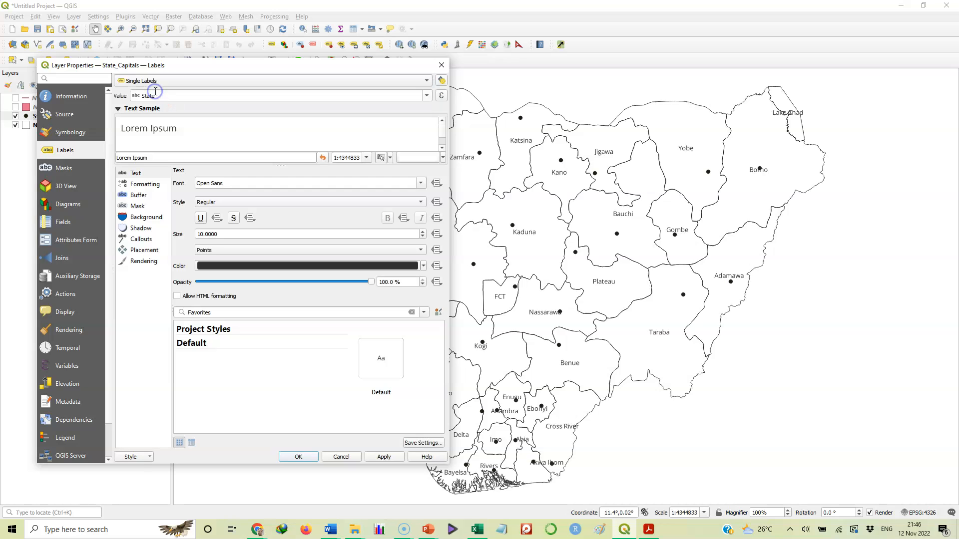
mouse_move(327, 91)
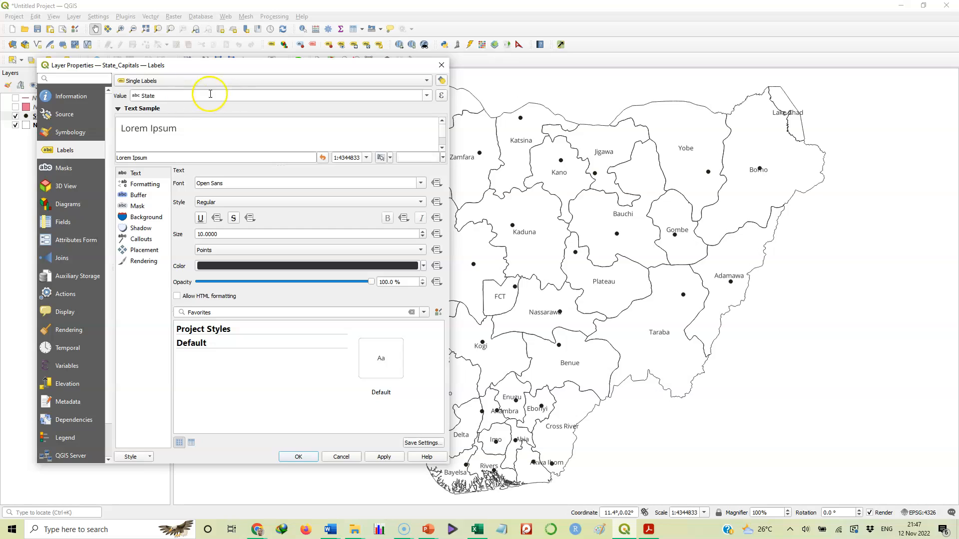
mouse_move(429, 98)
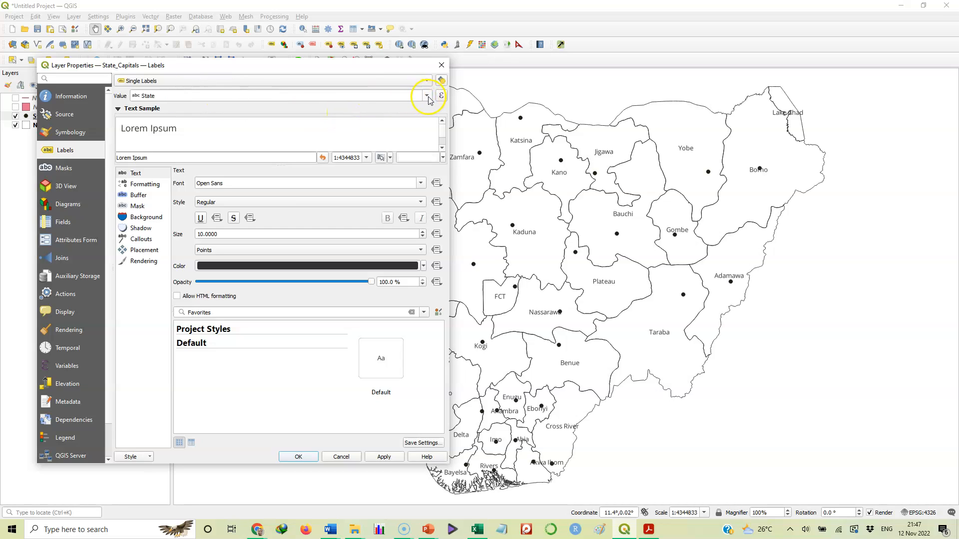
click(427, 96)
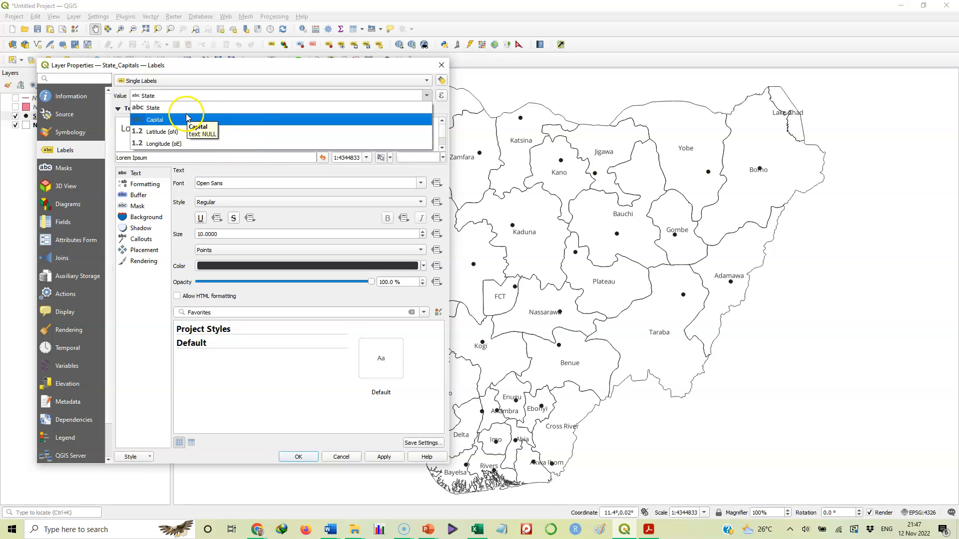
click(154, 119)
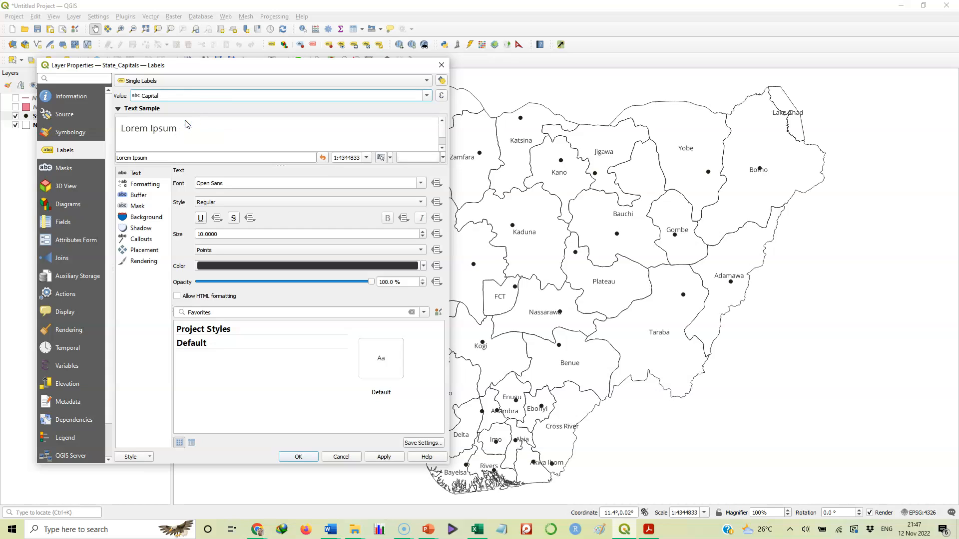
mouse_move(255, 94)
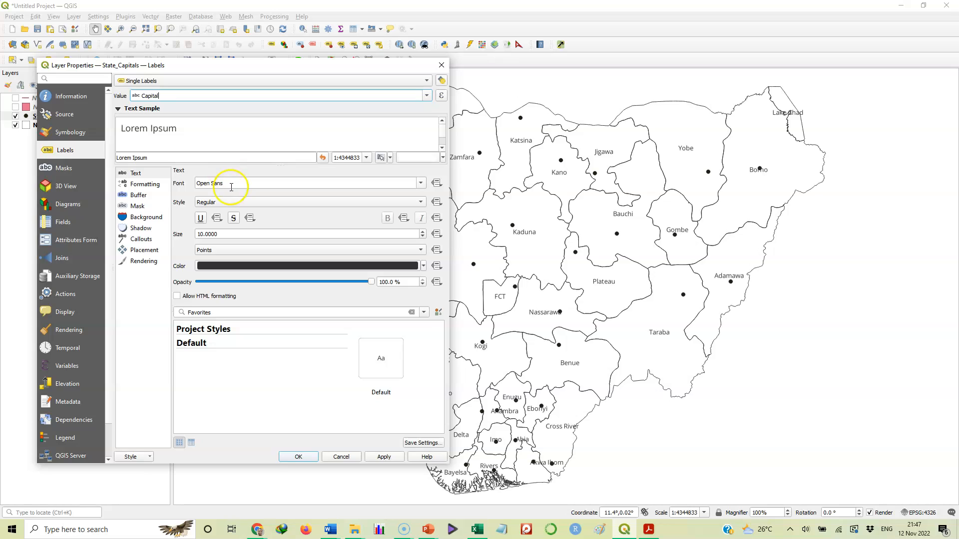
mouse_move(157, 245)
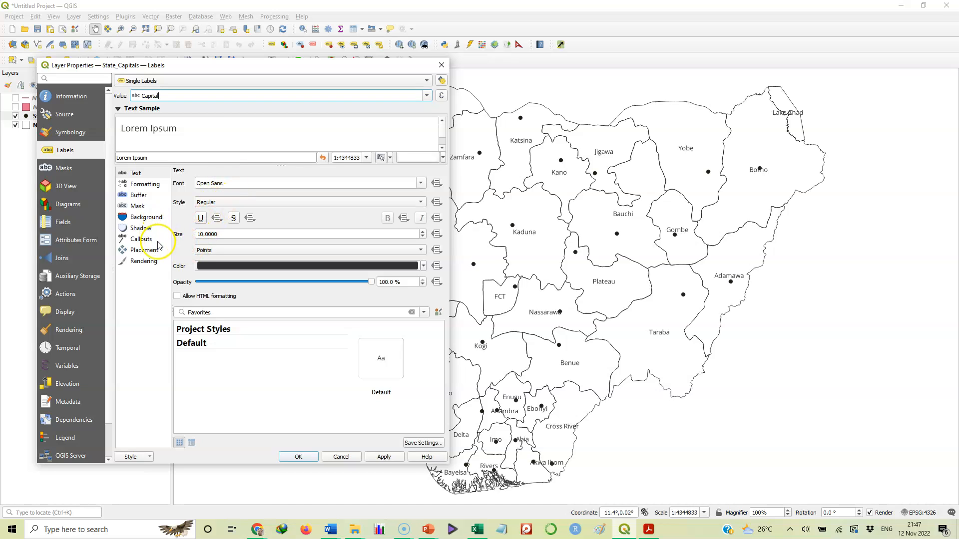
mouse_move(289, 263)
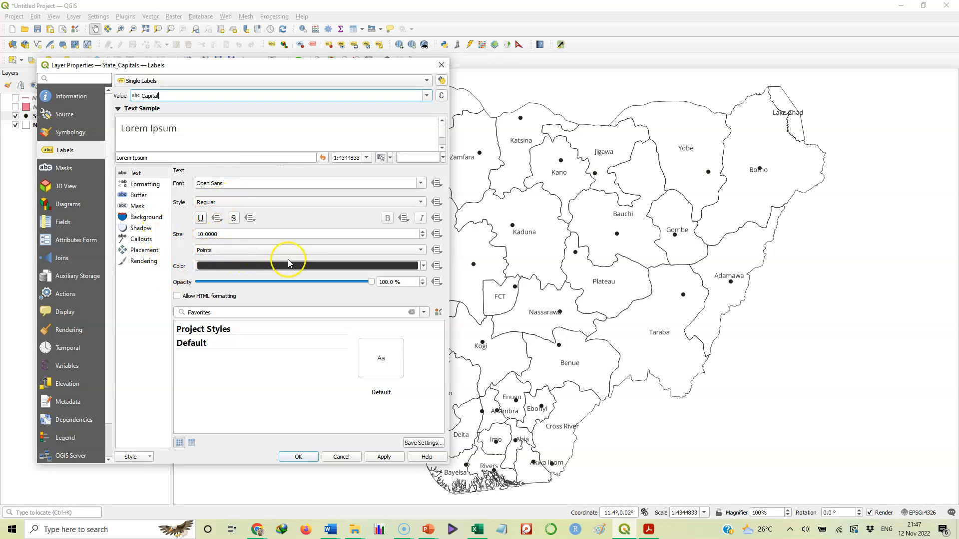
mouse_move(330, 268)
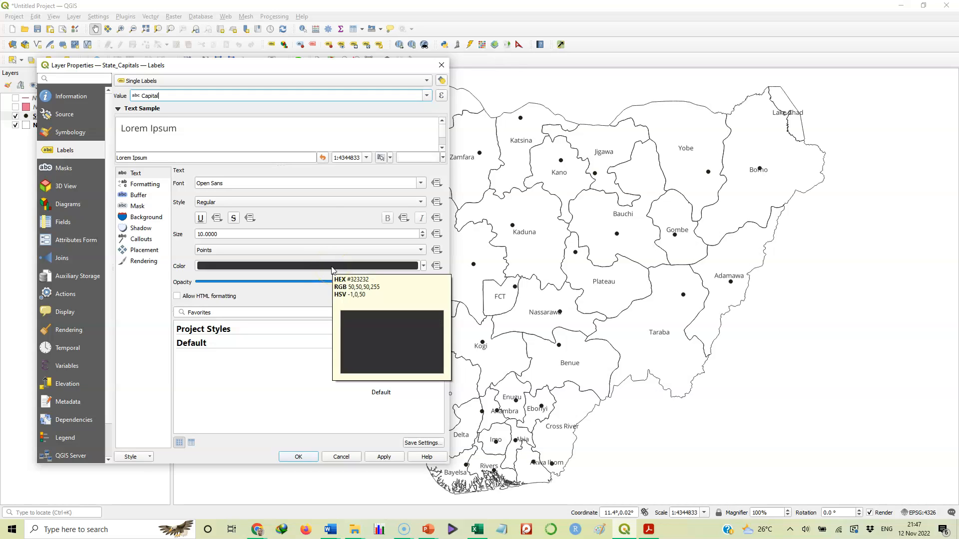
Change the label text colour to red (#ec0e0e) and save it among the custom swatches.
click(305, 266)
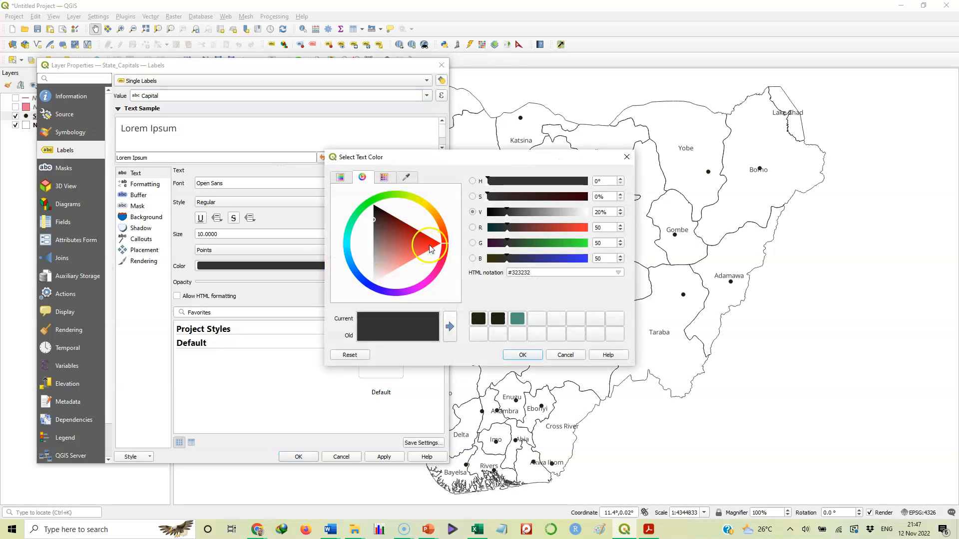
click(433, 245)
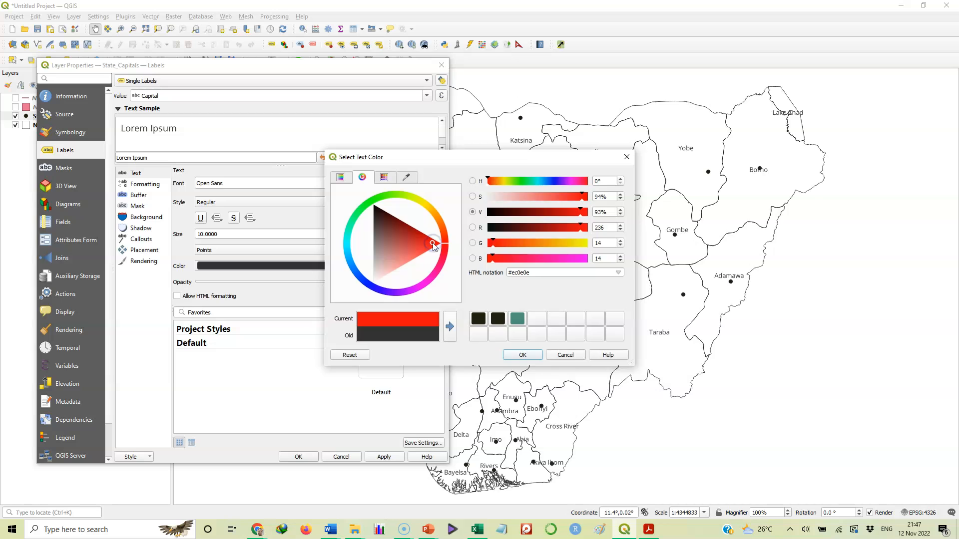
click(449, 326)
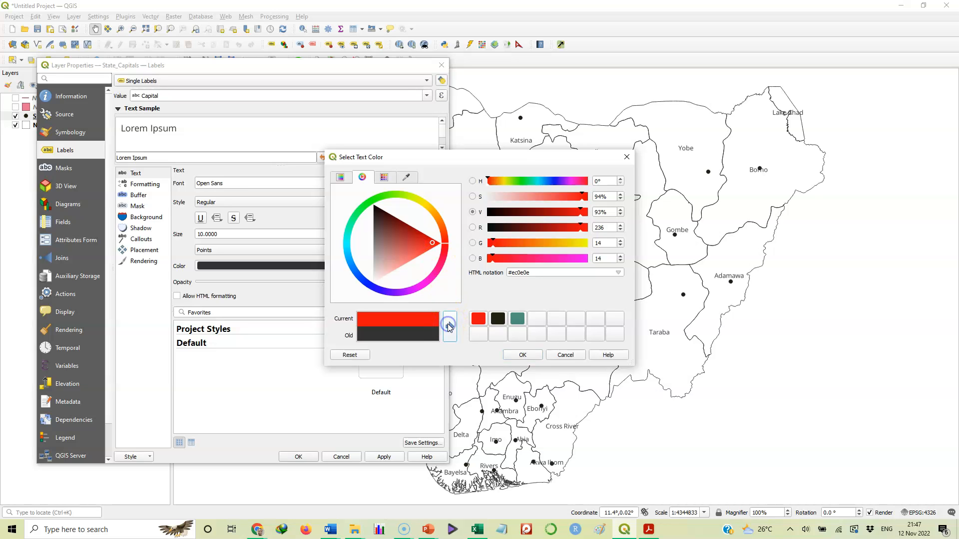
click(522, 354)
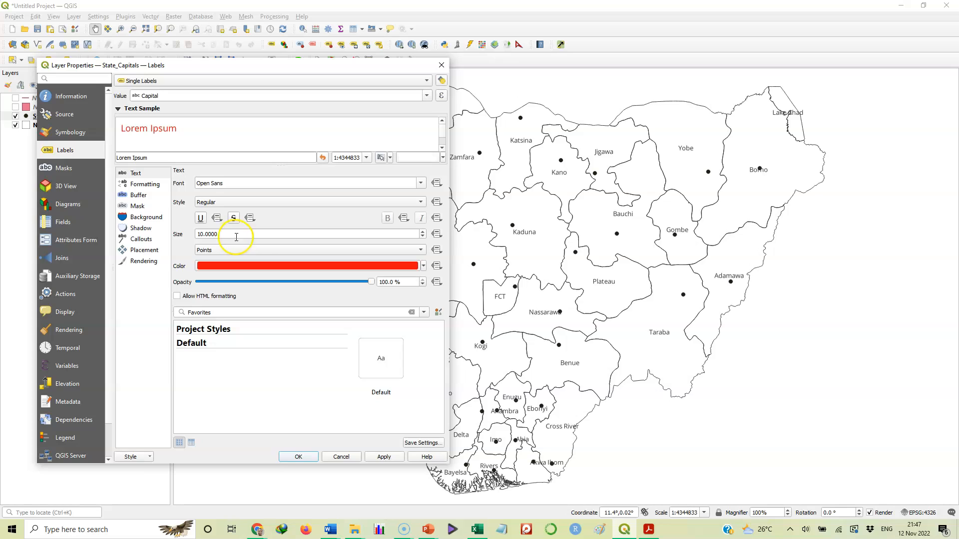
mouse_move(268, 271)
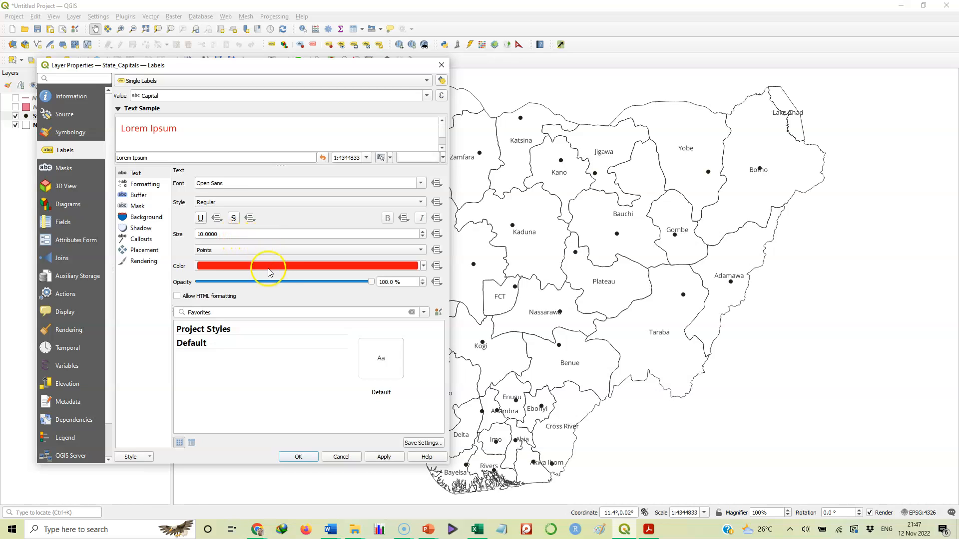
mouse_move(354, 357)
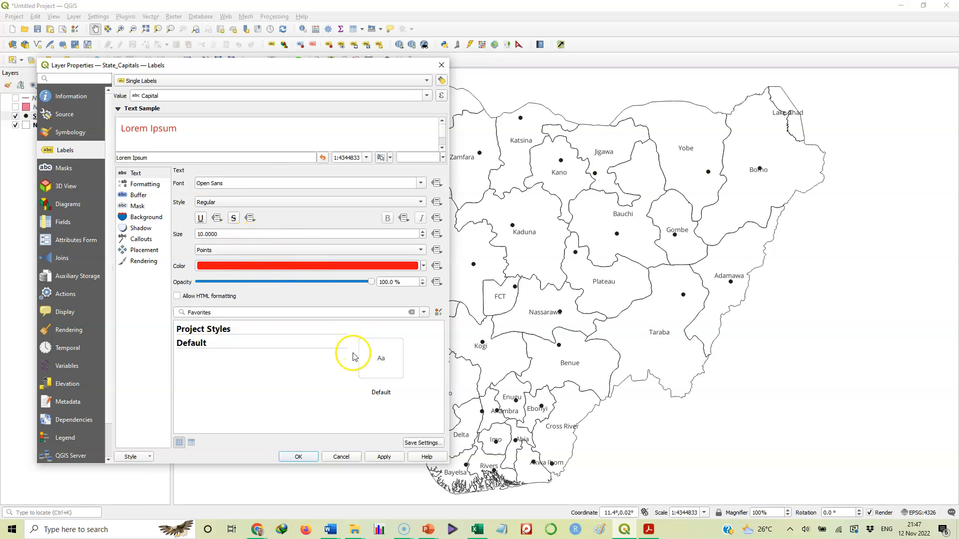
Apply the red Capital labels to the map and close the Layer Properties.
click(383, 456)
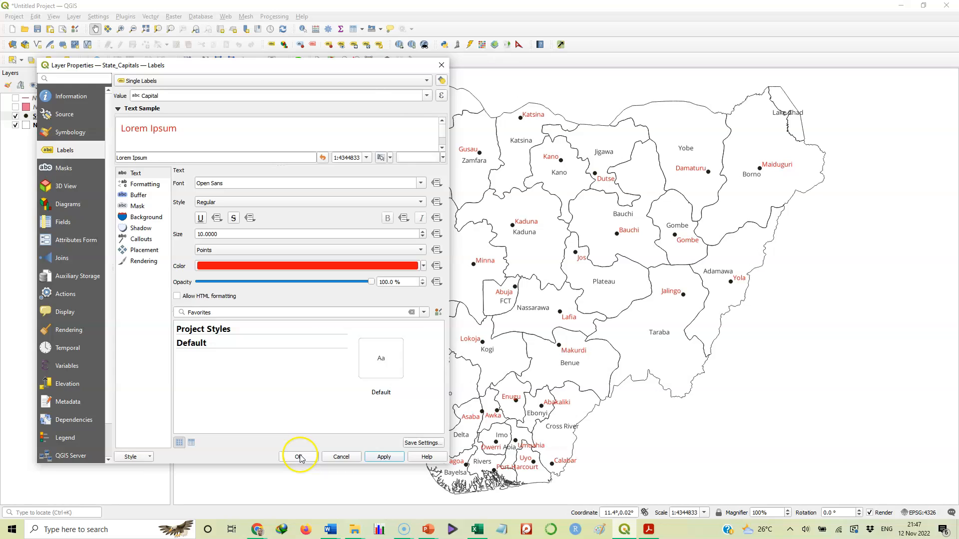
click(299, 456)
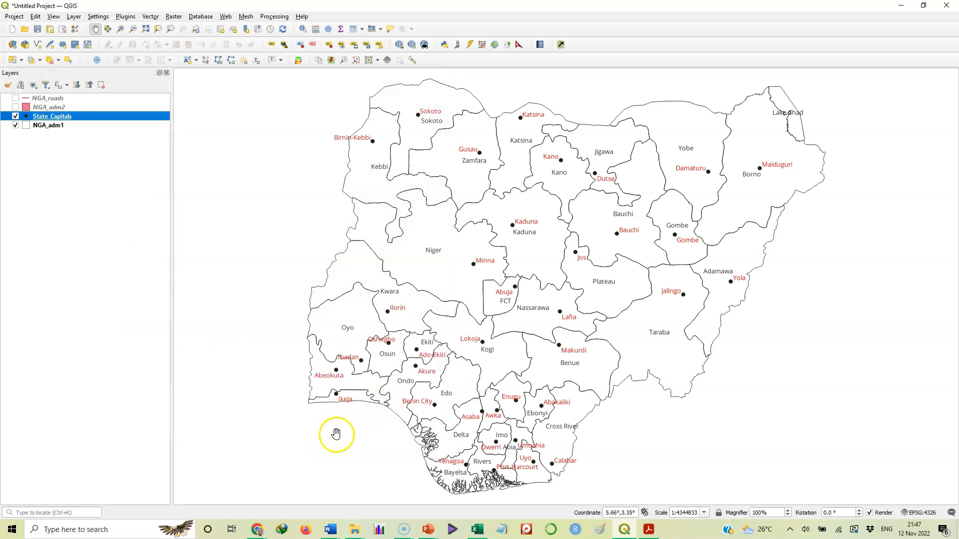
mouse_move(297, 421)
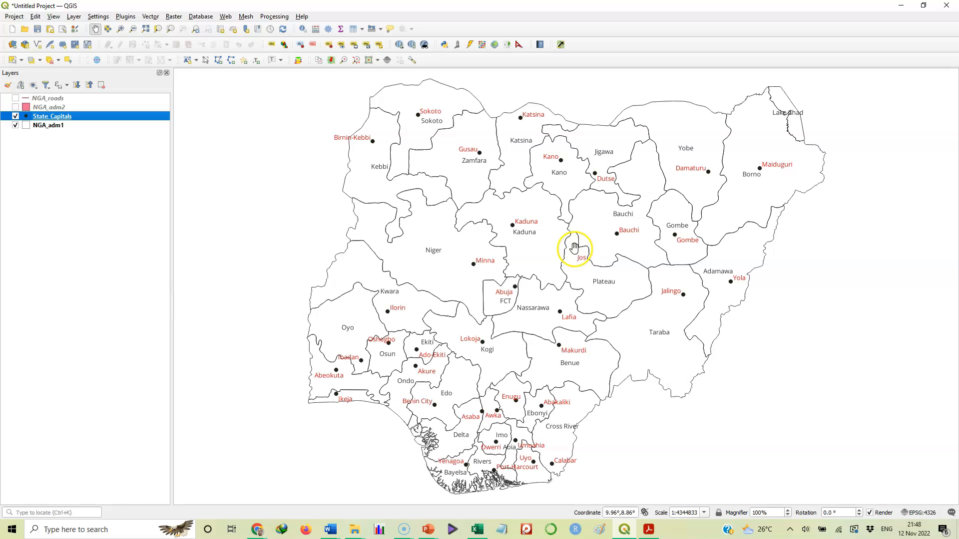
mouse_move(633, 321)
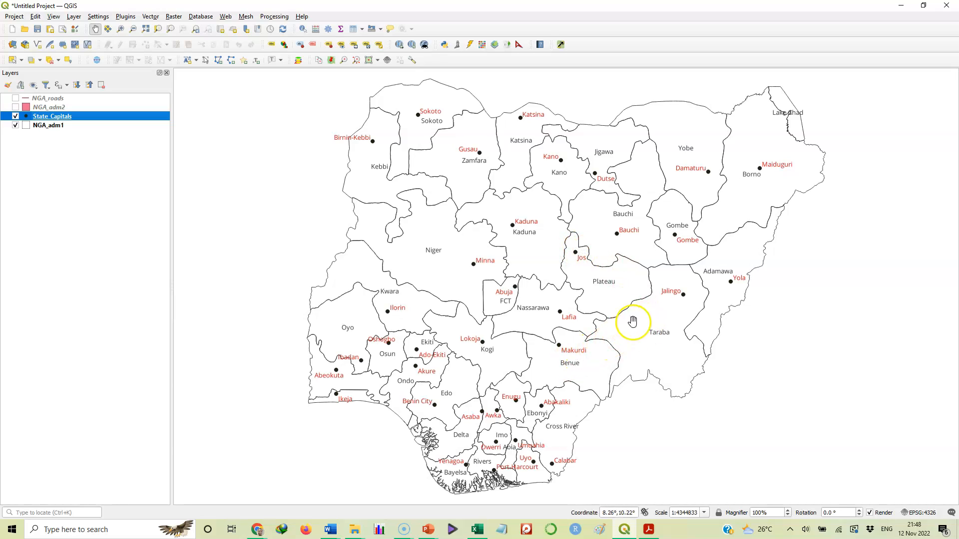
mouse_move(654, 312)
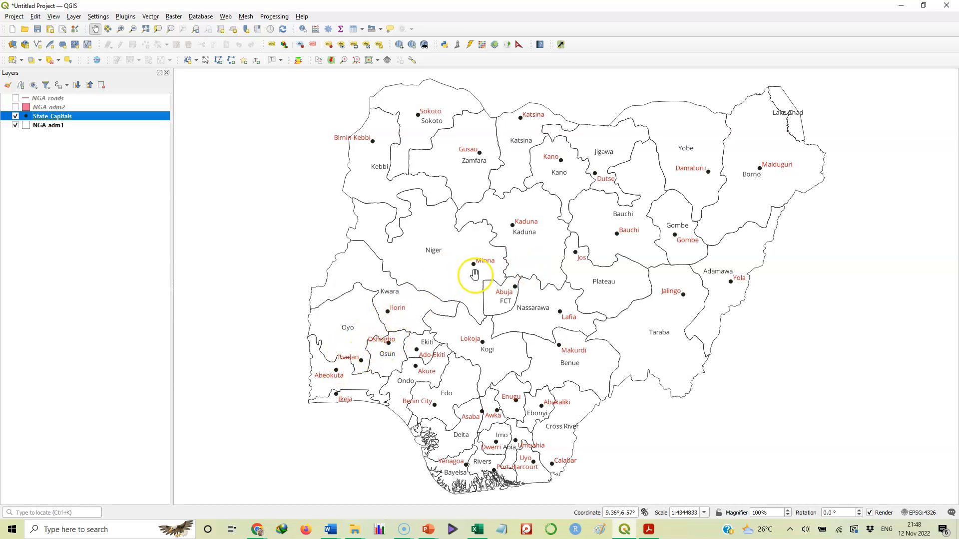
mouse_move(479, 268)
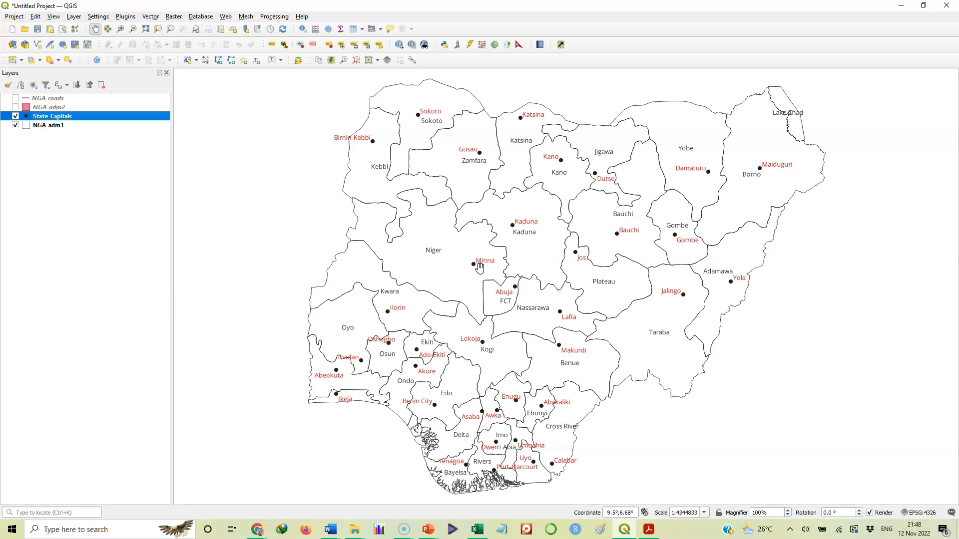
mouse_move(100, 118)
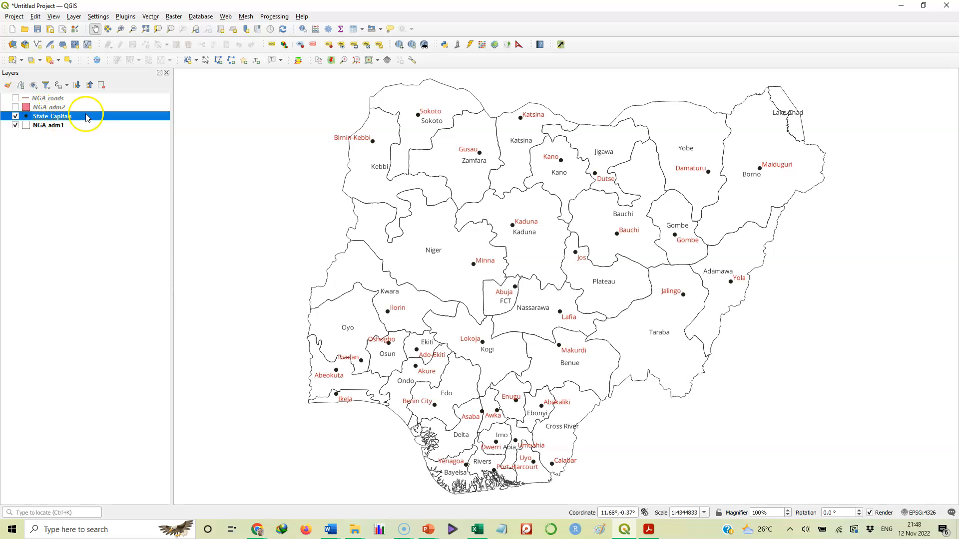
mouse_move(153, 168)
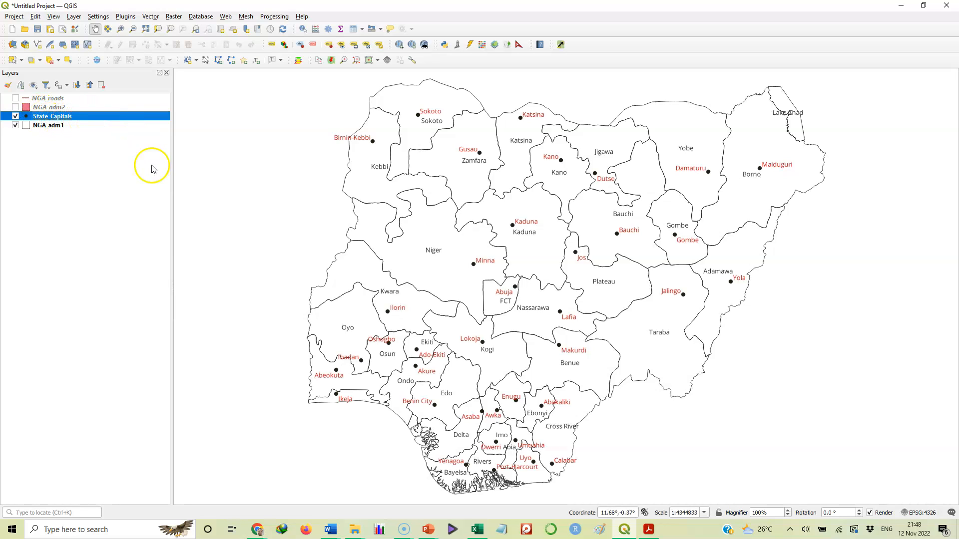
mouse_move(441, 257)
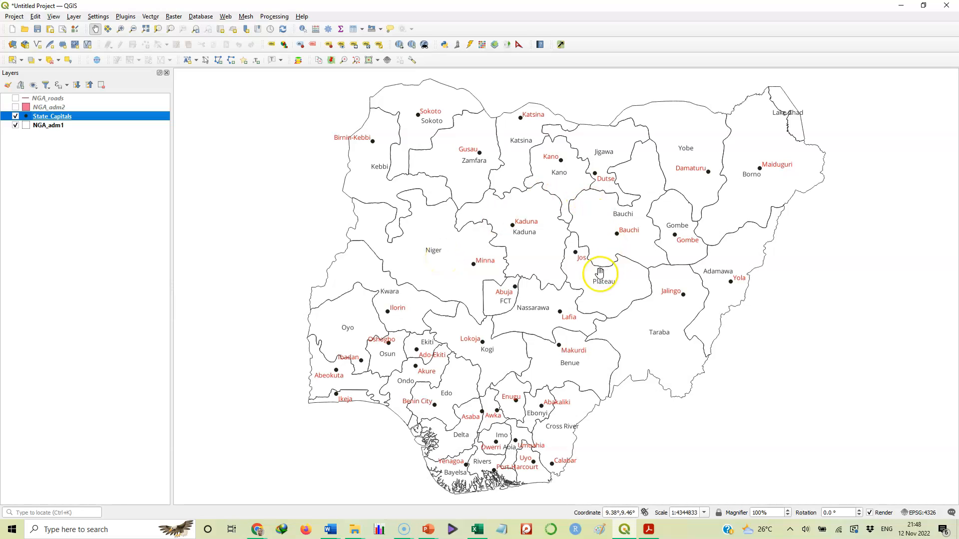
mouse_move(499, 256)
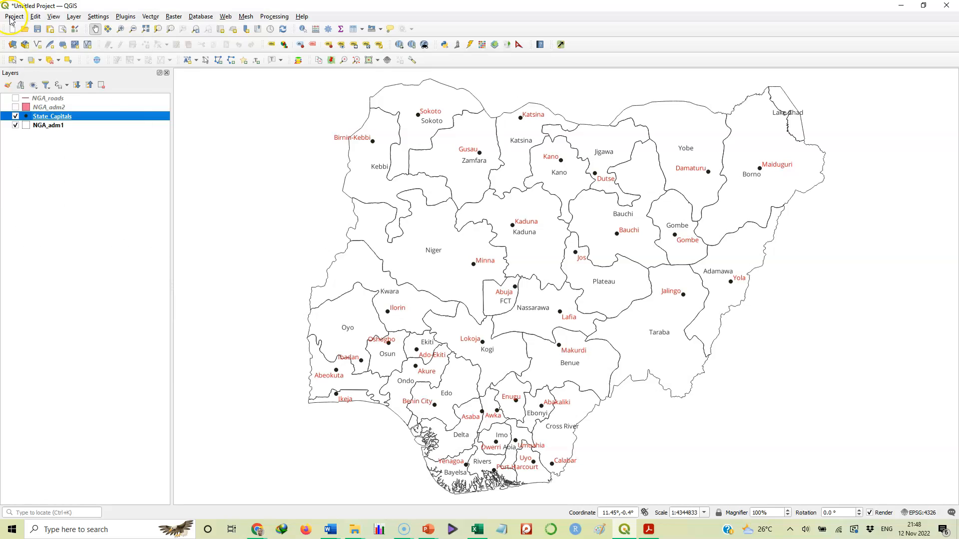
click(13, 16)
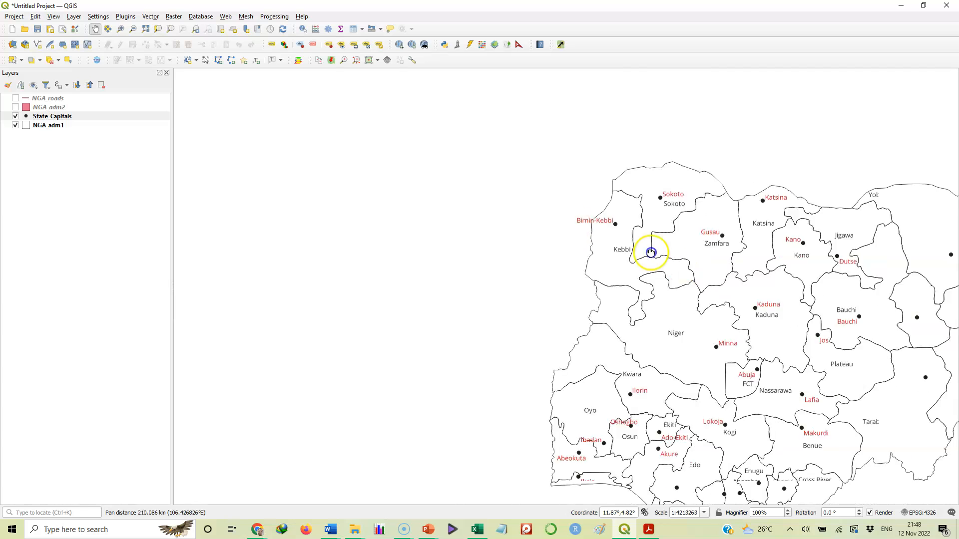
scroll(down, 3)
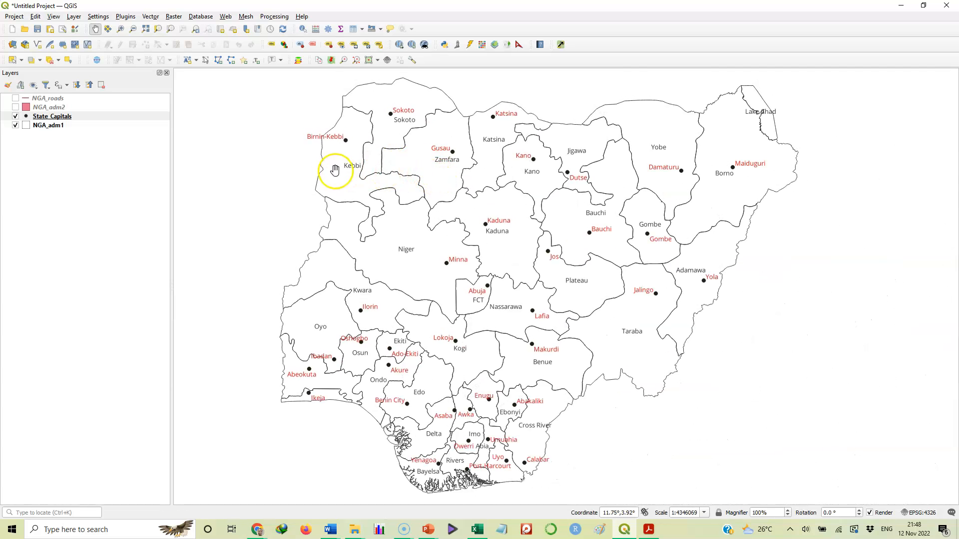
mouse_move(225, 100)
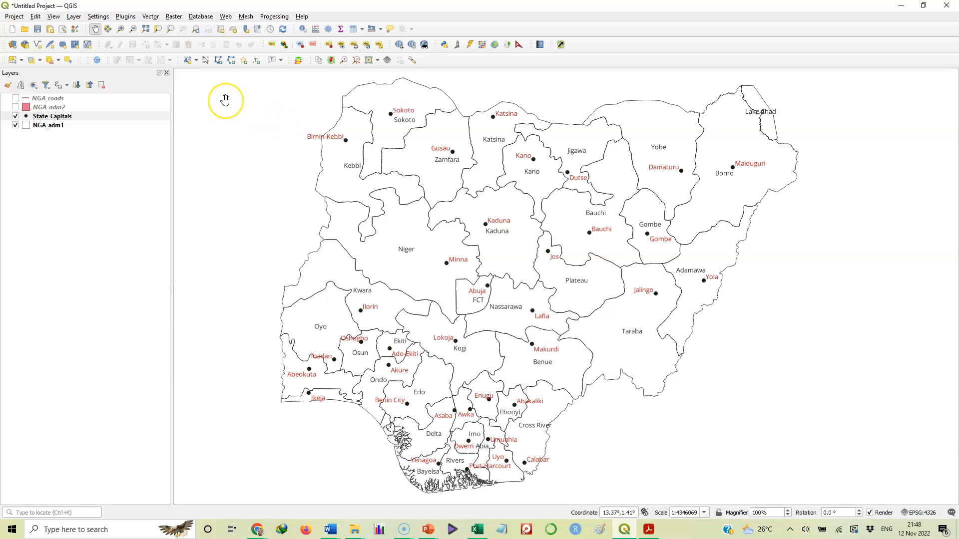
mouse_move(97, 29)
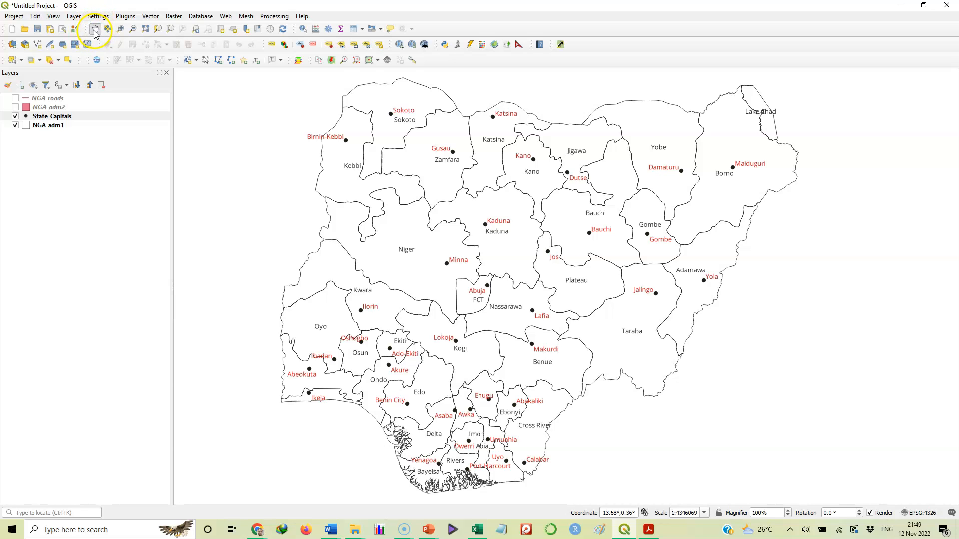
mouse_move(93, 29)
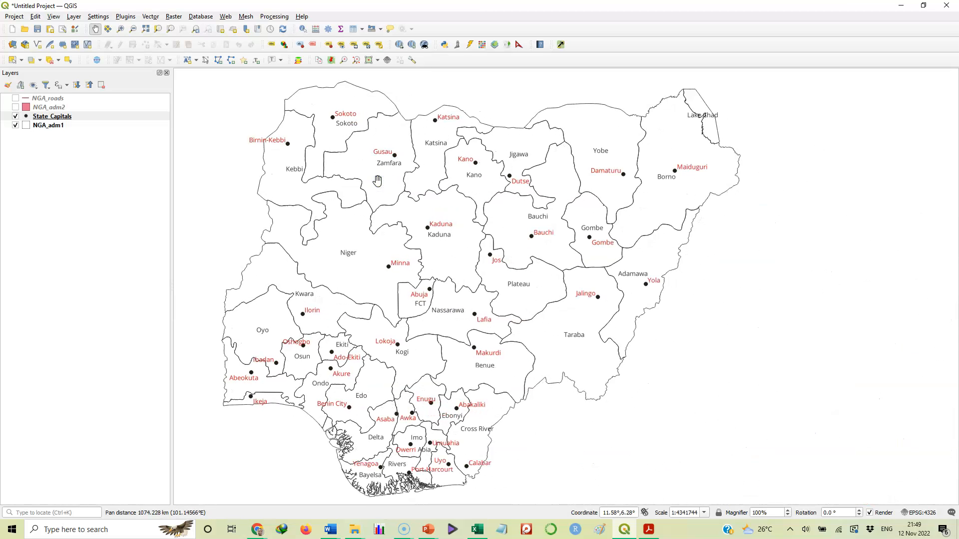
mouse_move(109, 139)
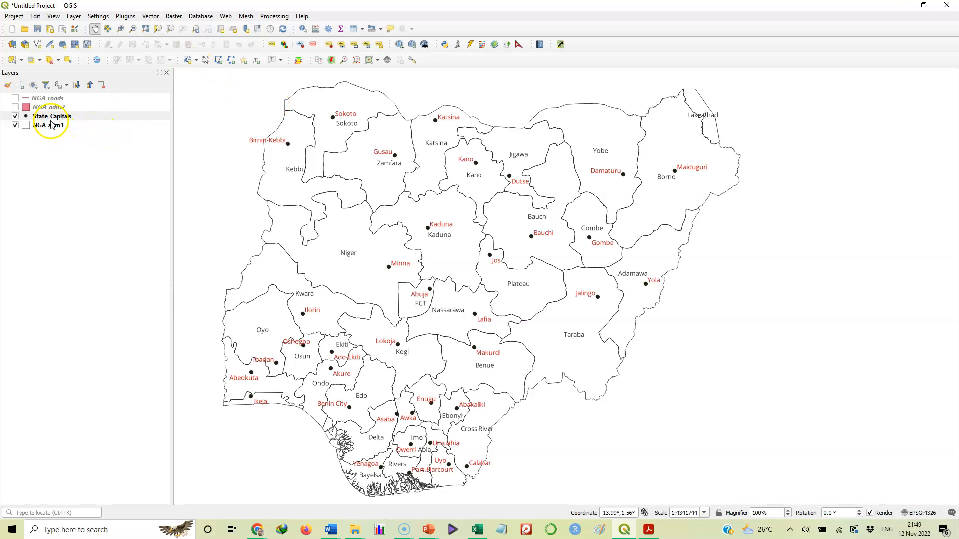
mouse_move(49, 126)
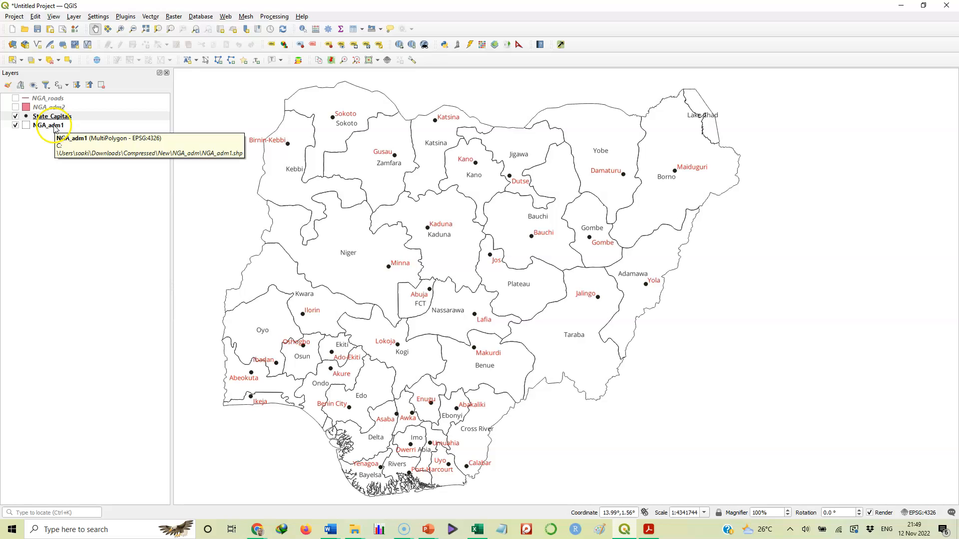
Zoom the map view to the full extent of the NGA_adm1 states layer.
click(48, 125)
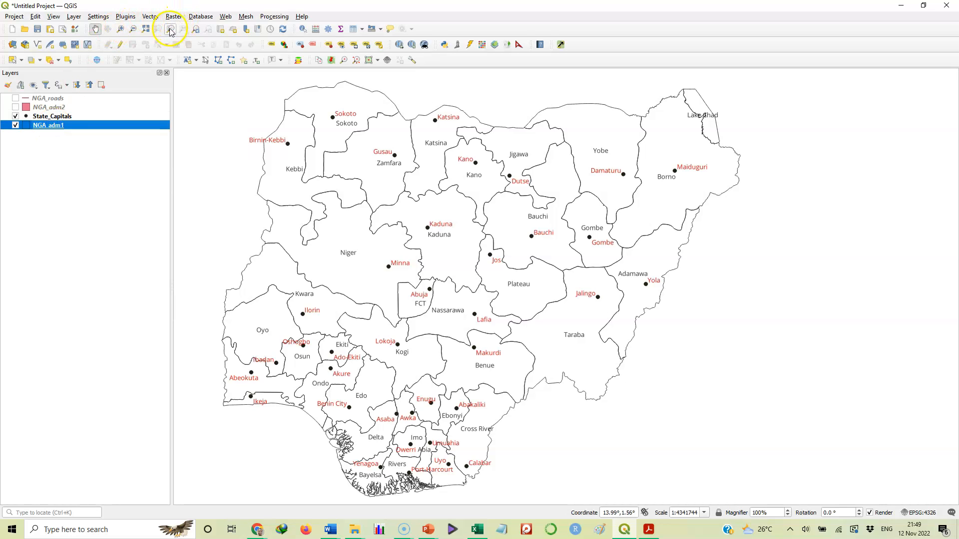
mouse_move(171, 29)
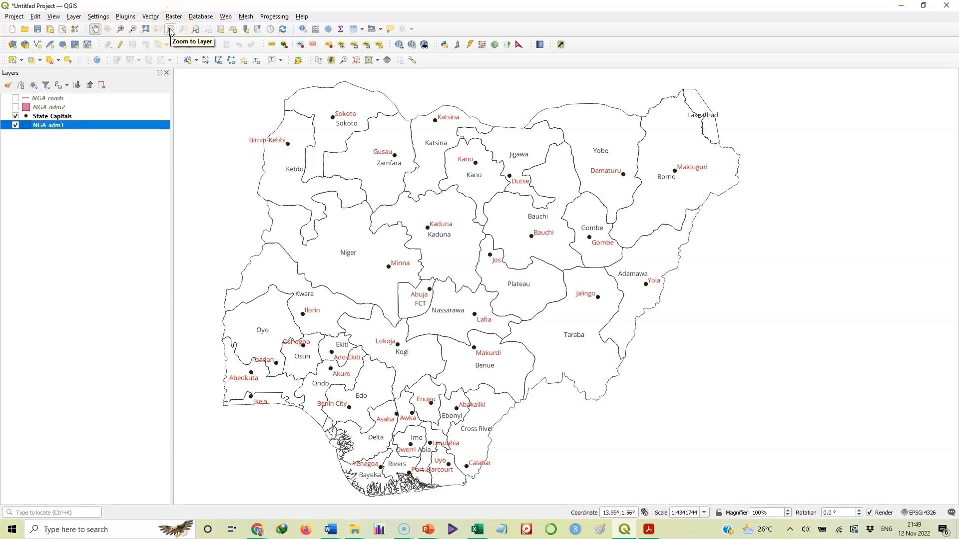
click(170, 29)
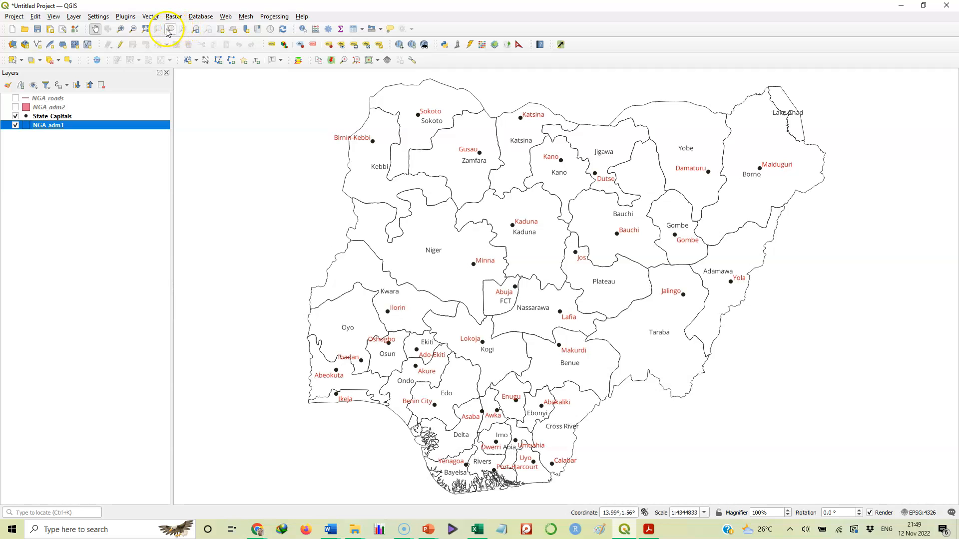
mouse_move(89, 126)
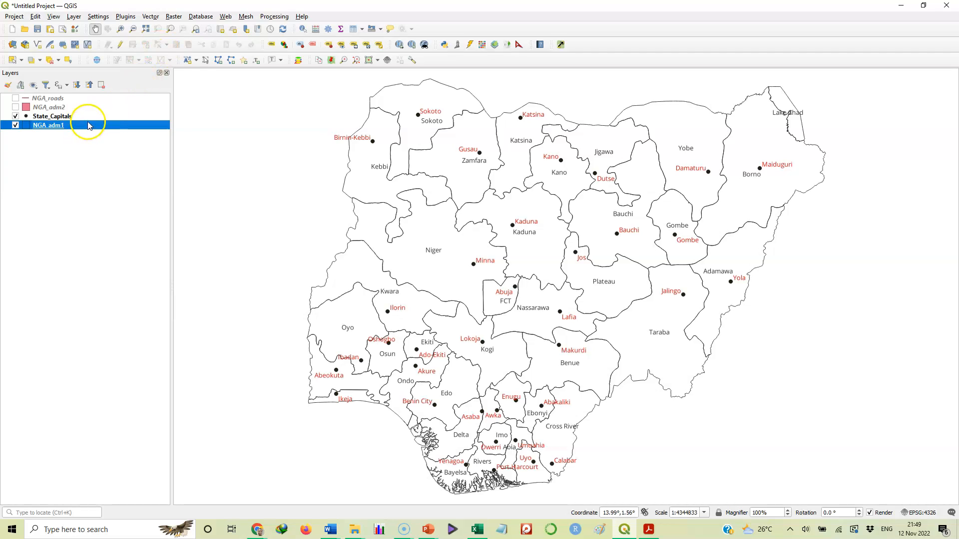
mouse_move(89, 126)
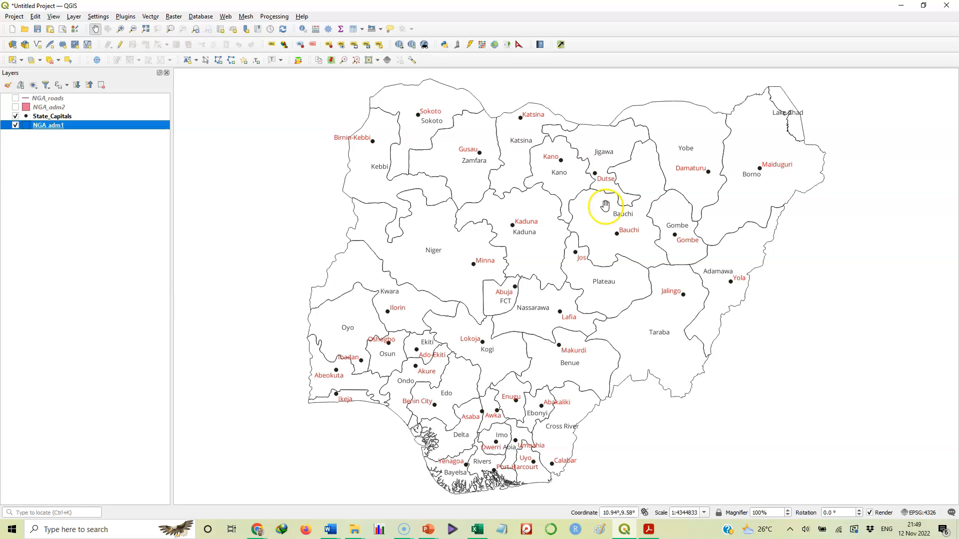
mouse_move(608, 347)
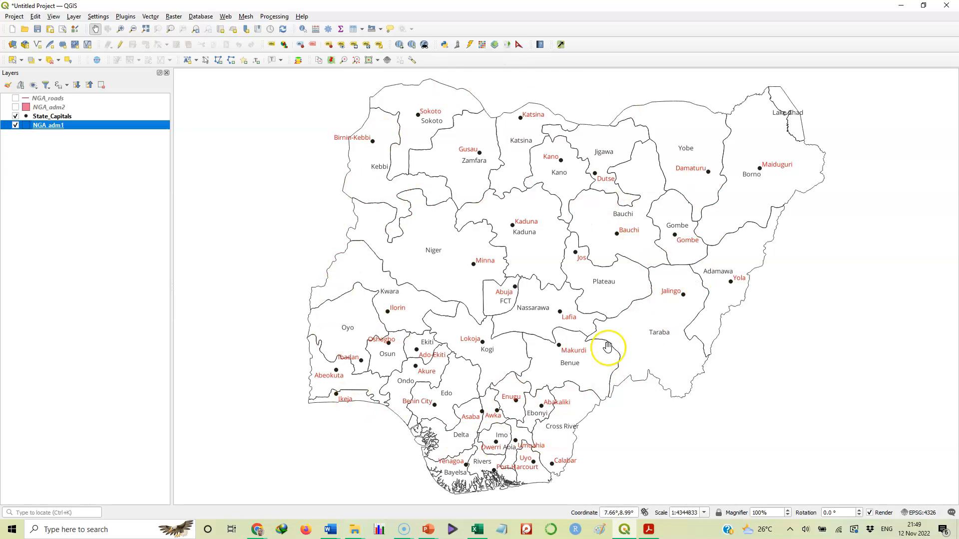
mouse_move(345, 206)
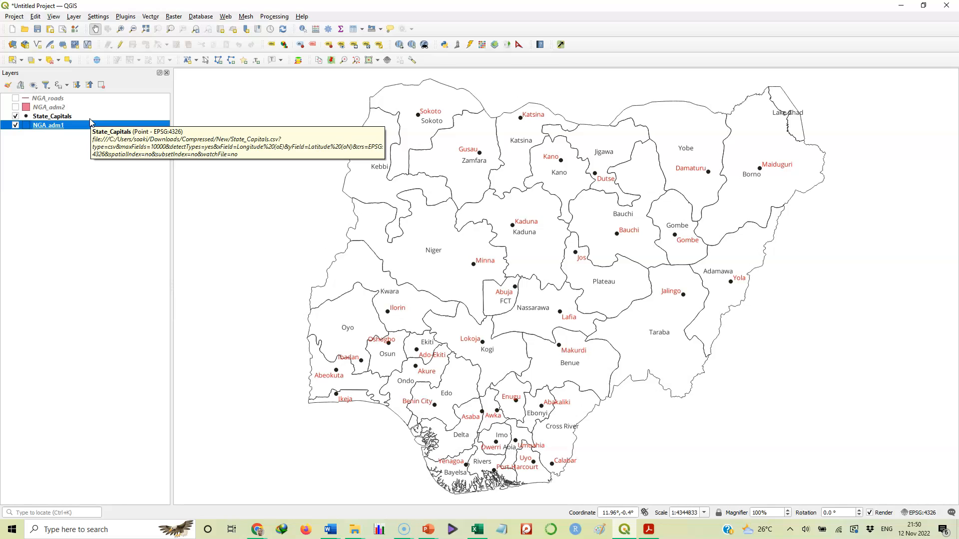
mouse_move(61, 152)
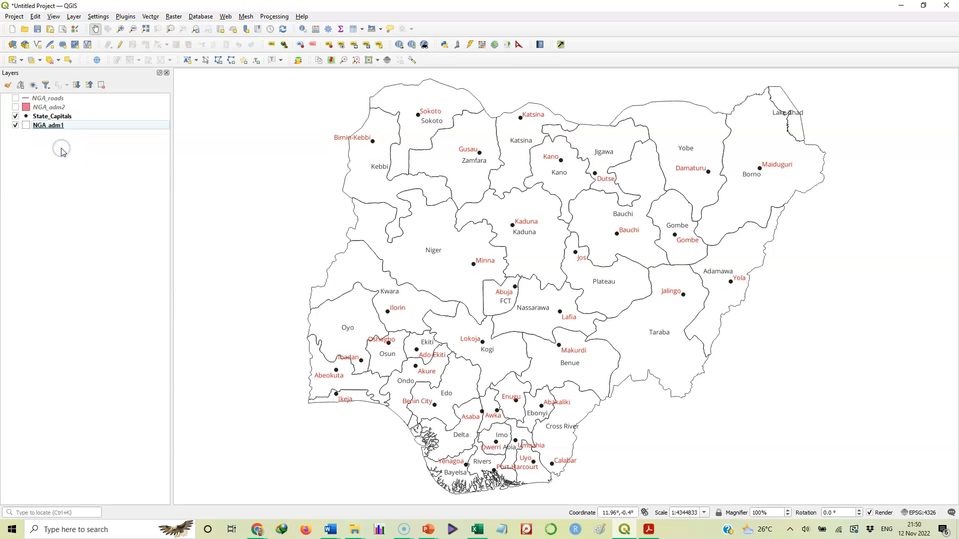